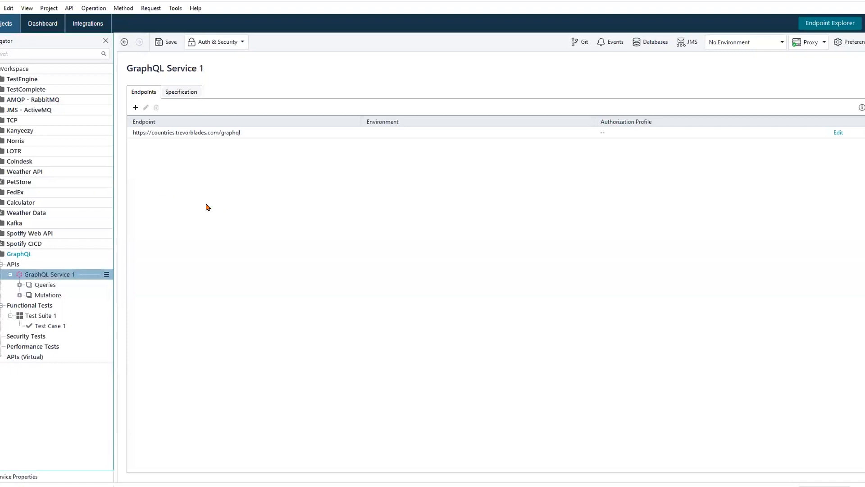
pyautogui.moveTo(231, 132)
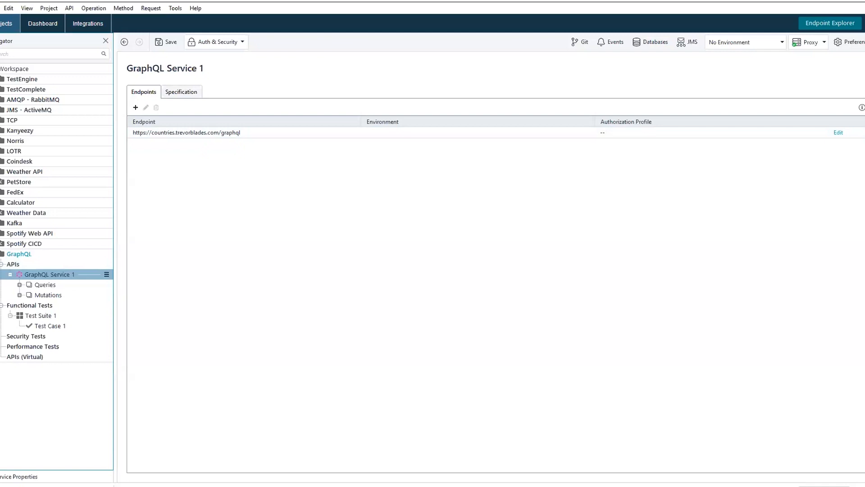
pyautogui.moveTo(239, 185)
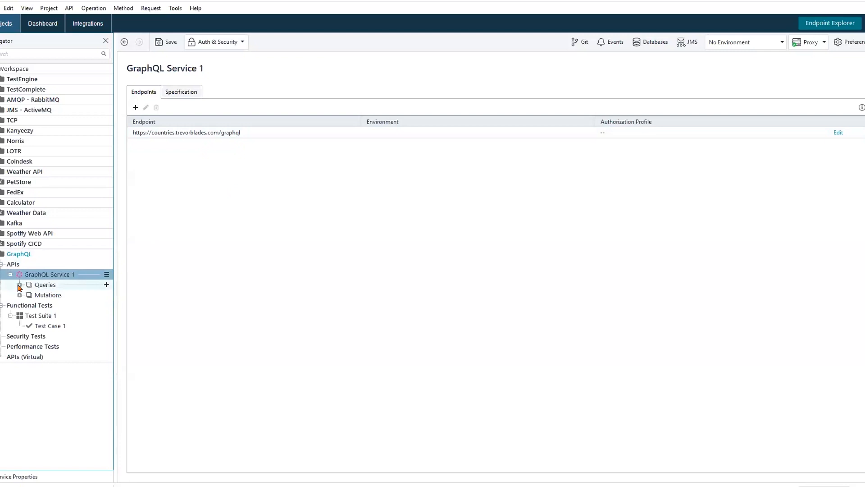
# Step: Expand the Queries group under GraphQL Service 1 to list its six queries
pyautogui.click(20, 283)
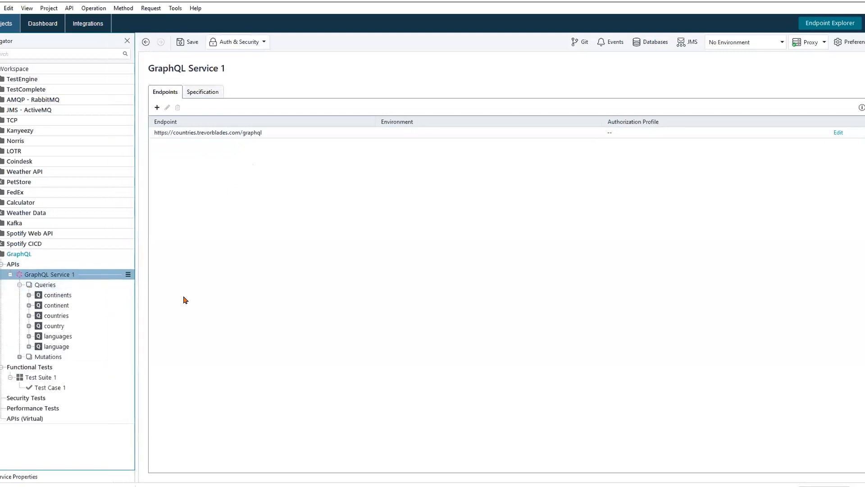
pyautogui.moveTo(201, 301)
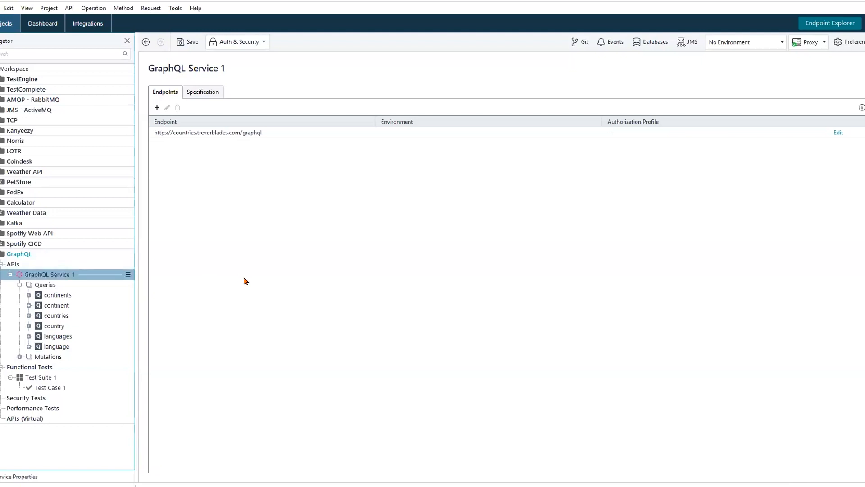
pyautogui.moveTo(195, 282)
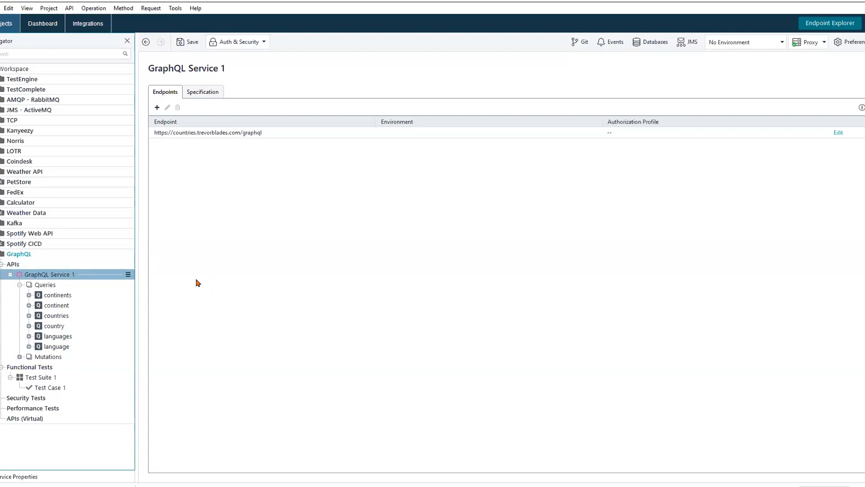
pyautogui.moveTo(214, 176)
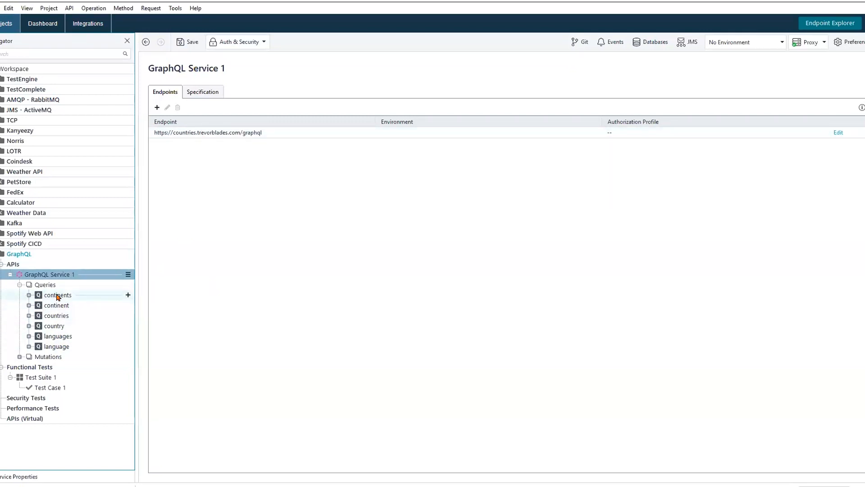
pyautogui.moveTo(51, 325)
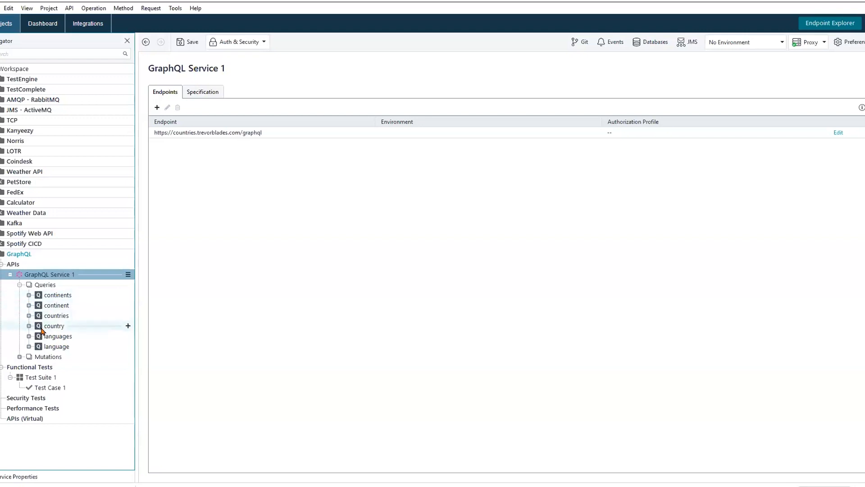
pyautogui.moveTo(57, 335)
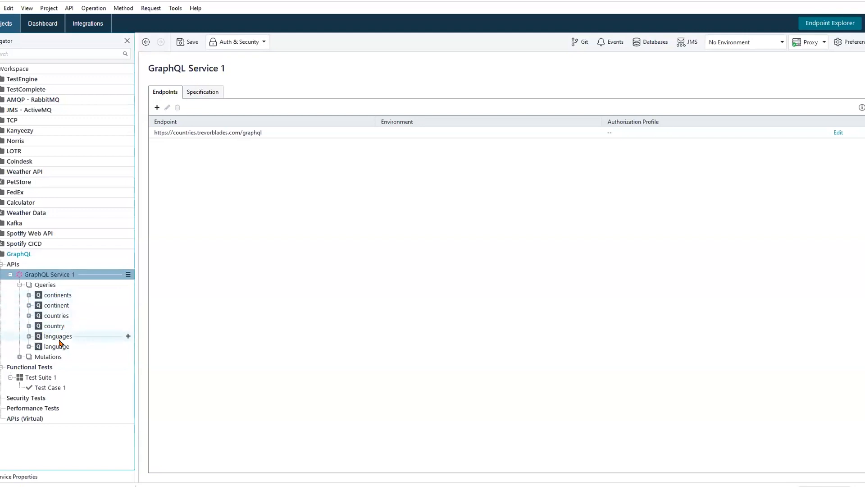
pyautogui.moveTo(55, 346)
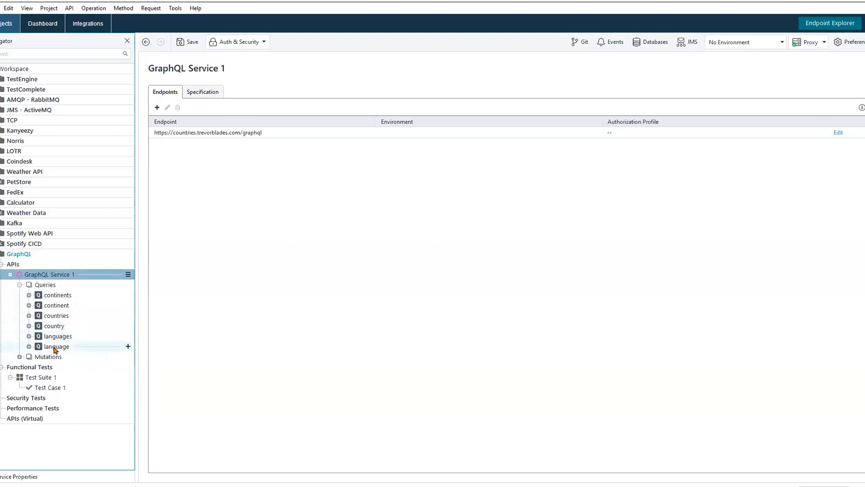
pyautogui.moveTo(61, 348)
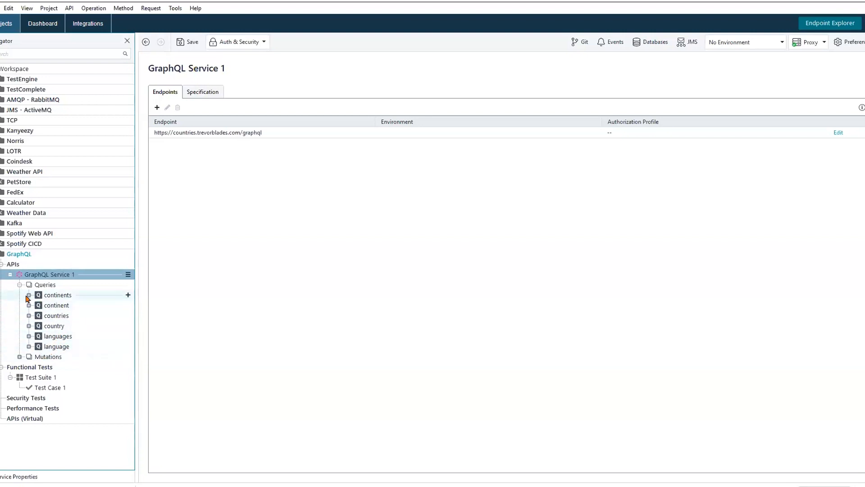
# Step: Open the continents request and browse its query text and JSON response starting with Africa
pyautogui.click(29, 294)
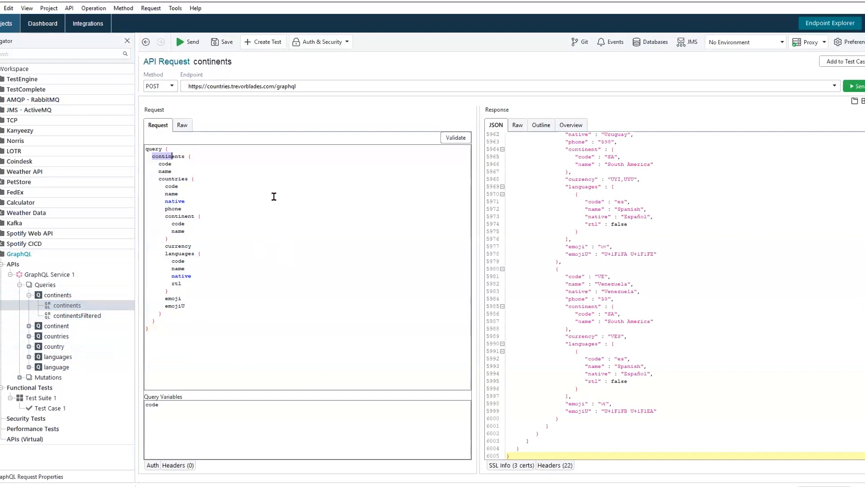
pyautogui.click(177, 156)
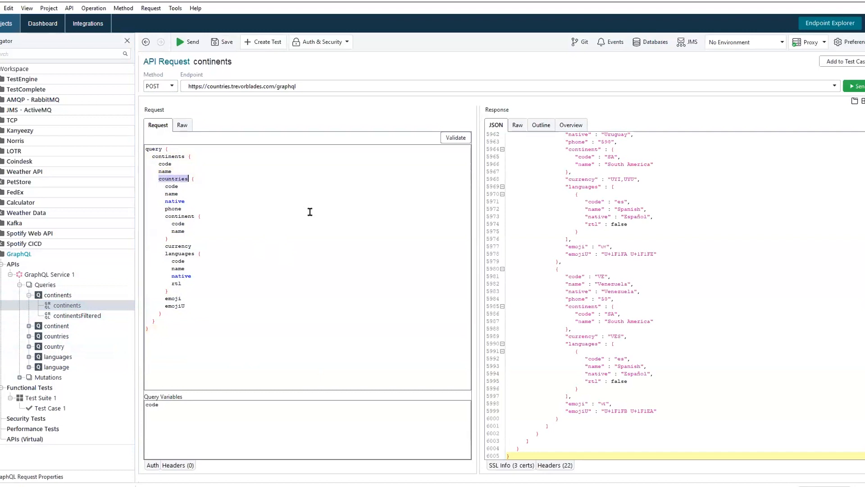
pyautogui.moveTo(217, 184)
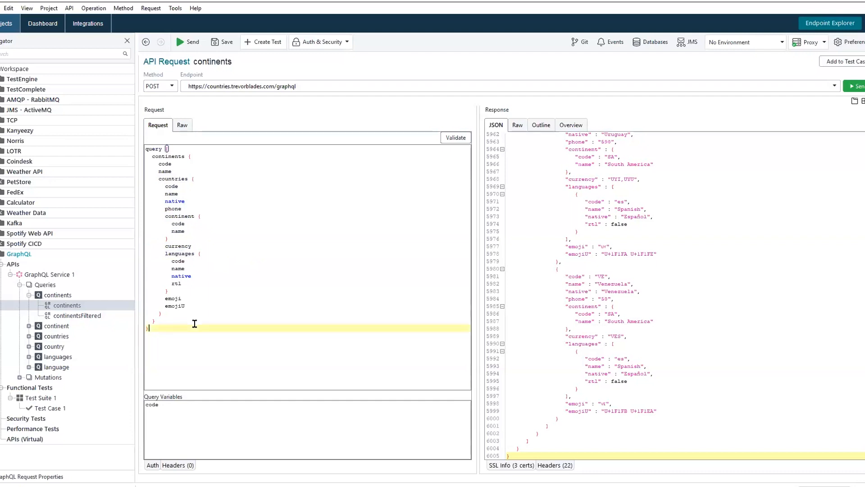
pyautogui.scroll(3)
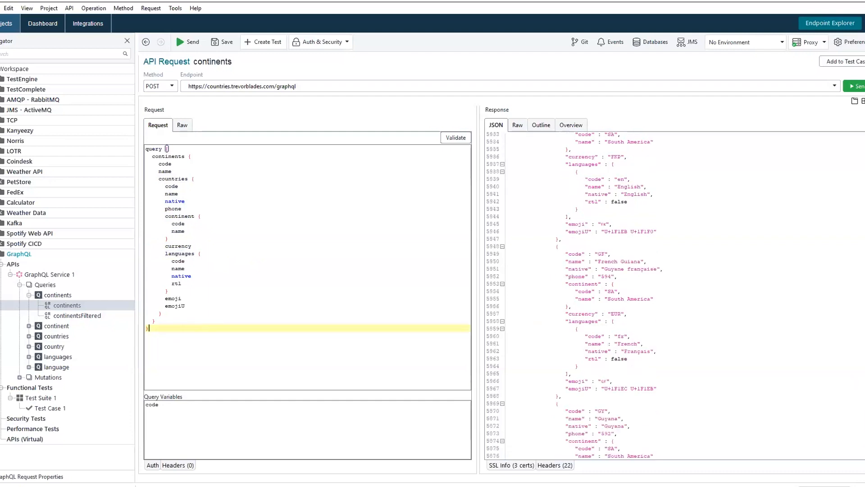
pyautogui.click(187, 42)
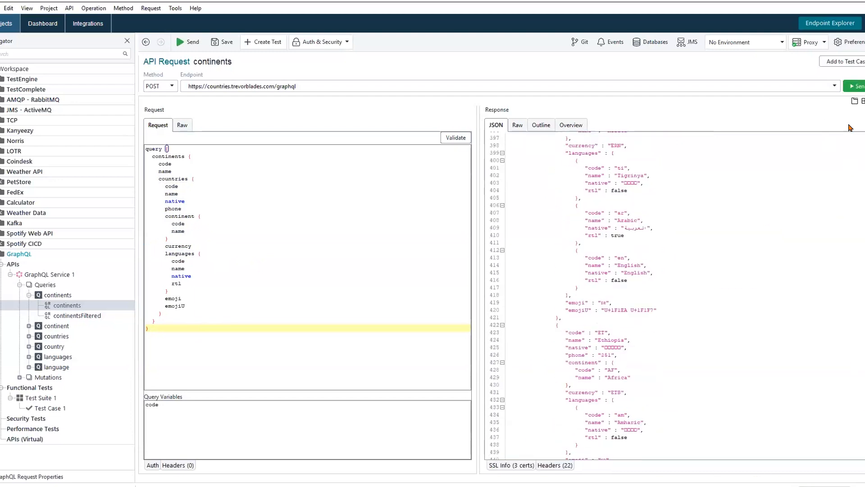
pyautogui.scroll(3)
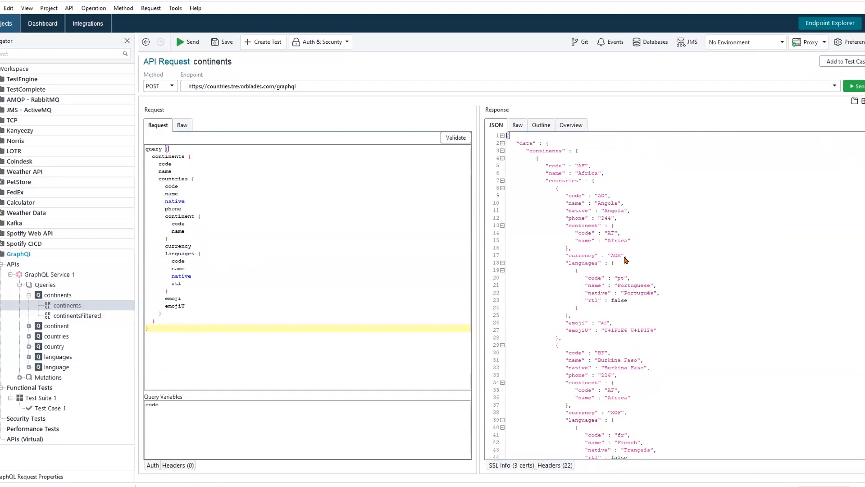
pyautogui.moveTo(640, 317)
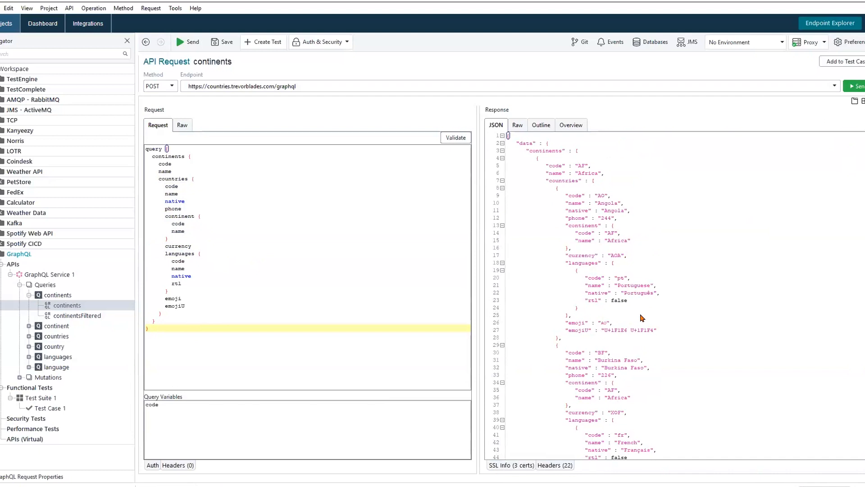
pyautogui.moveTo(630, 317)
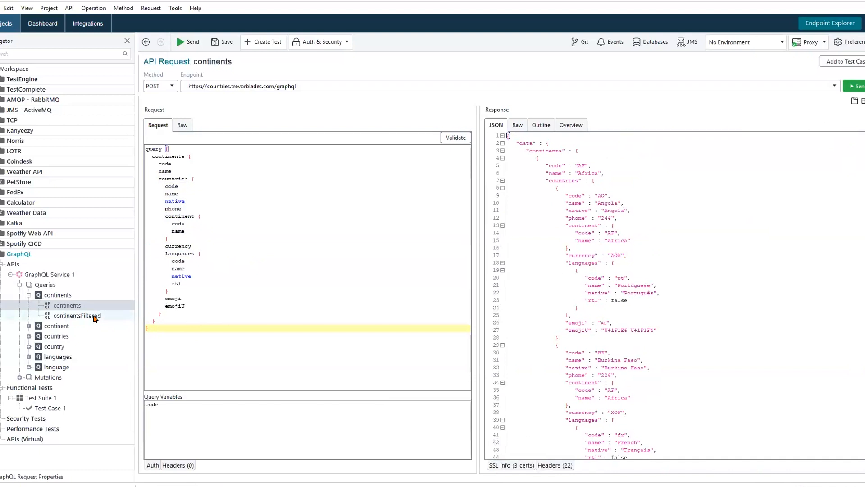
# Step: Compare continents with continentsFiltered and settle on continentsFiltered filtering by code AF
pyautogui.click(77, 315)
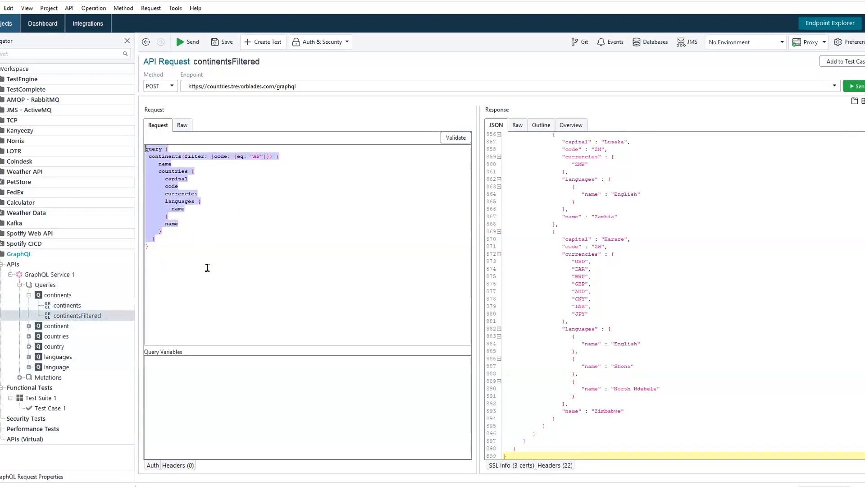
pyautogui.moveTo(213, 254)
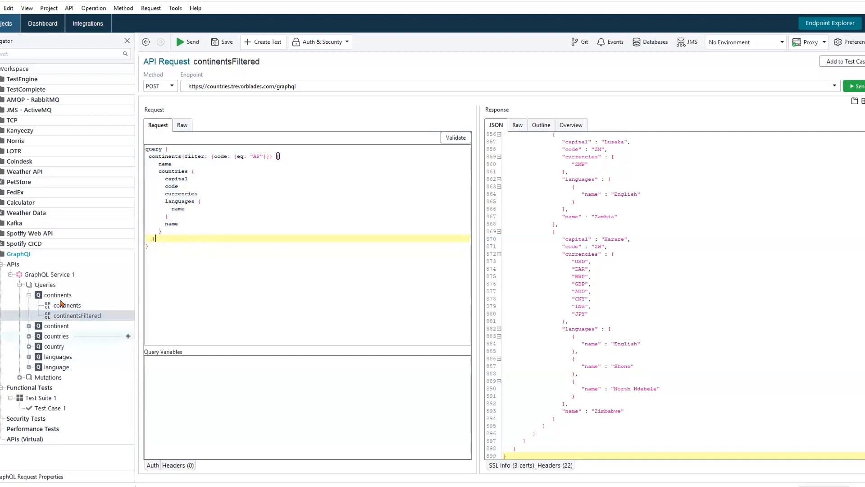
pyautogui.click(67, 306)
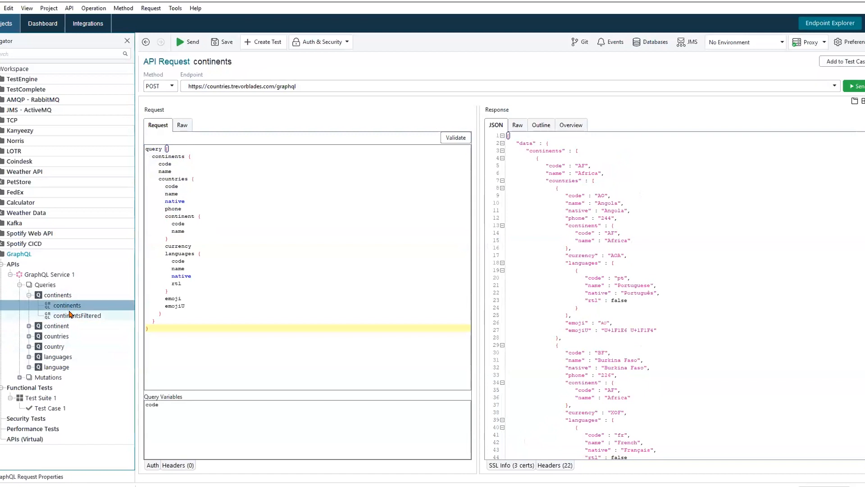
pyautogui.click(77, 315)
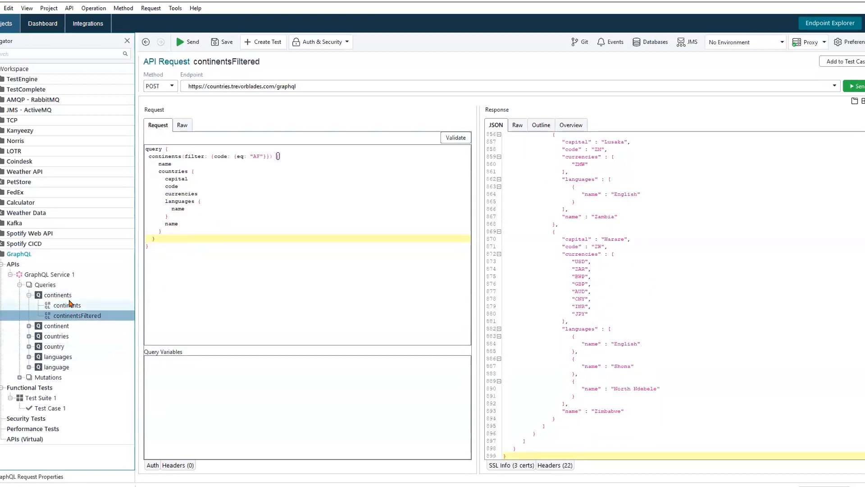
pyautogui.click(67, 306)
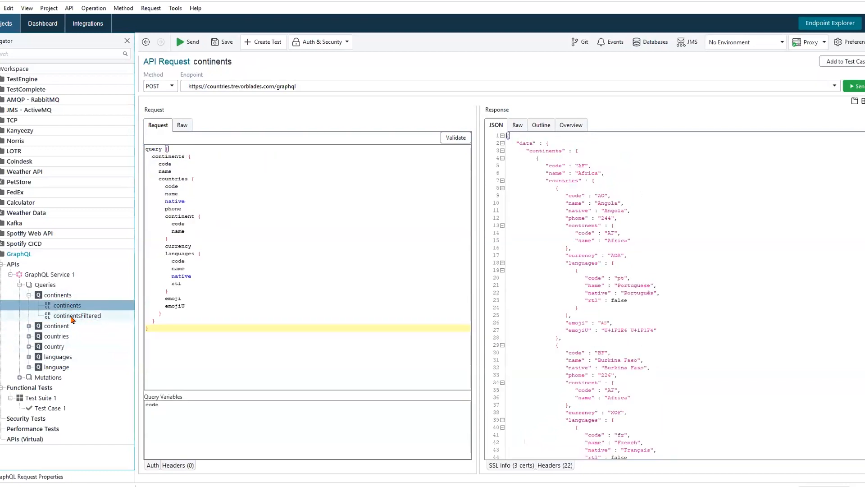
pyautogui.click(77, 315)
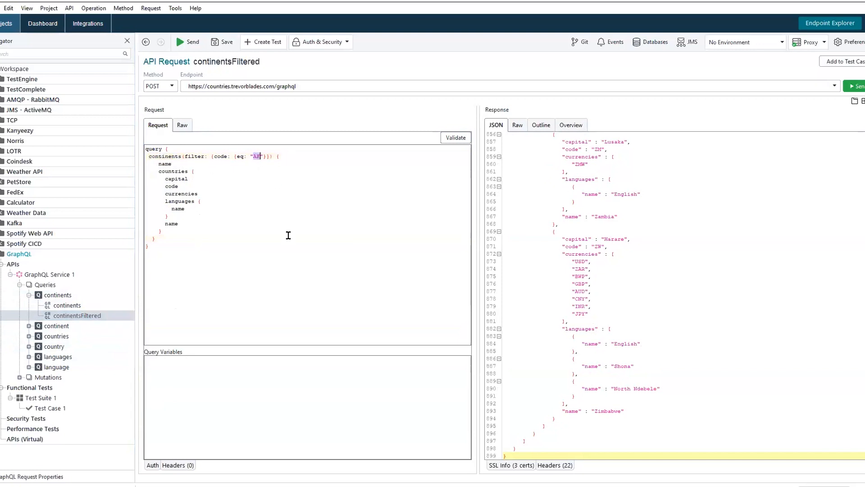
pyautogui.moveTo(179, 204)
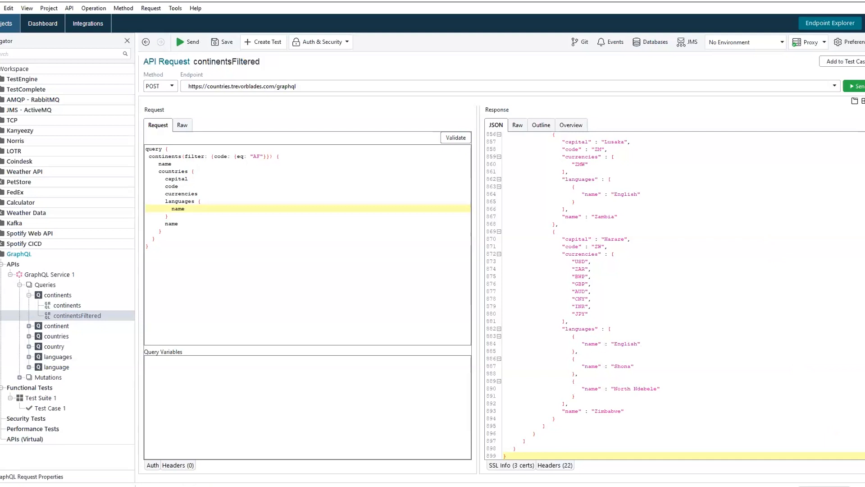
# Step: Review the African countries response (e.g. capital Ouagadougou) and begin editing the continentsFiltered query
pyautogui.scroll(3)
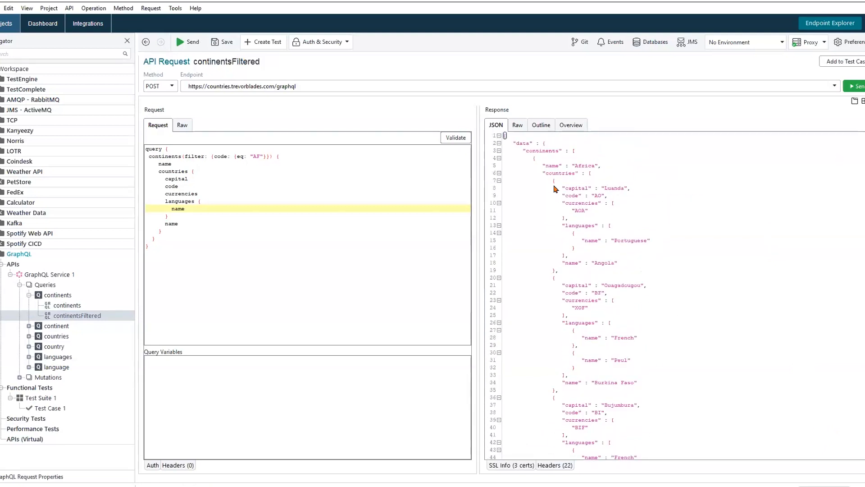
pyautogui.doubleClick(584, 166)
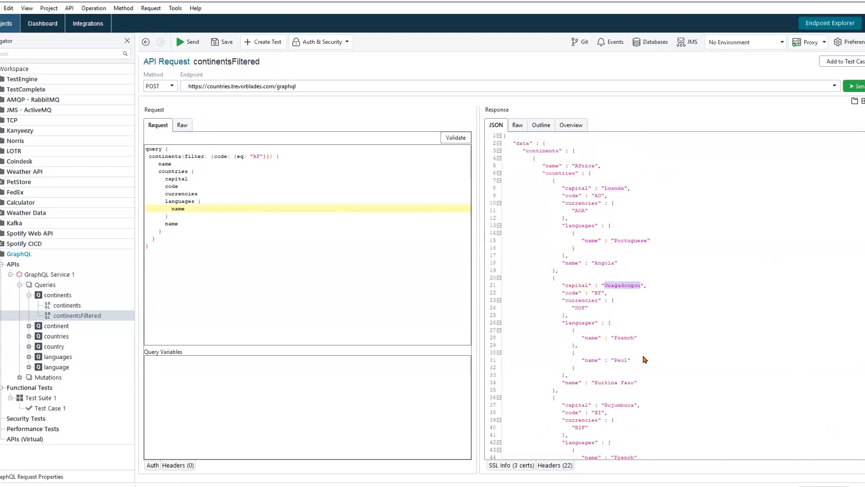
pyautogui.scroll(-3)
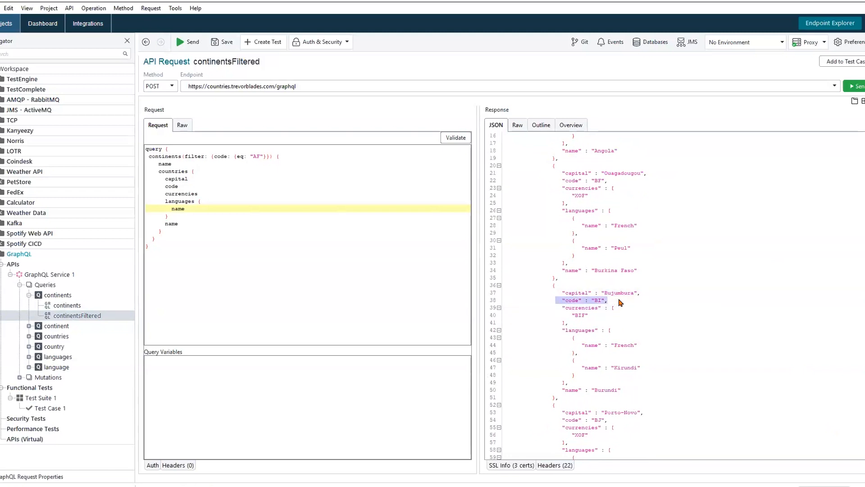
pyautogui.moveTo(595, 335)
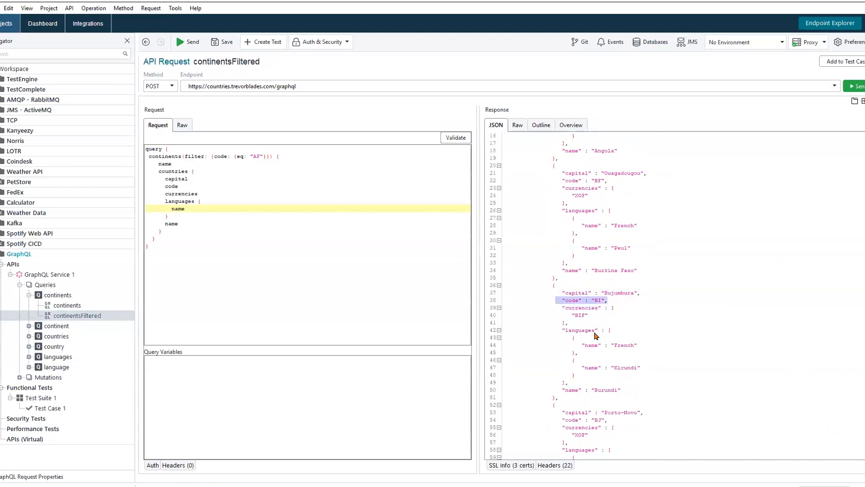
pyautogui.click(191, 194)
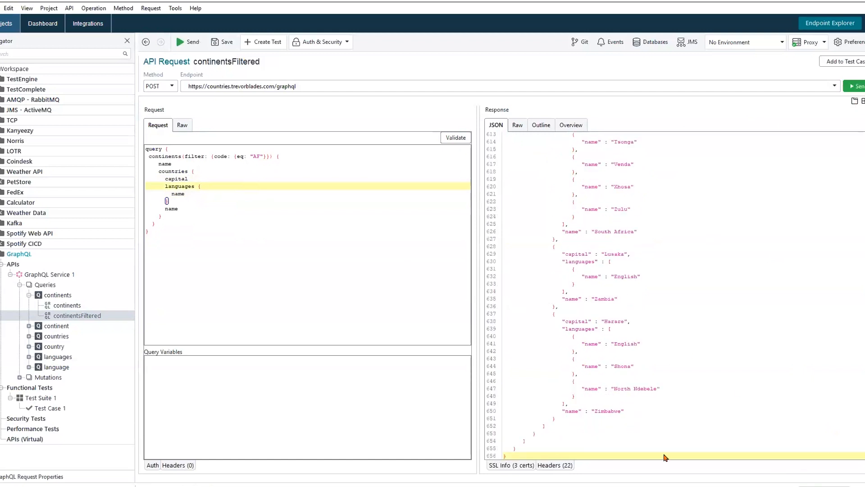
pyautogui.scroll(3)
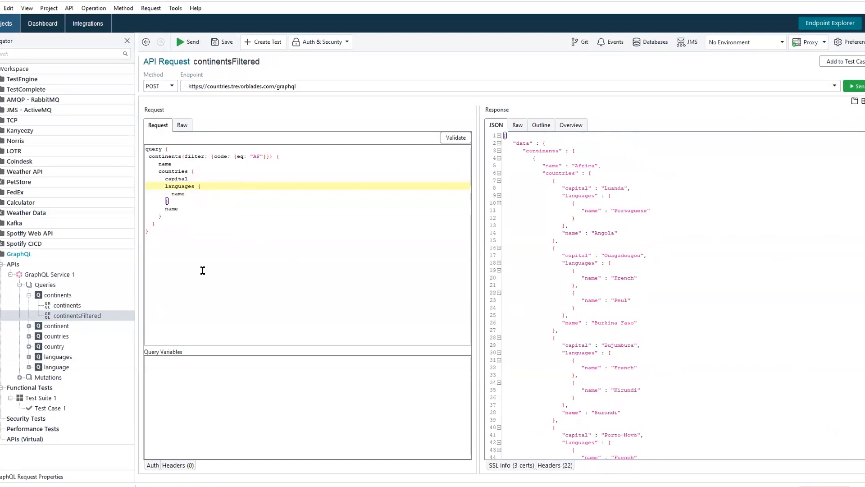
pyautogui.moveTo(206, 265)
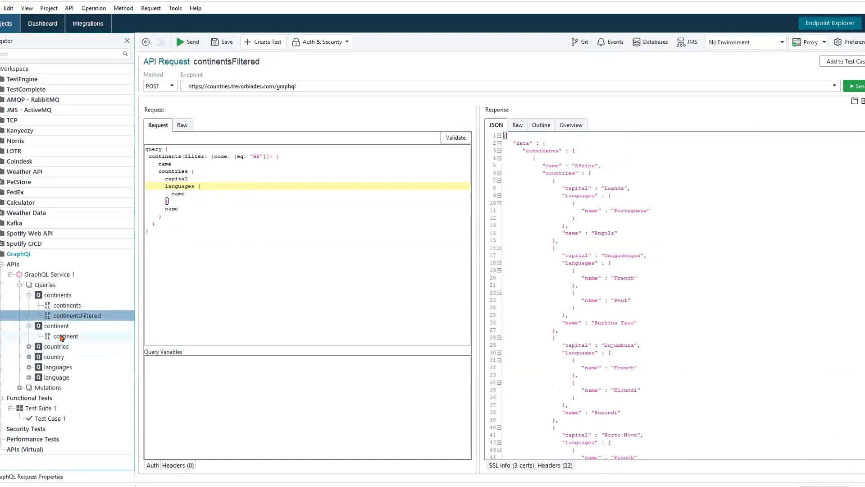
# Step: Open the countries request and scroll its response of codes, names and continents from Andorra onward
pyautogui.click(38, 346)
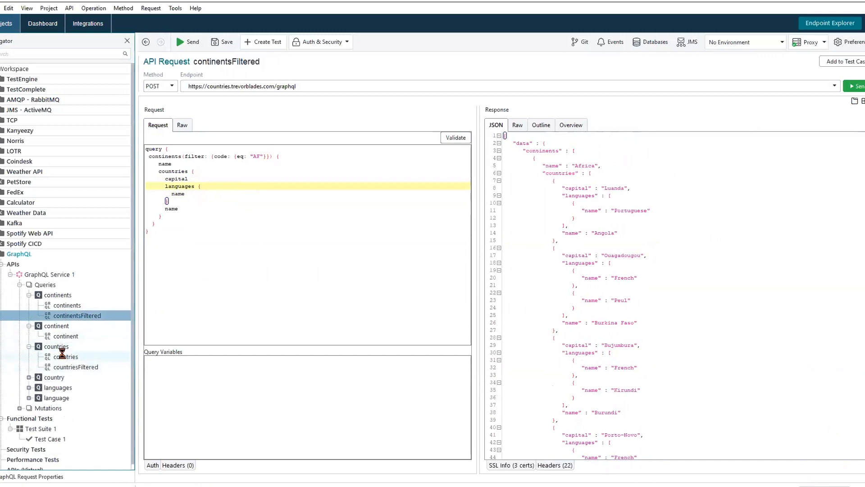
pyautogui.click(66, 357)
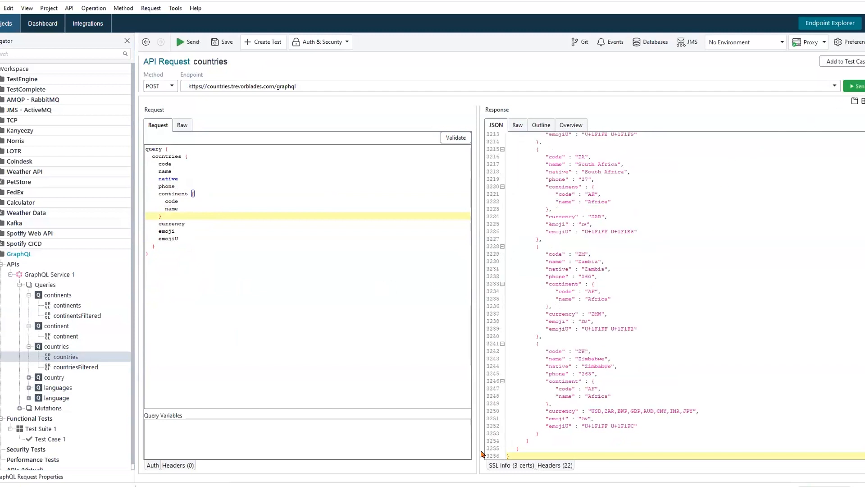
pyautogui.scroll(3)
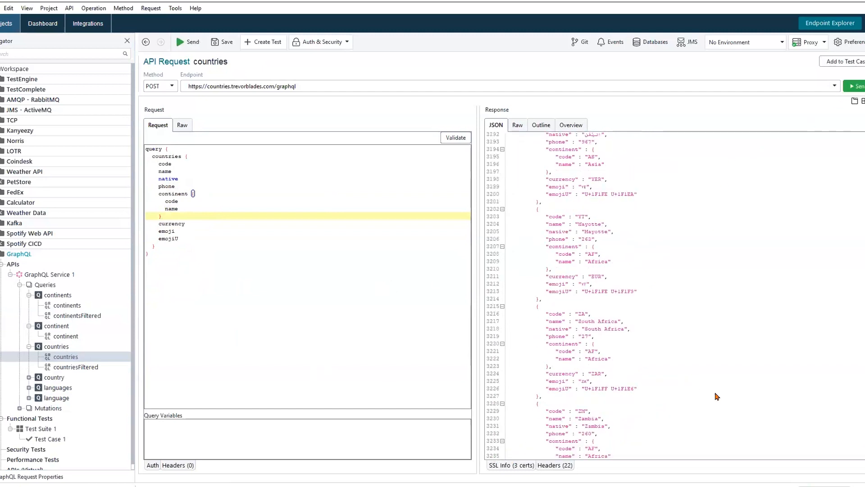
pyautogui.scroll(3)
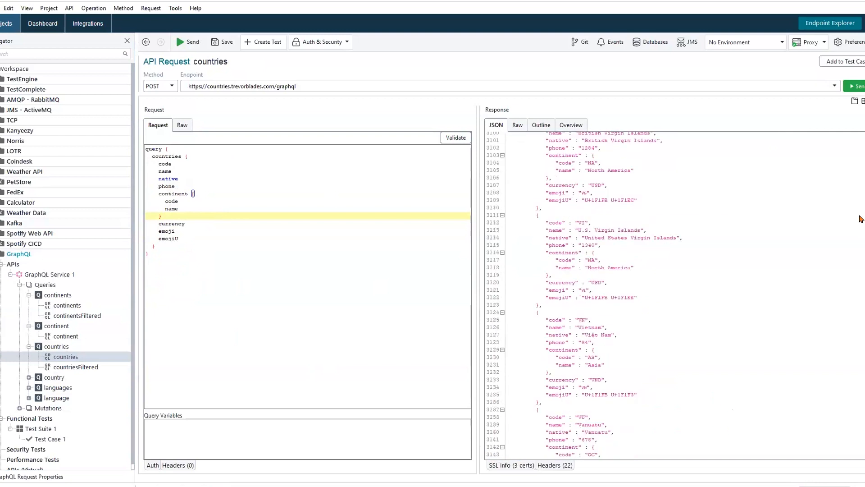
pyautogui.scroll(3)
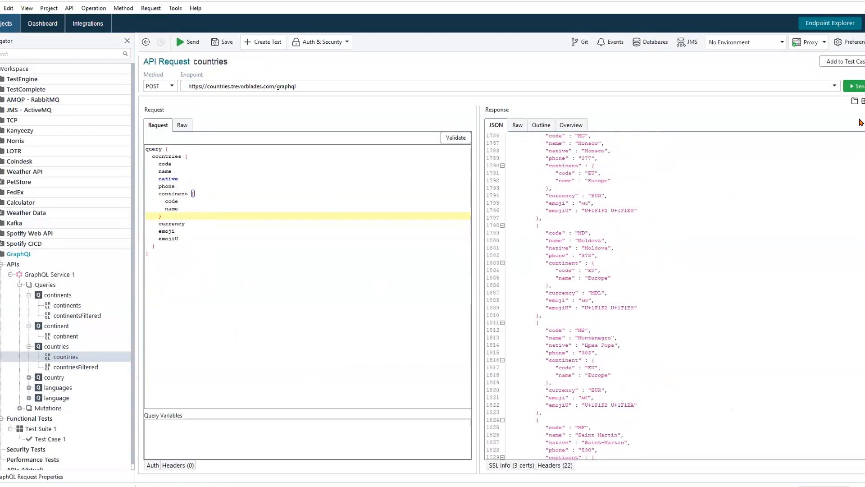
pyautogui.scroll(3)
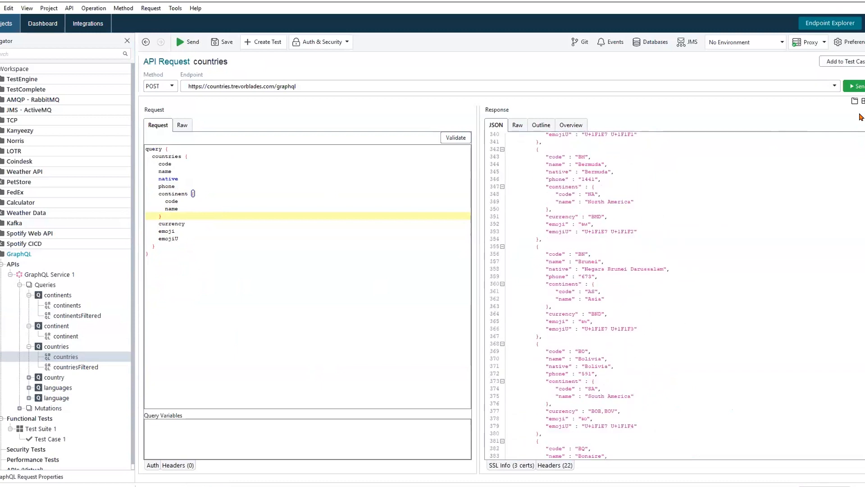
pyautogui.scroll(3)
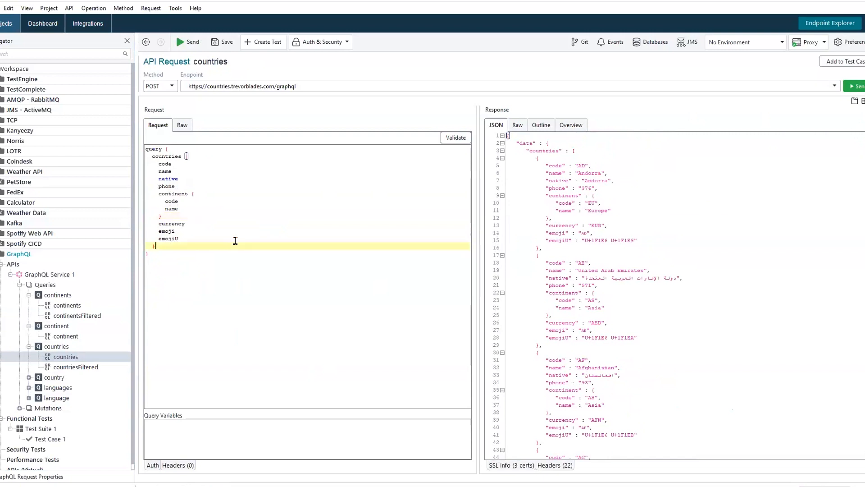
pyautogui.moveTo(613, 335)
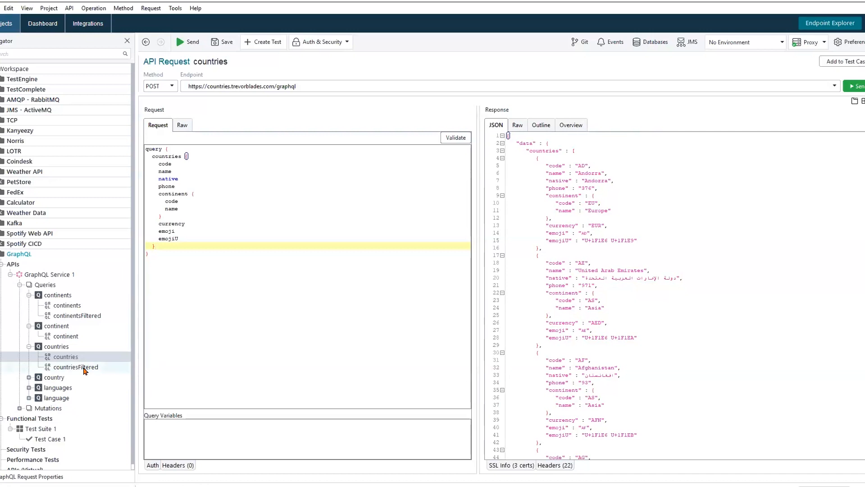
# Step: Open the countriesFiltered request filtering by continent EU and currency EUR
pyautogui.click(76, 367)
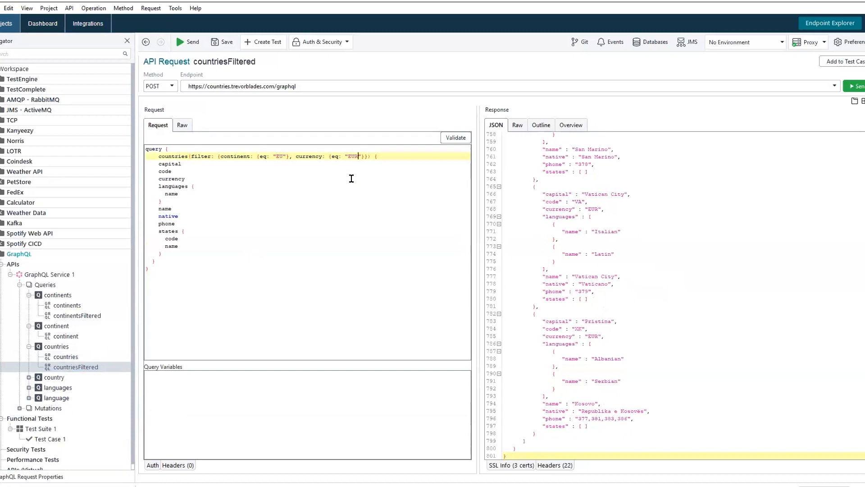
pyautogui.moveTo(200, 249)
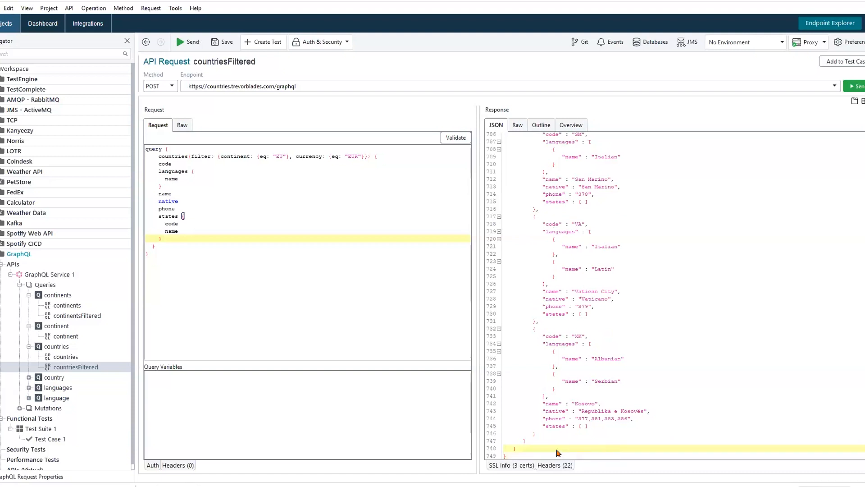
# Step: Scroll the euro countries results, then bring up the country request for code LU
pyautogui.scroll(3)
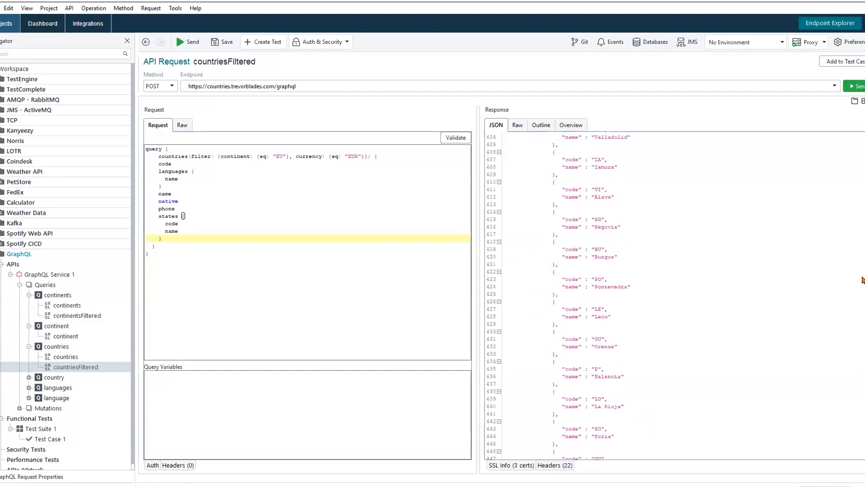
pyautogui.scroll(3)
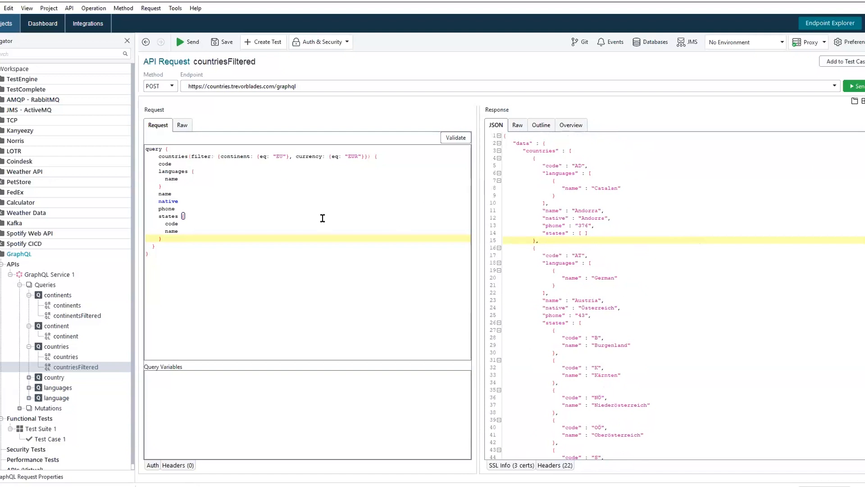
pyautogui.moveTo(540, 237)
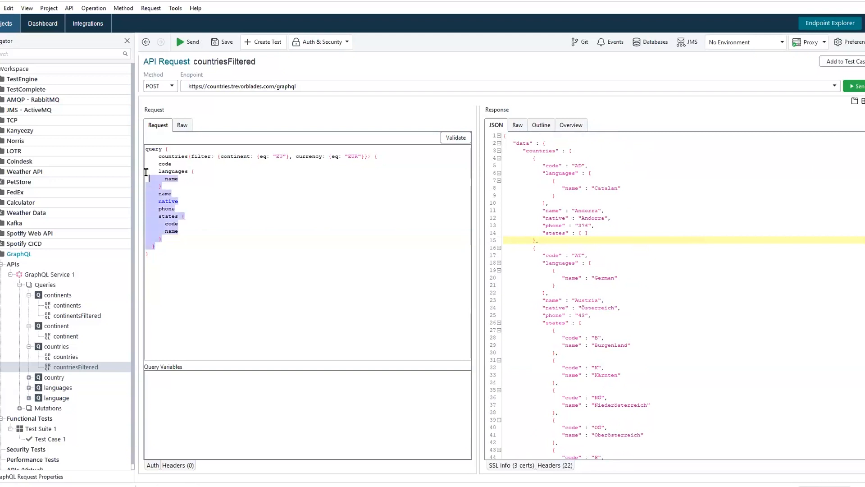
pyautogui.click(180, 223)
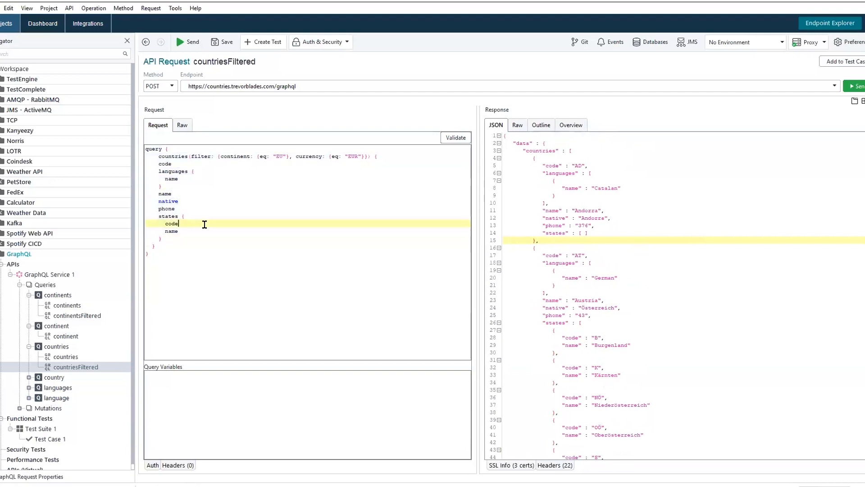
pyautogui.moveTo(211, 225)
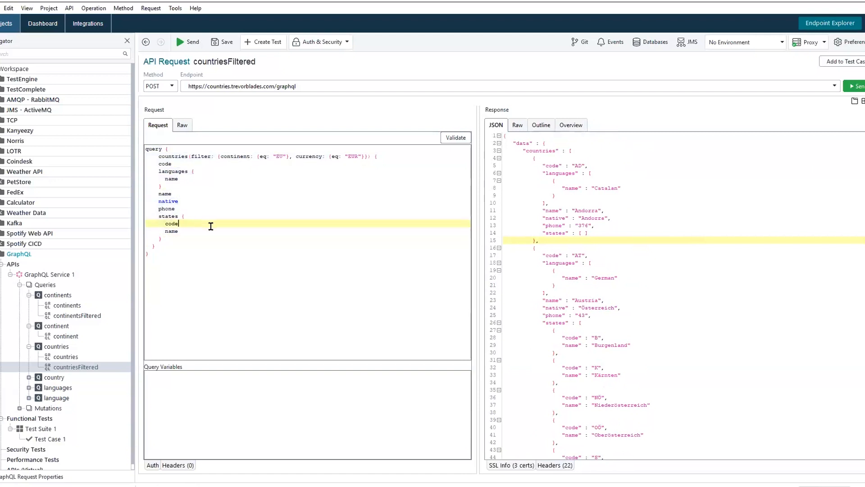
pyautogui.moveTo(710, 185)
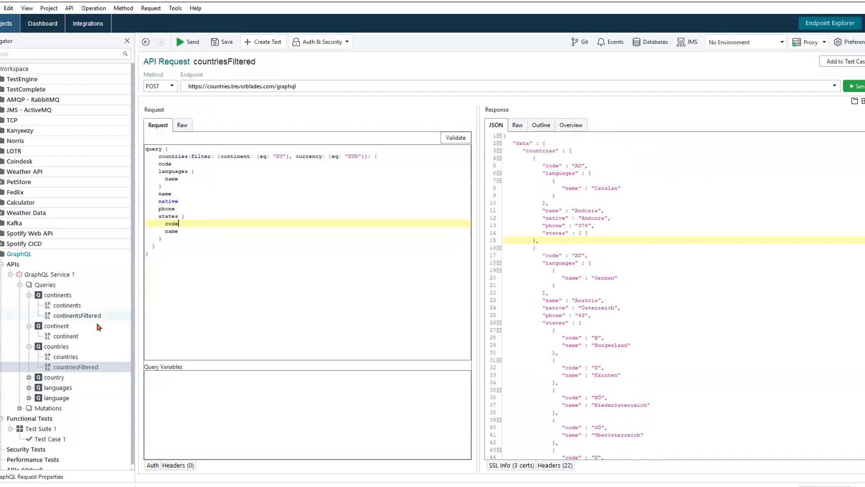
pyautogui.click(56, 346)
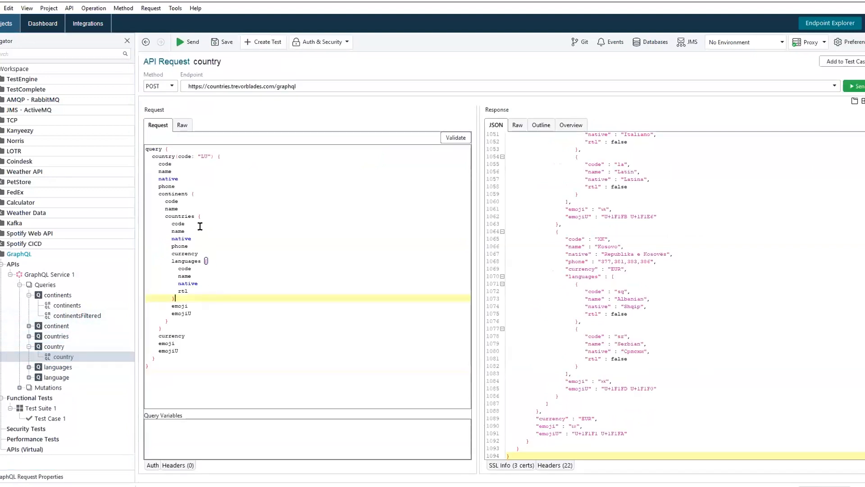
# Step: Delete the nested continent block from the LU country query, leaving code, name, native, phone, currency and emoji
pyautogui.click(178, 350)
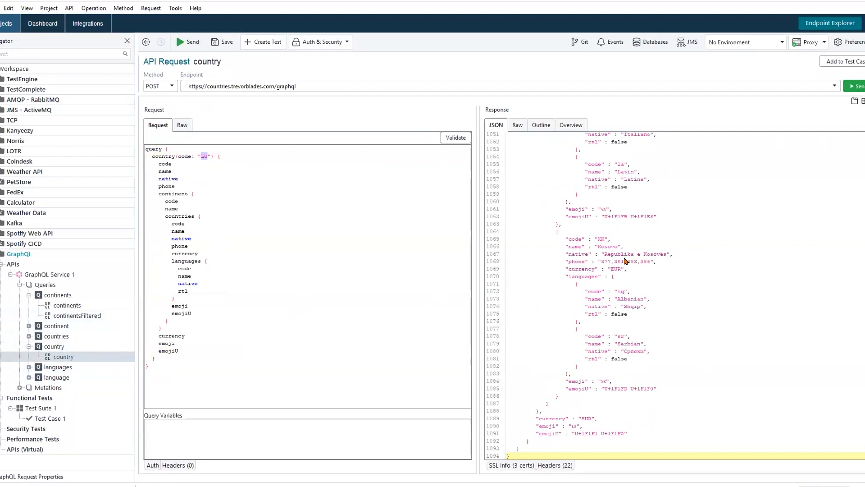
pyautogui.scroll(3)
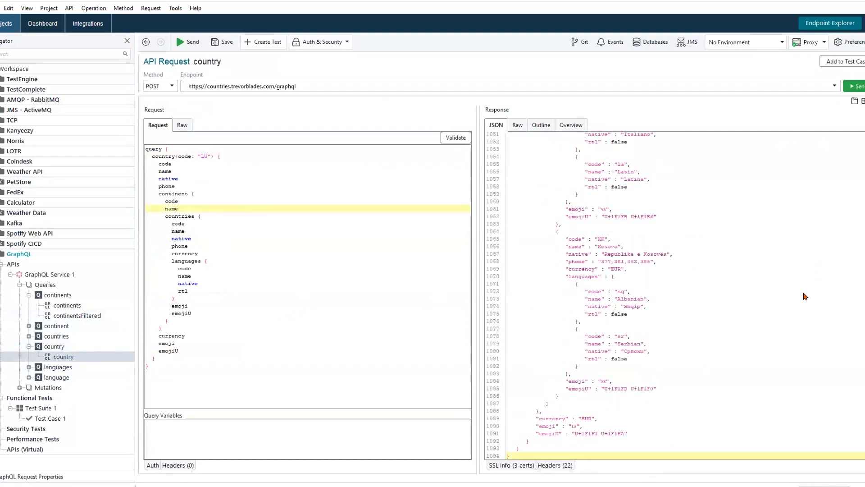
pyautogui.scroll(3)
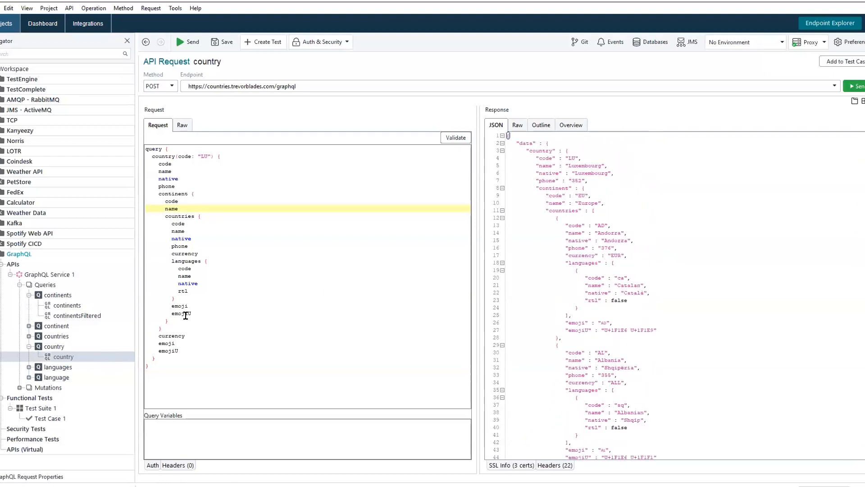
pyautogui.click(183, 275)
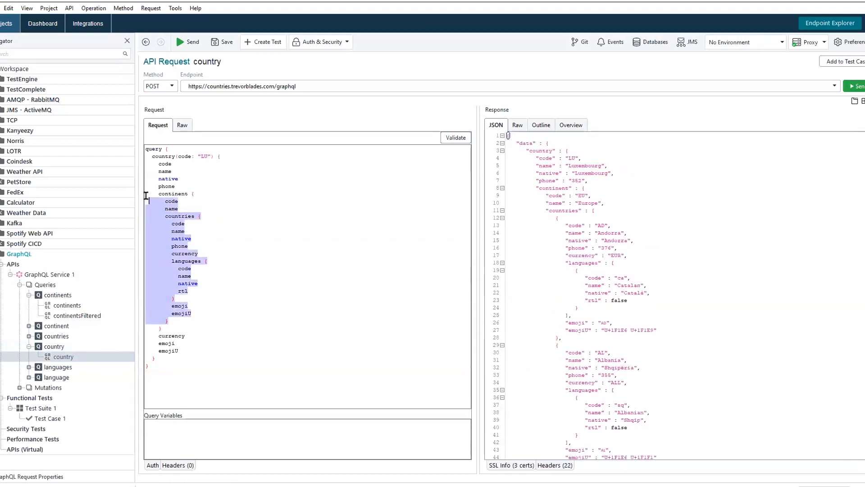
pyautogui.press('Delete')
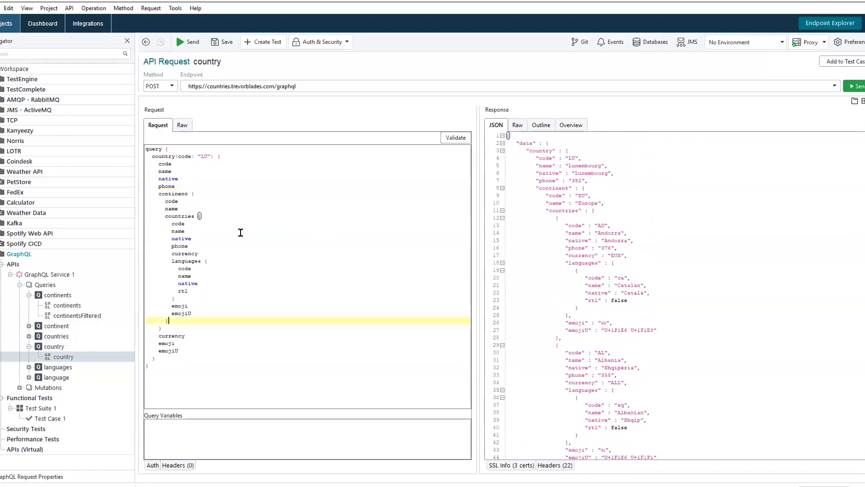
pyautogui.click(177, 193)
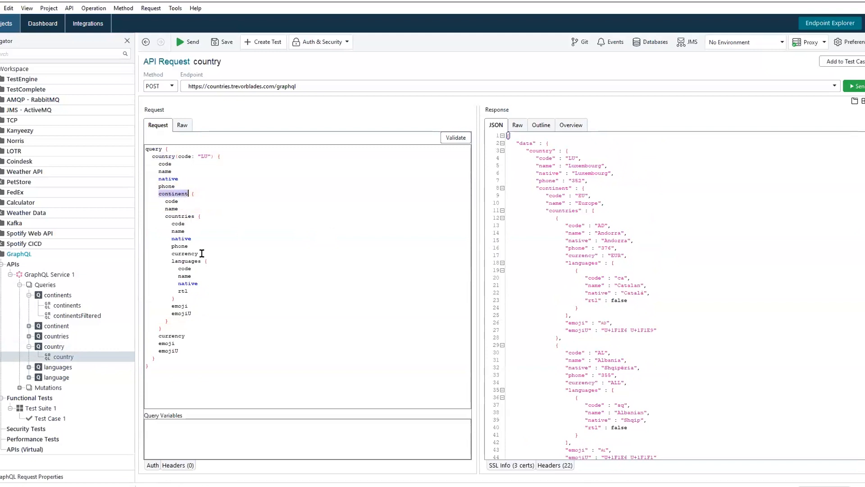
pyautogui.moveTo(208, 272)
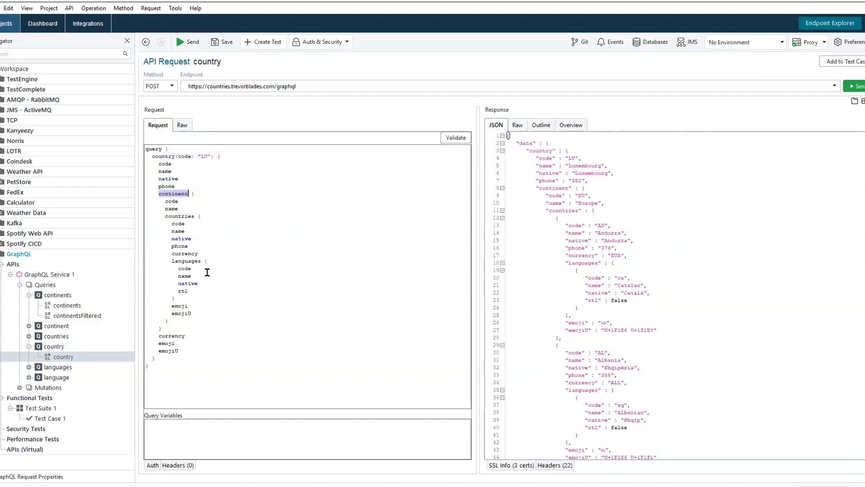
pyautogui.moveTo(180, 217)
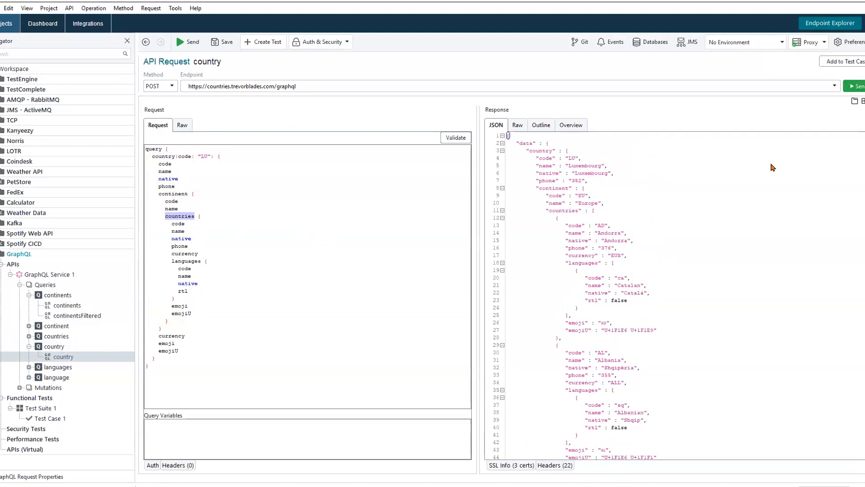
pyautogui.scroll(-3)
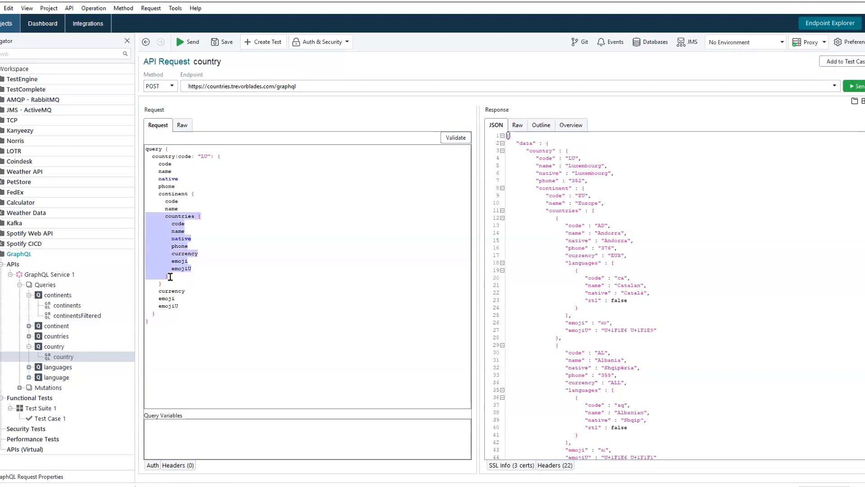
pyautogui.press('Delete')
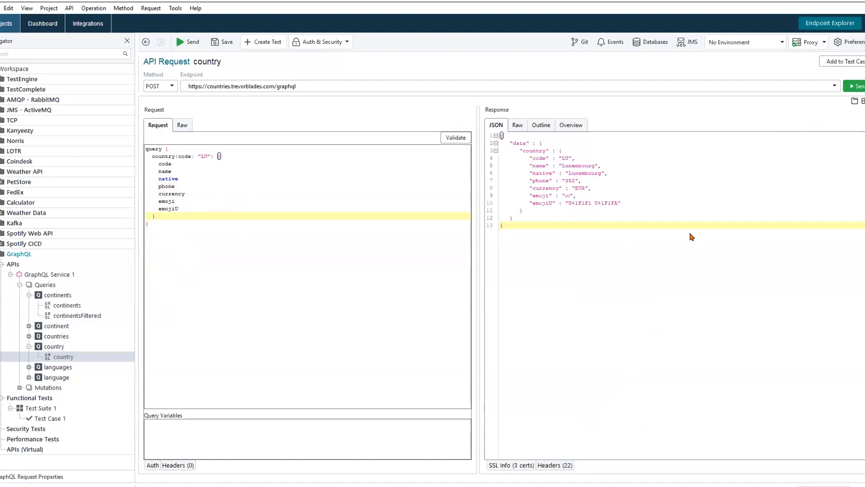
pyautogui.moveTo(588, 176)
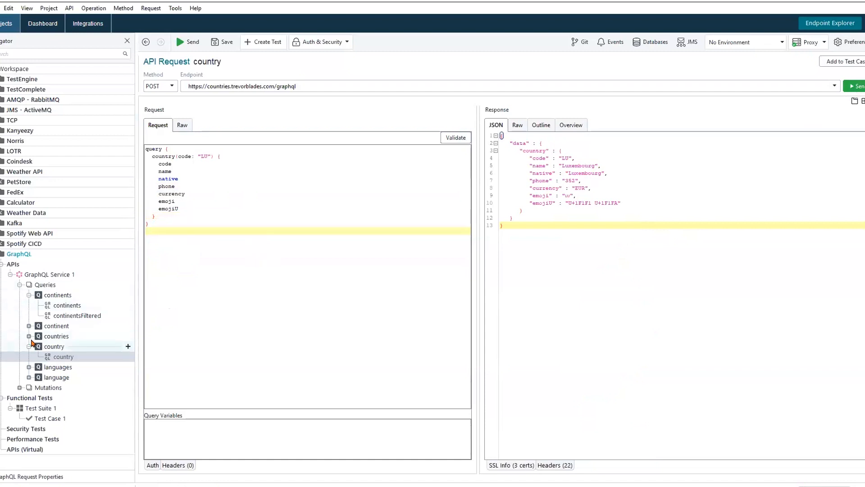
pyautogui.moveTo(31, 299)
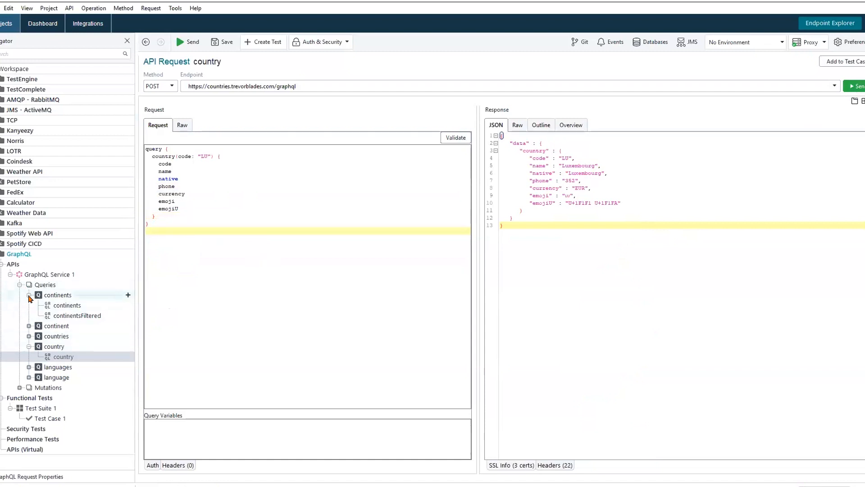
# Step: Add the country request to Test Case 1 as a GraphQL Query test step
pyautogui.click(28, 294)
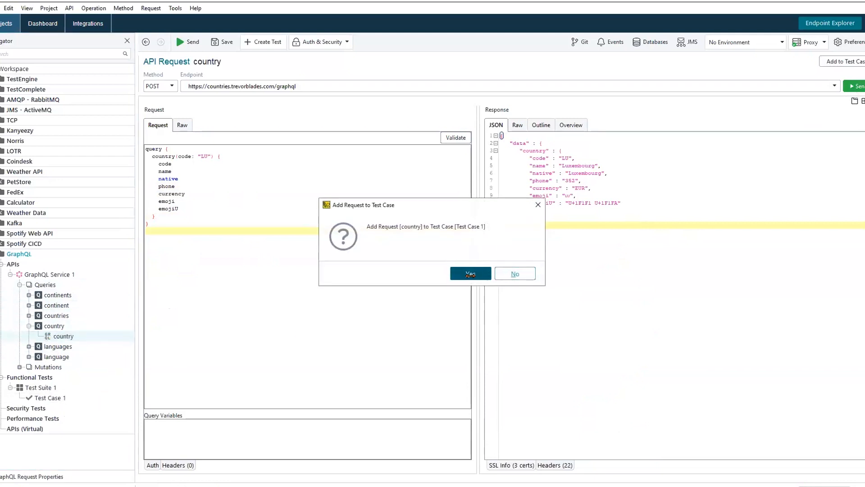
pyautogui.click(470, 273)
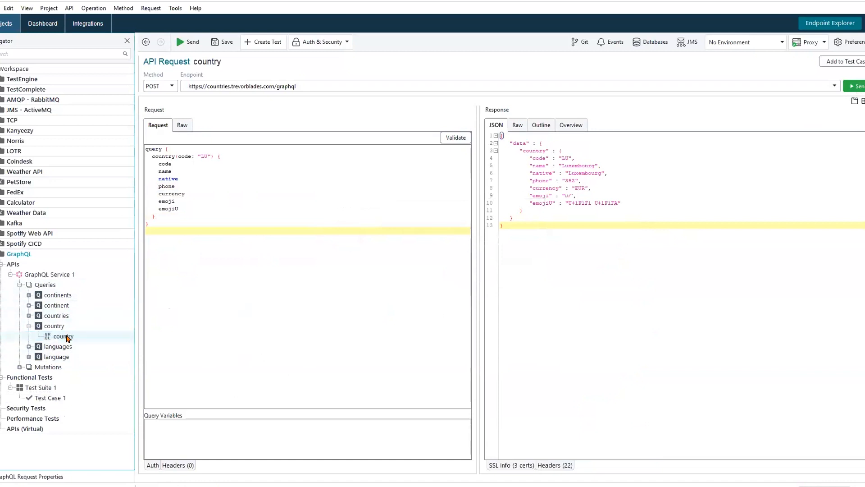
pyautogui.rightClick(62, 336)
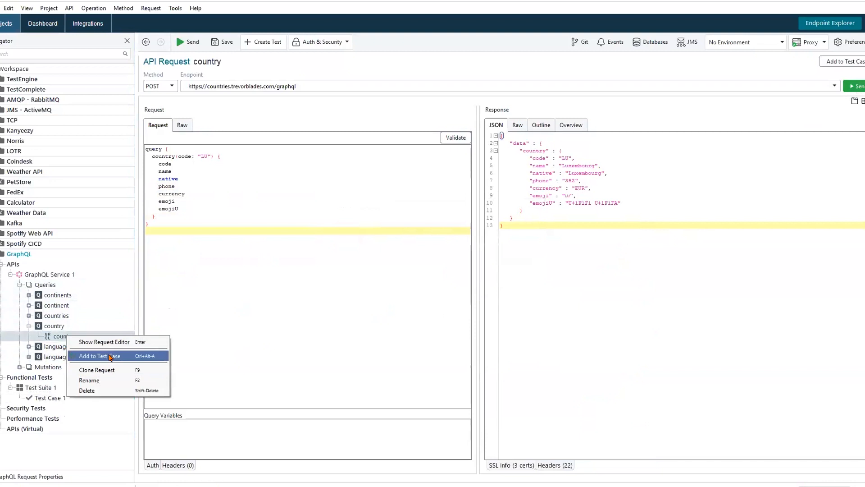
pyautogui.click(94, 355)
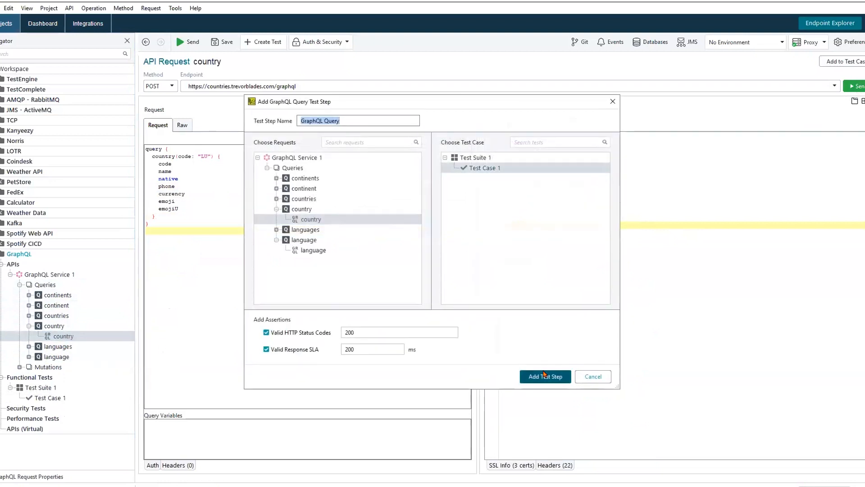
pyautogui.click(544, 375)
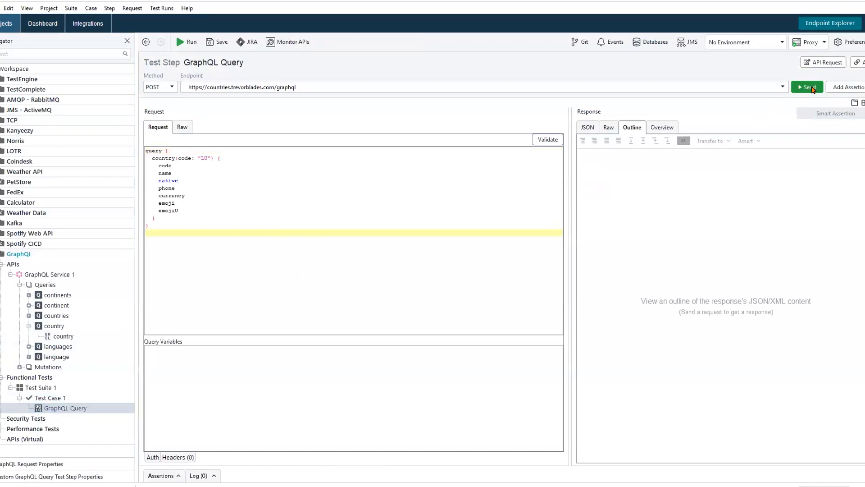
# Step: Send the query and save a JSONPath content assertion that name equals Luxembourg
pyautogui.click(807, 87)
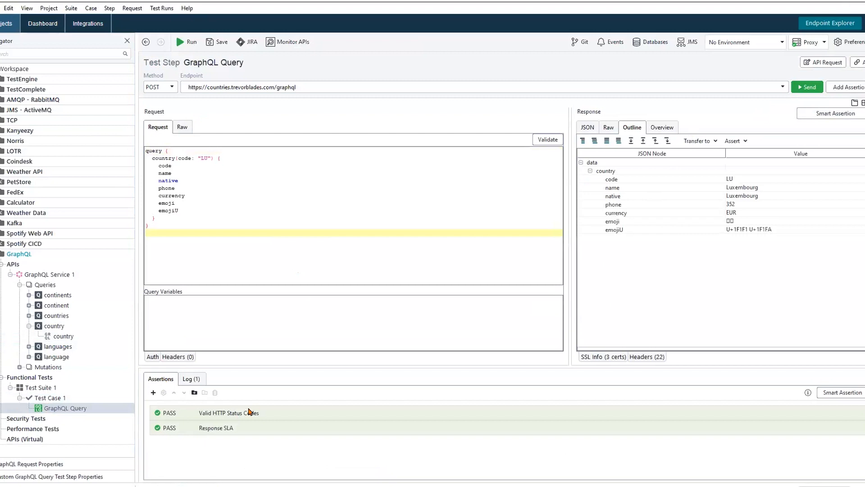
pyautogui.moveTo(762, 200)
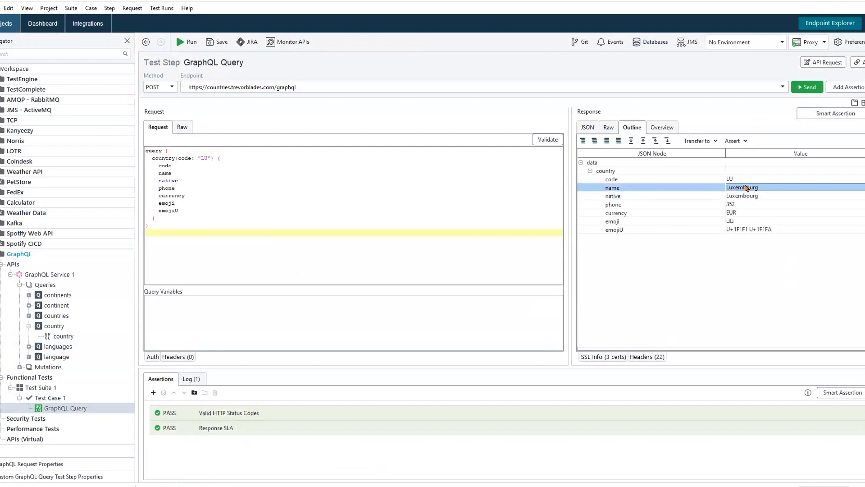
pyautogui.rightClick(741, 188)
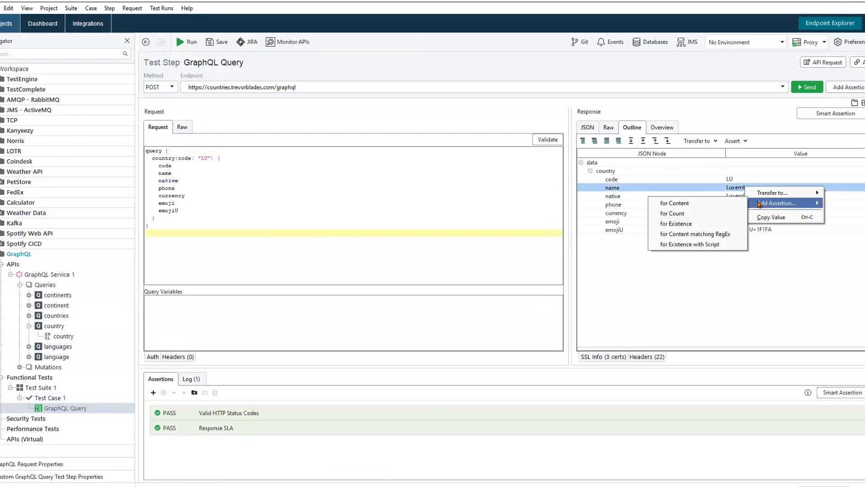
pyautogui.click(674, 203)
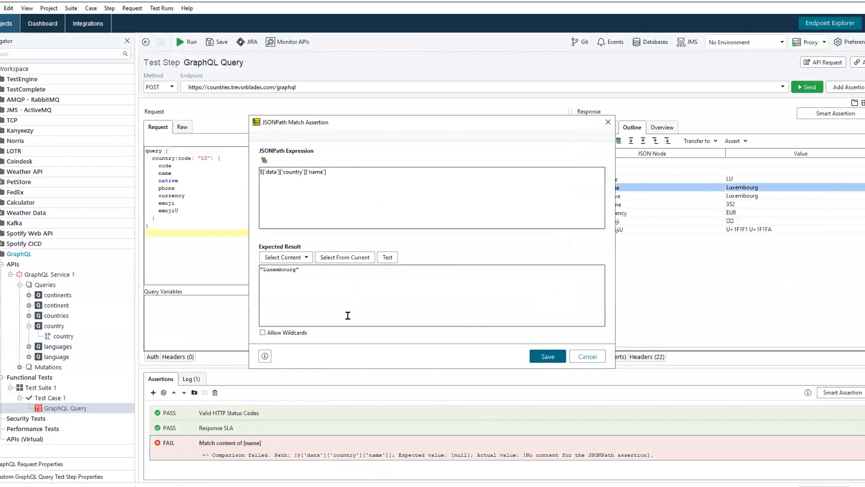
pyautogui.click(547, 356)
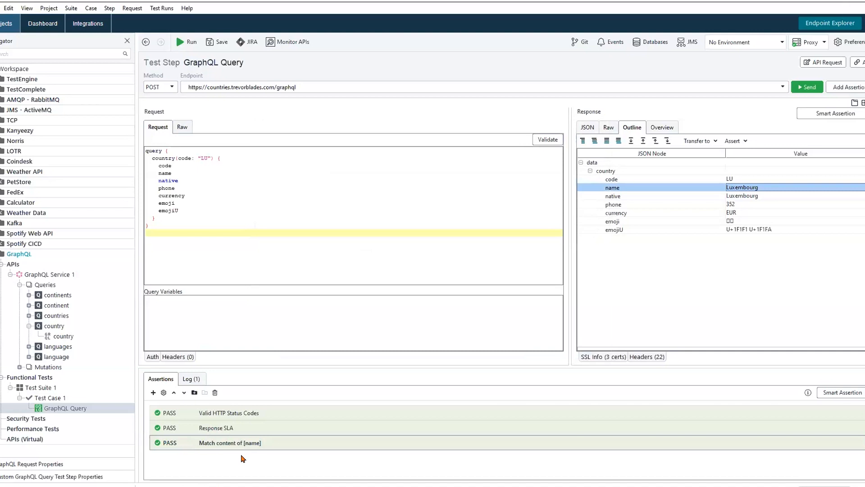
pyautogui.moveTo(88, 400)
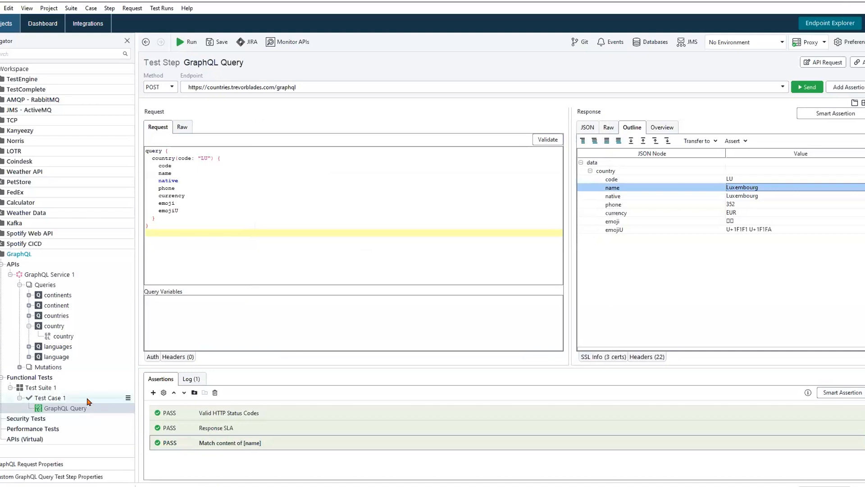
# Step: Open Test Case 1 from the Navigator to show its GraphQL Query step
pyautogui.click(50, 397)
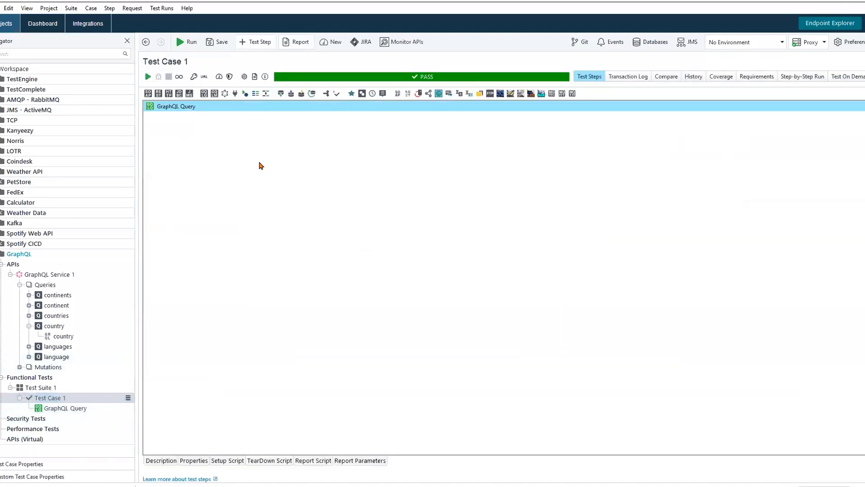
pyautogui.moveTo(204, 153)
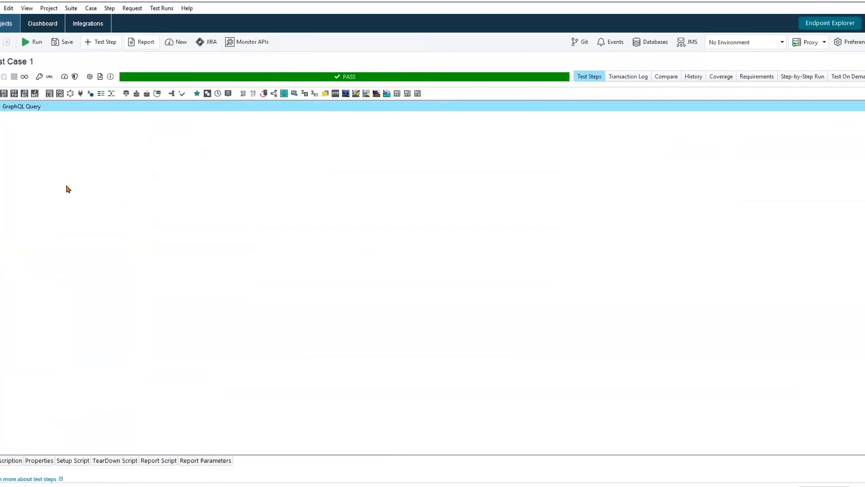
pyautogui.moveTo(65, 164)
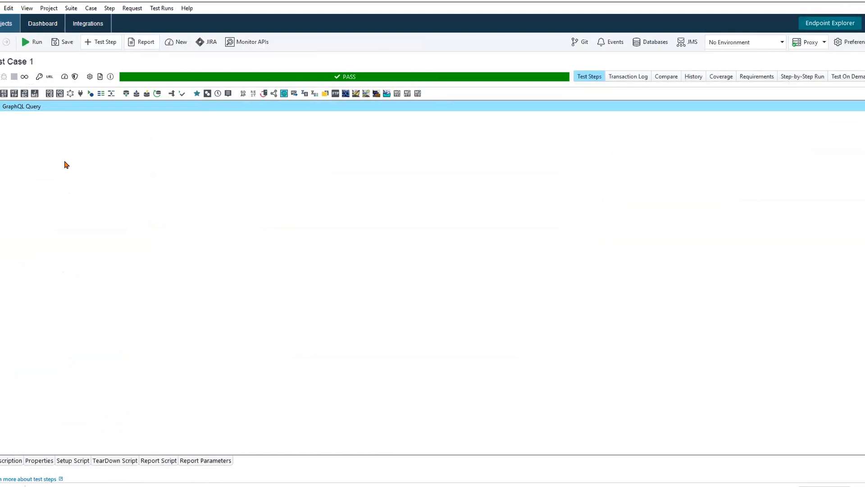
pyautogui.moveTo(60, 148)
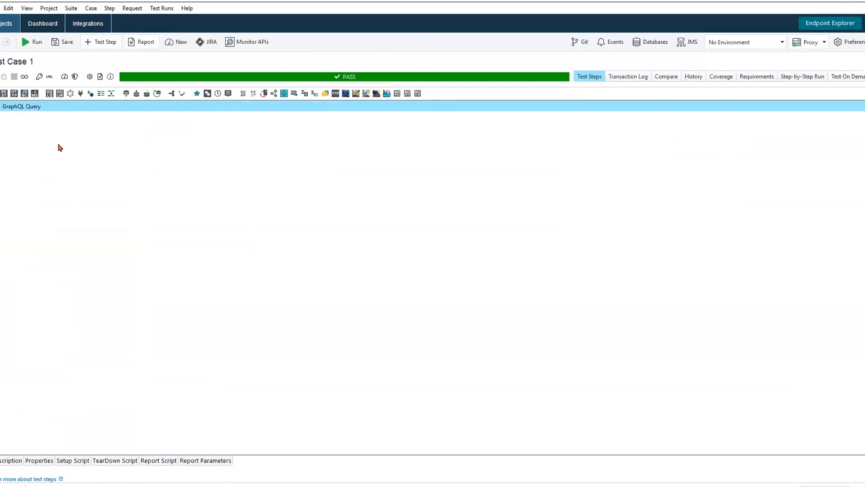
pyautogui.moveTo(45, 126)
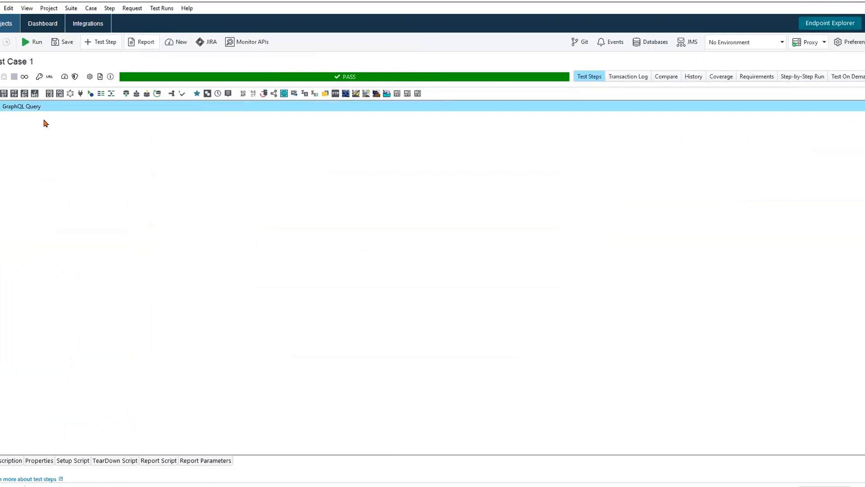
pyautogui.moveTo(76, 196)
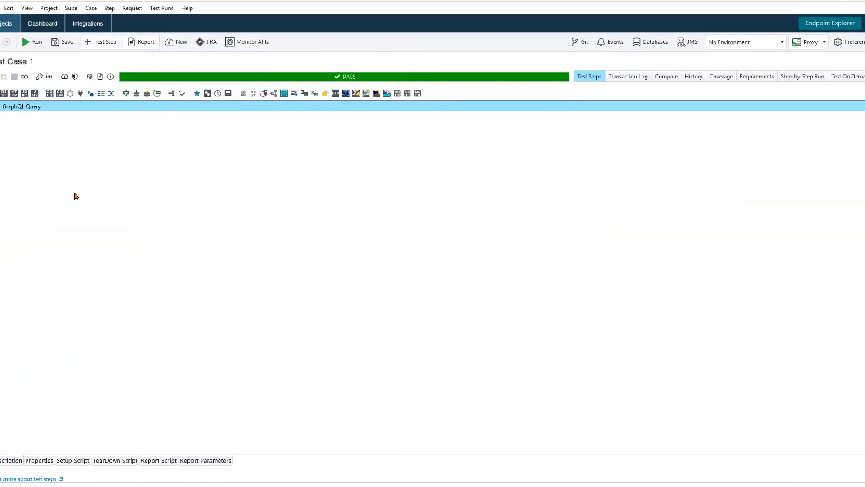
pyautogui.moveTo(94, 176)
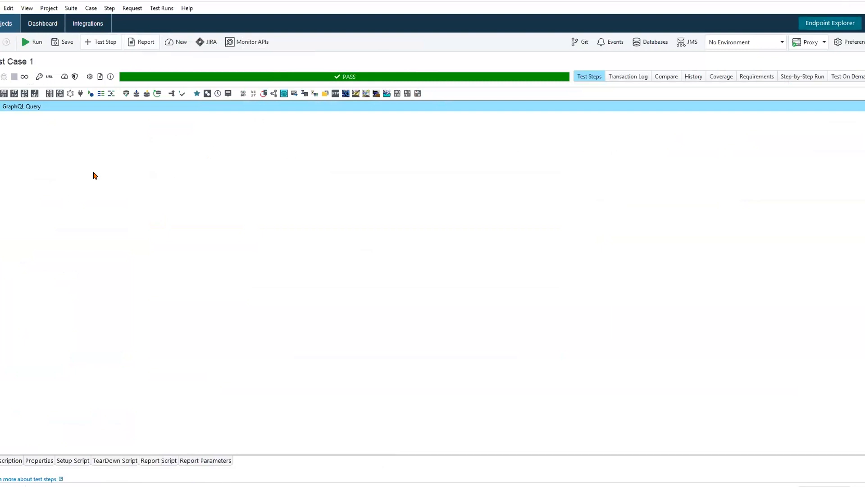
# Step: Append Data Source, Data Source Loop and Delay steps to Test Case 1, accepting default names
pyautogui.rightClick(94, 175)
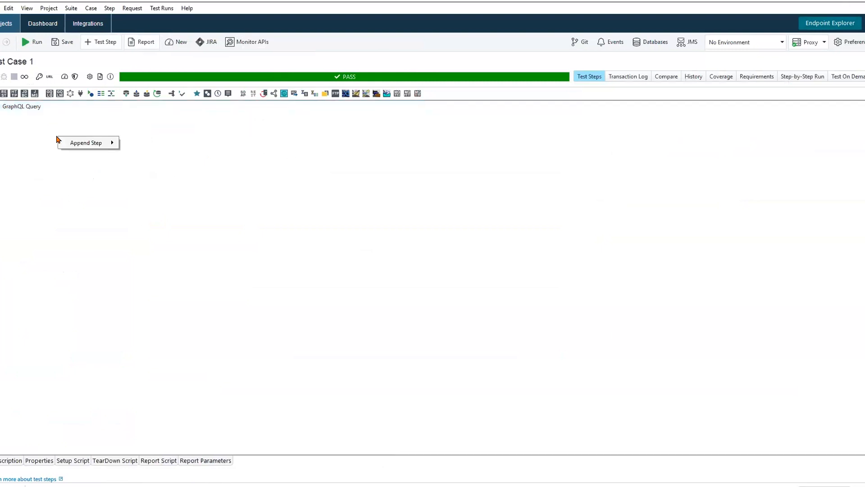
pyautogui.click(86, 142)
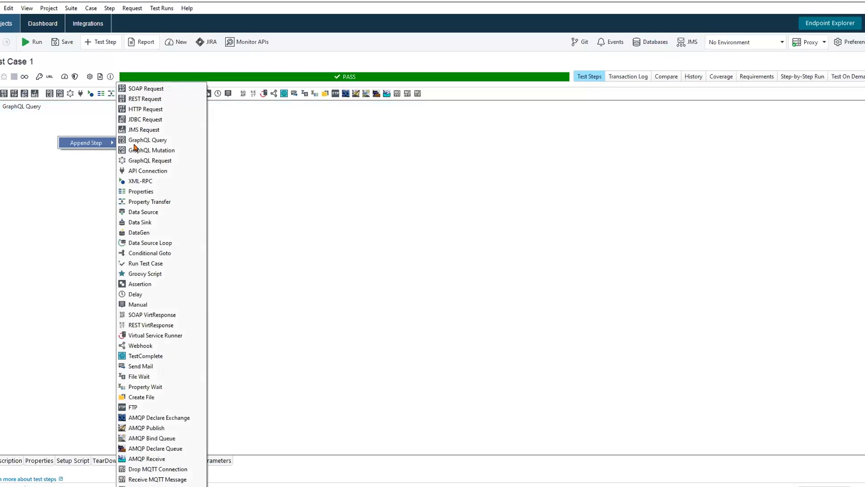
pyautogui.moveTo(142, 211)
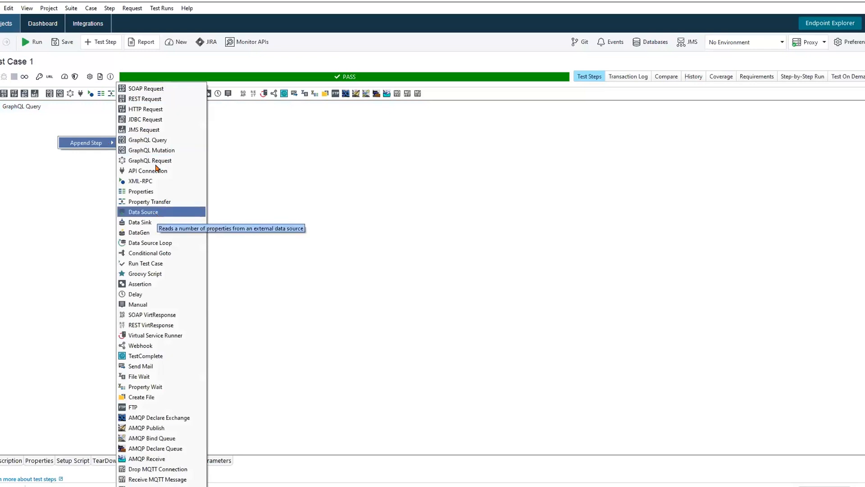
pyautogui.moveTo(160, 161)
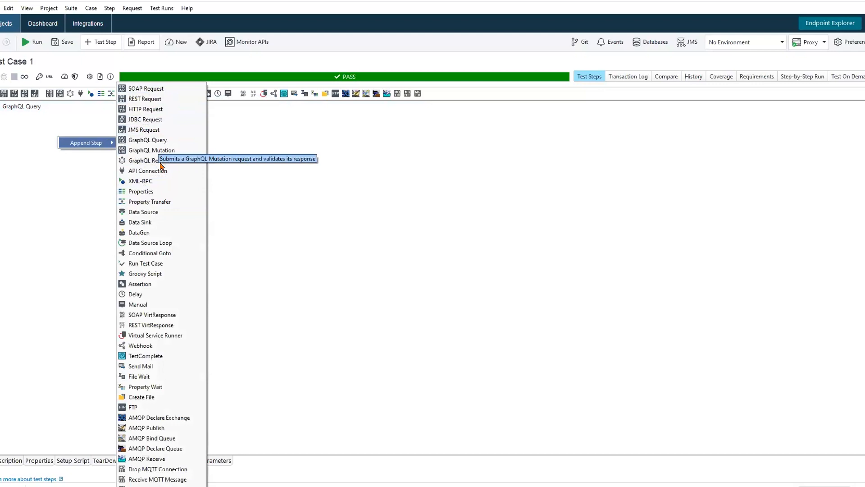
pyautogui.moveTo(148, 160)
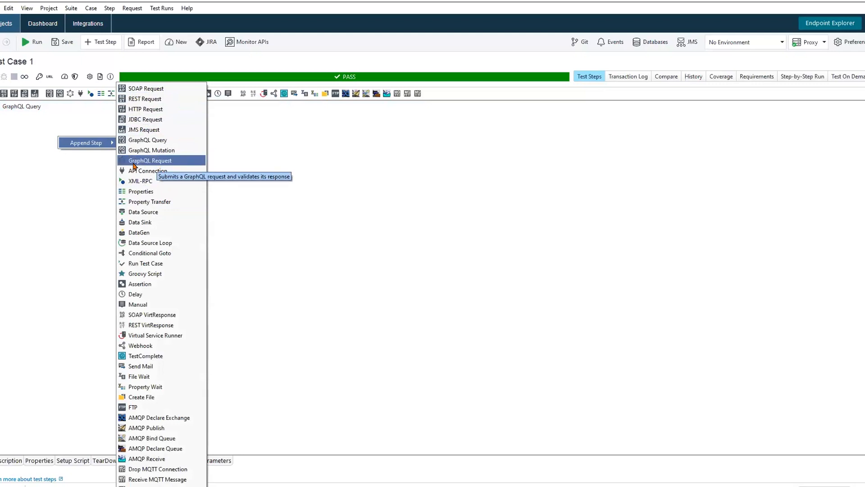
pyautogui.moveTo(146, 99)
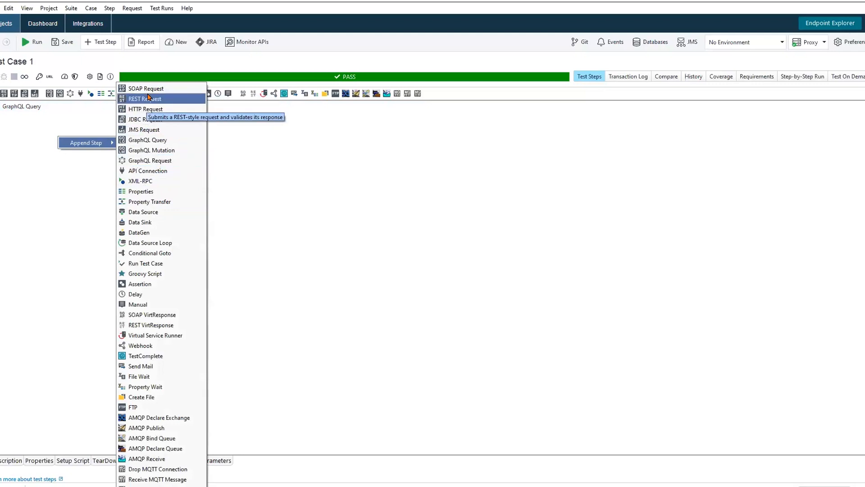
pyautogui.moveTo(143, 129)
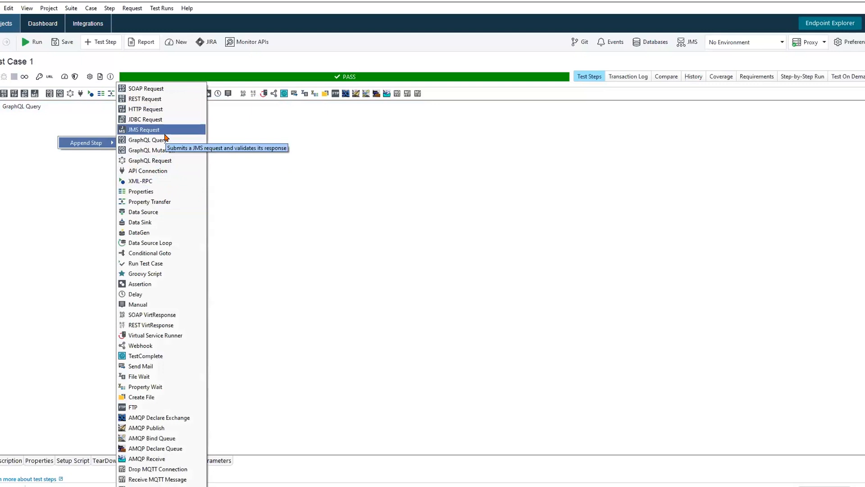
pyautogui.moveTo(165, 130)
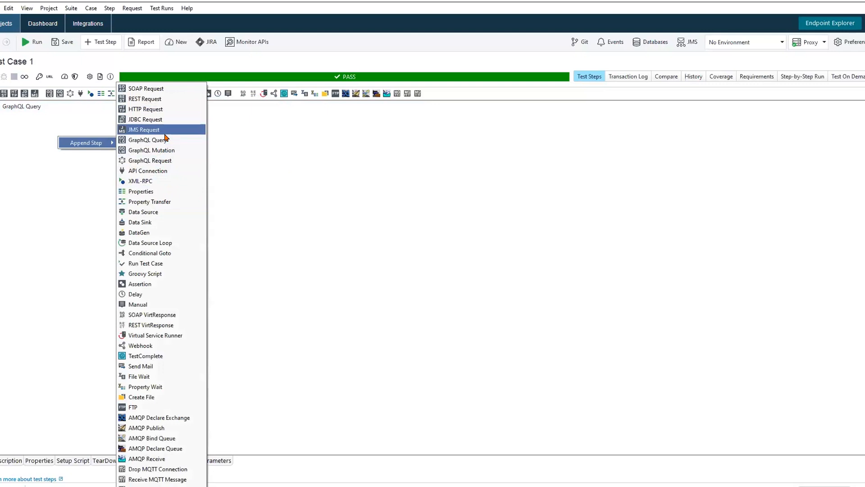
pyautogui.moveTo(141, 181)
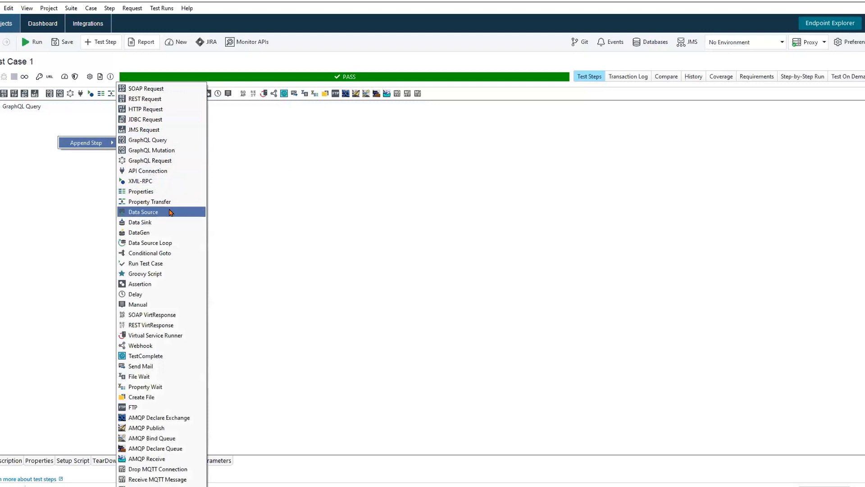
pyautogui.click(144, 211)
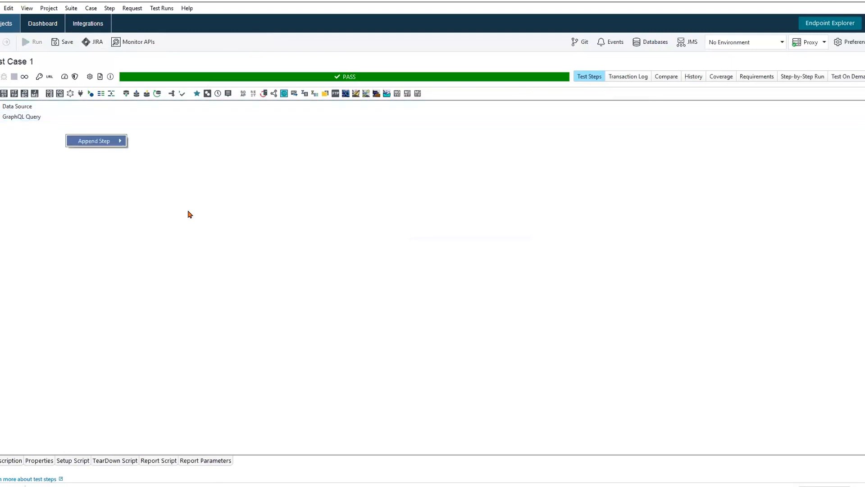
pyautogui.click(93, 140)
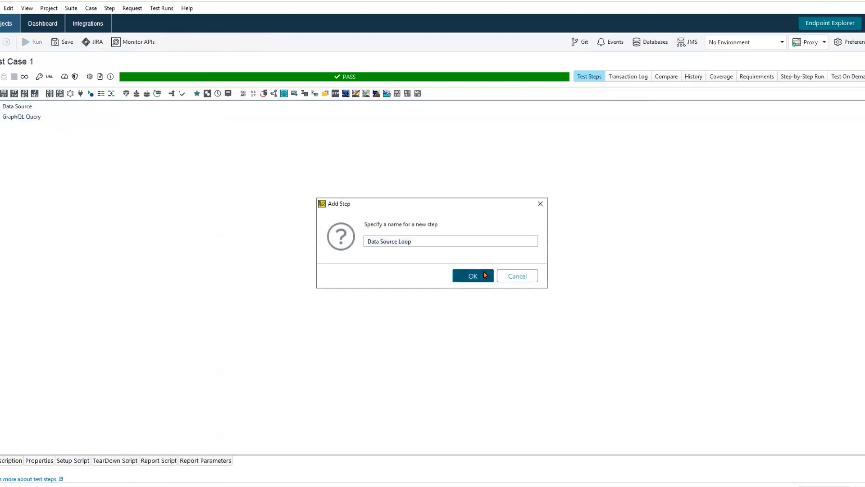
pyautogui.click(471, 276)
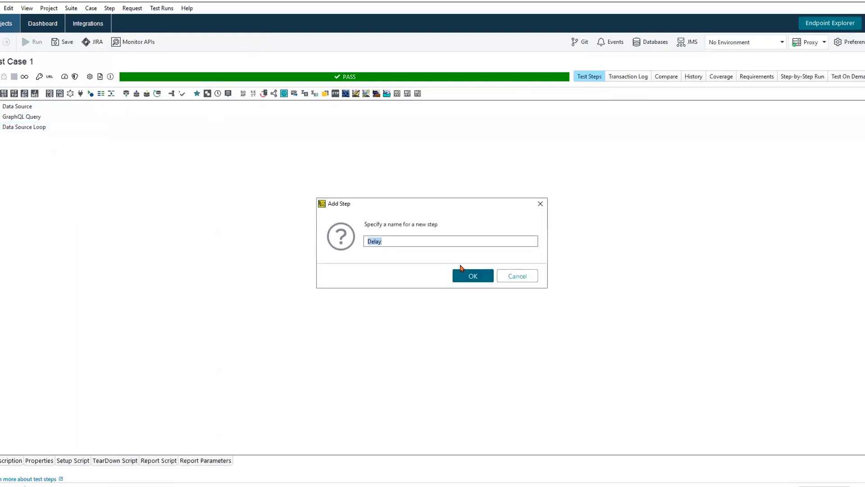
pyautogui.click(471, 276)
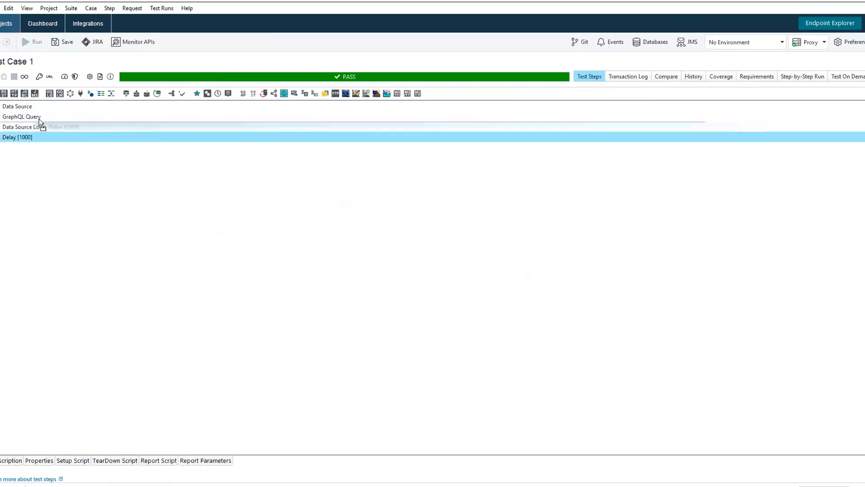
# Step: Set the Delay step to 500 ms, then bring up the Data Source Loop settings
pyautogui.doubleClick(16, 137)
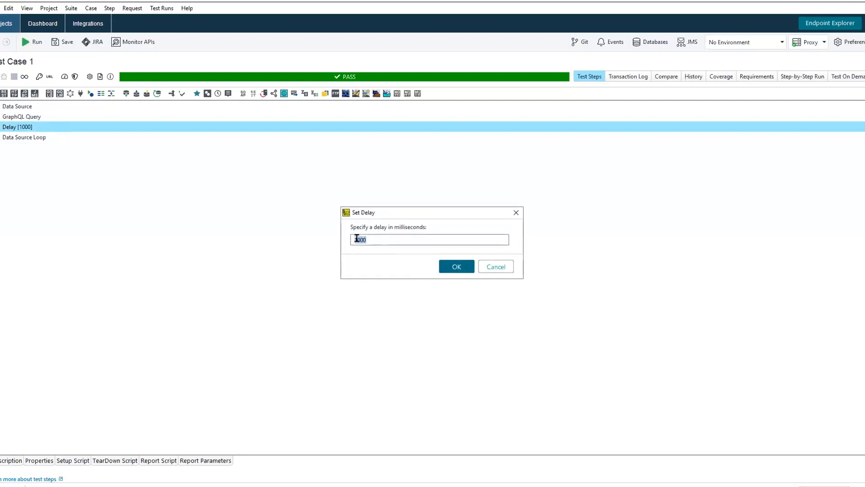
pyautogui.write('500')
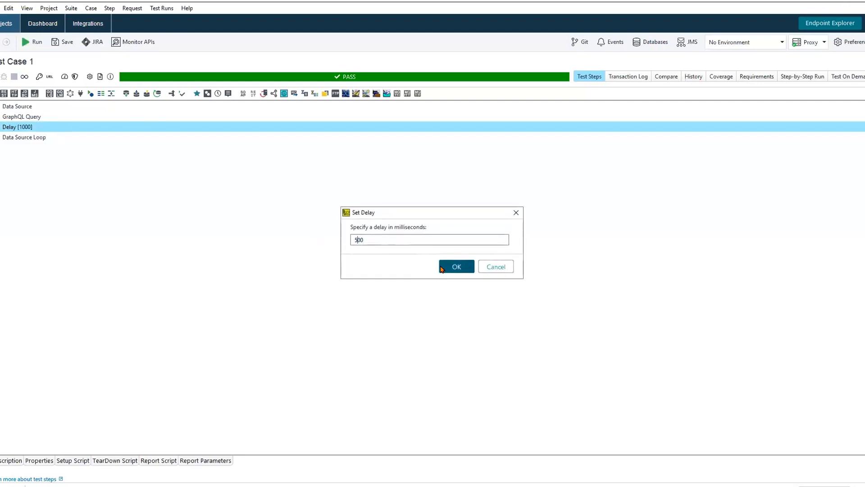
pyautogui.click(456, 267)
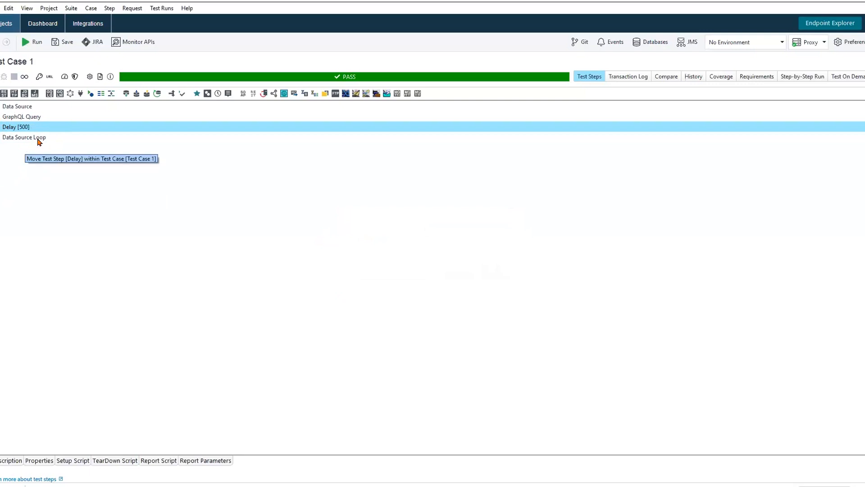
pyautogui.click(23, 137)
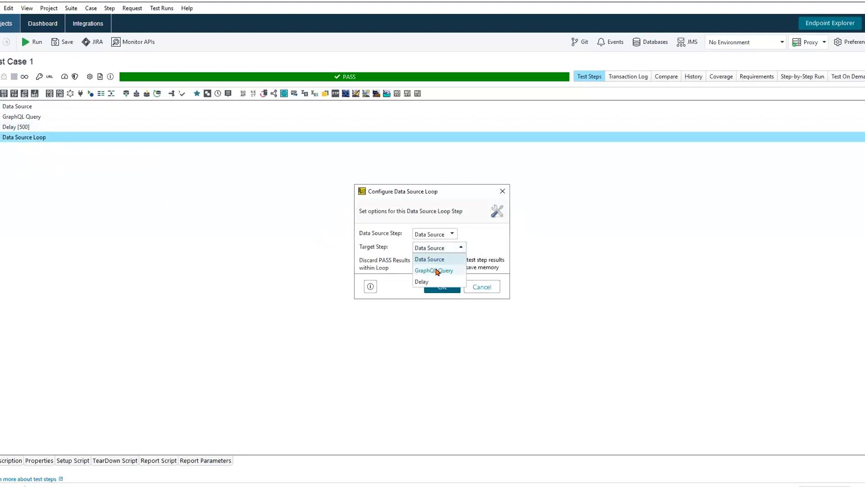
# Step: Target the Data Source Loop at the GraphQL Query step and open the Data Source step editor
pyautogui.click(434, 270)
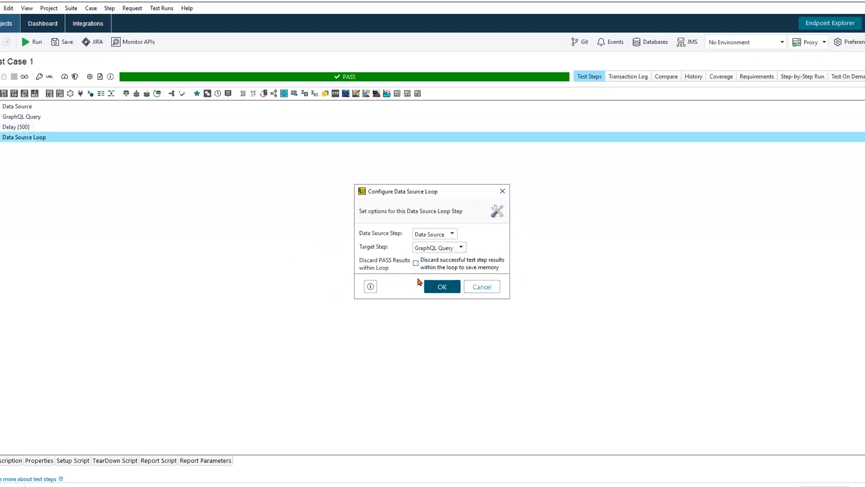
pyautogui.click(442, 285)
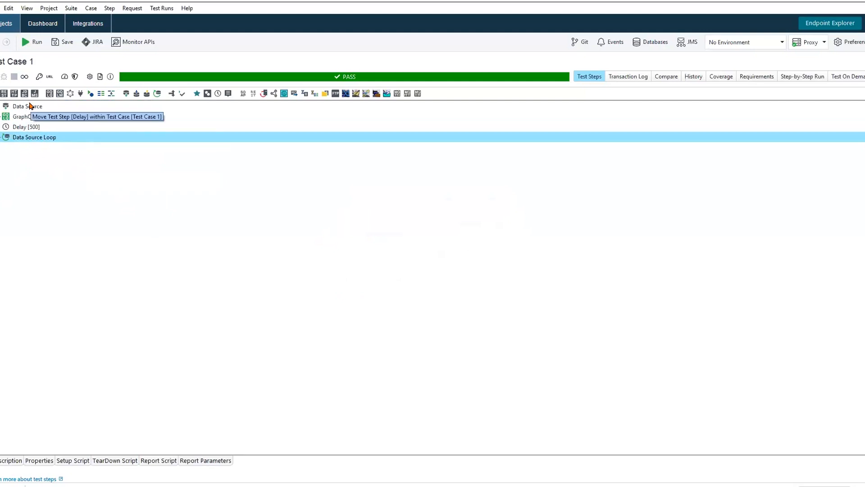
pyautogui.click(26, 106)
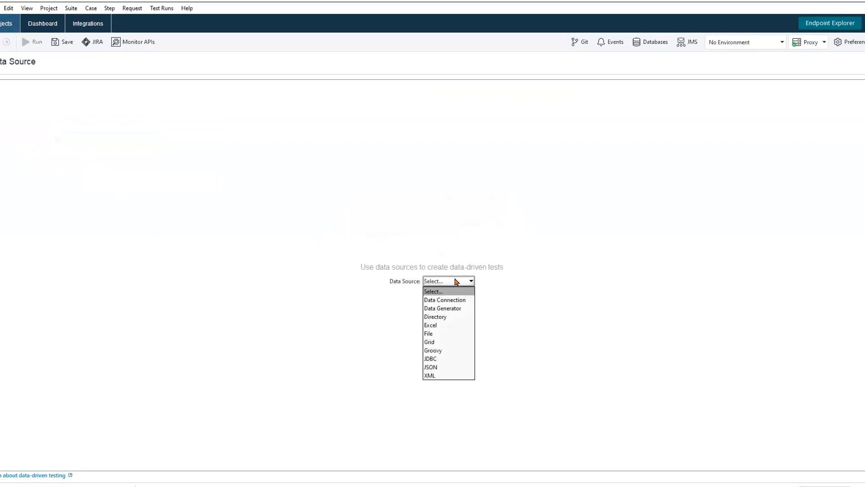
pyautogui.moveTo(444, 299)
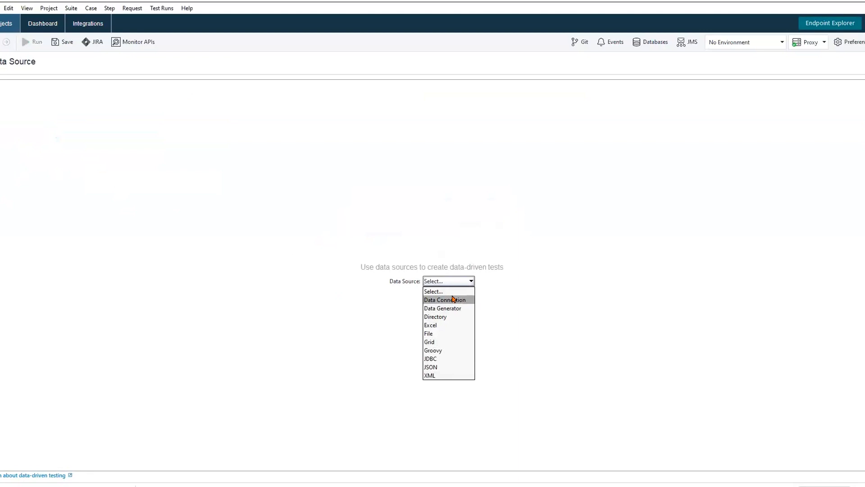
pyautogui.moveTo(445, 334)
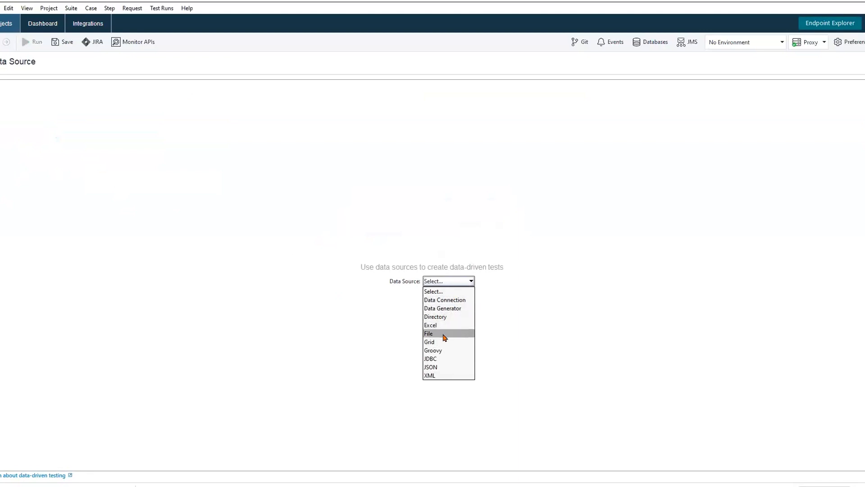
pyautogui.moveTo(450, 359)
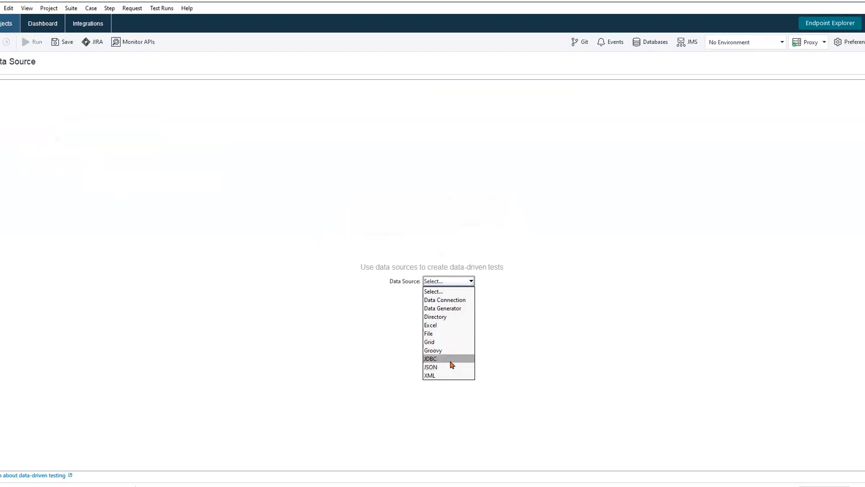
pyautogui.moveTo(447, 308)
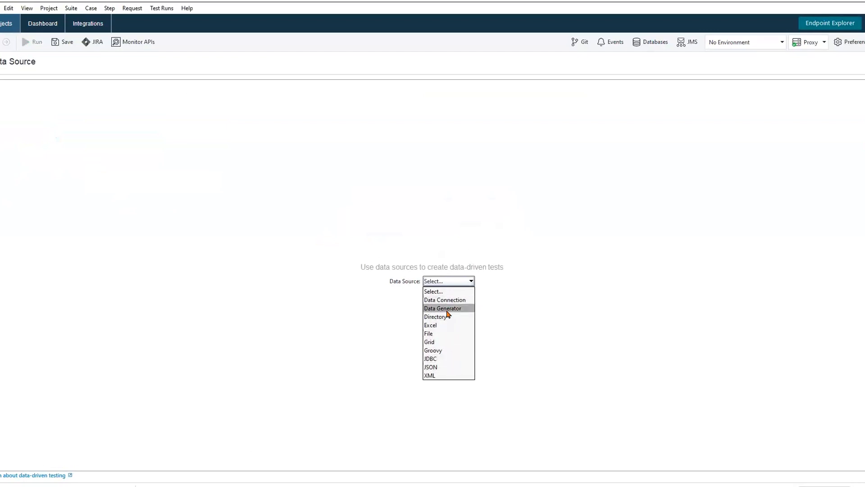
pyautogui.moveTo(435, 360)
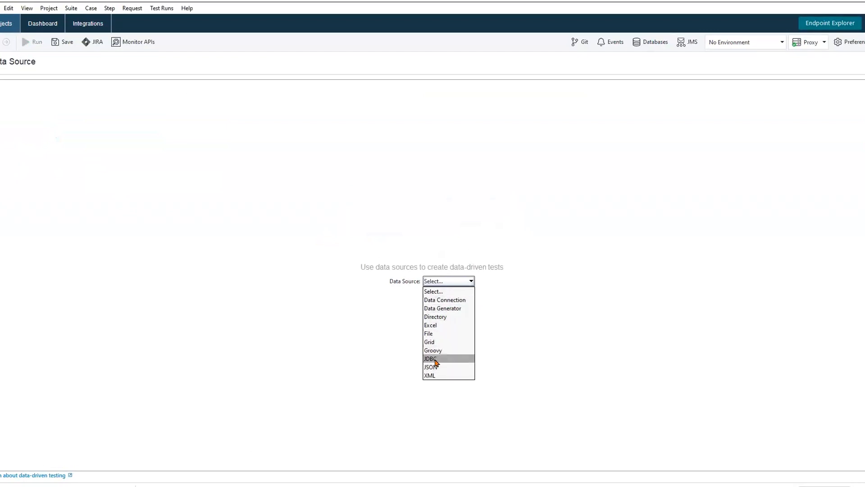
# Step: Set the Data Source step's type to JDBC
pyautogui.click(429, 360)
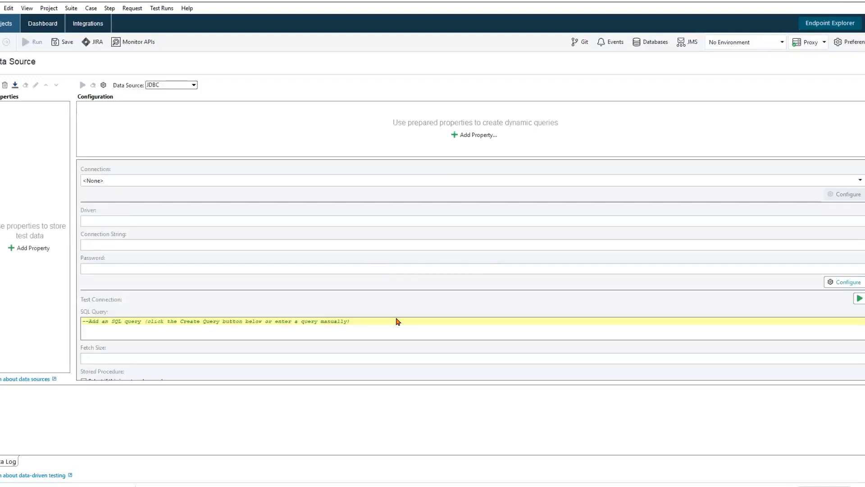
pyautogui.moveTo(187, 184)
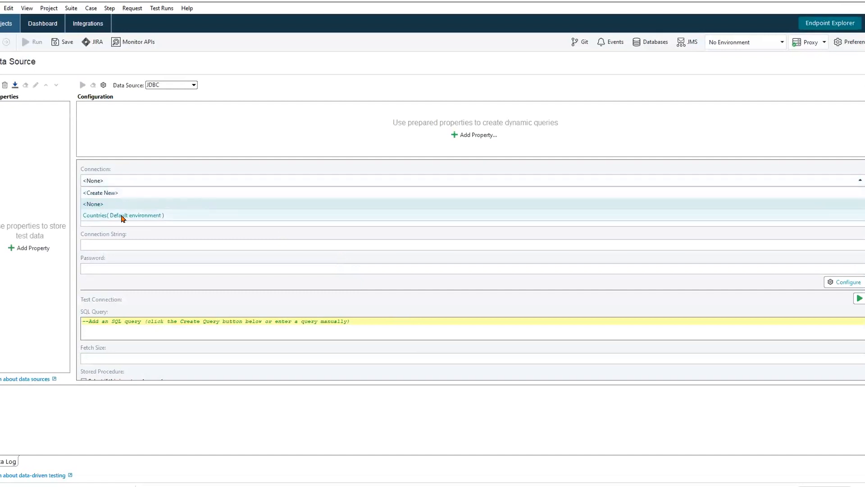
# Step: Select the Countries (Default environment) connection and agree to build a query
pyautogui.click(123, 215)
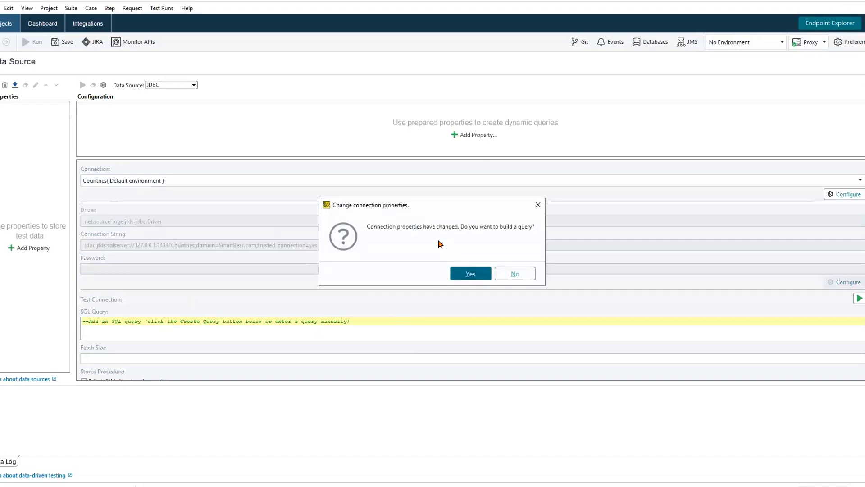
pyautogui.moveTo(492, 208)
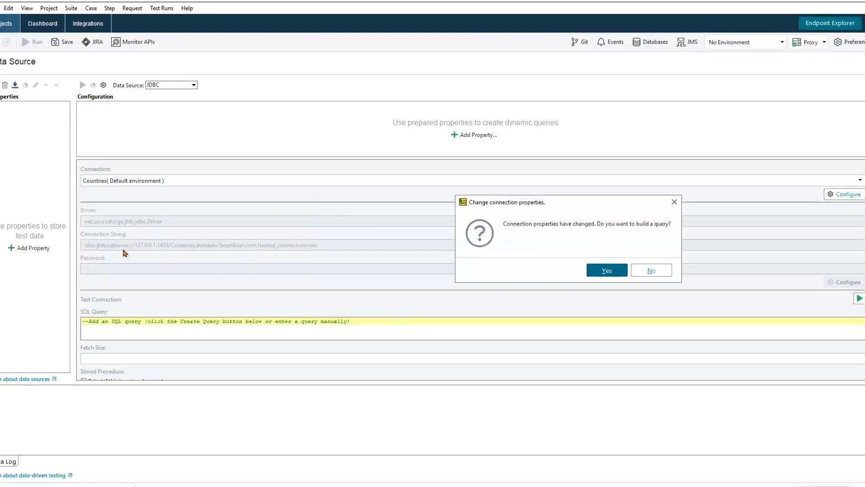
pyautogui.moveTo(612, 207)
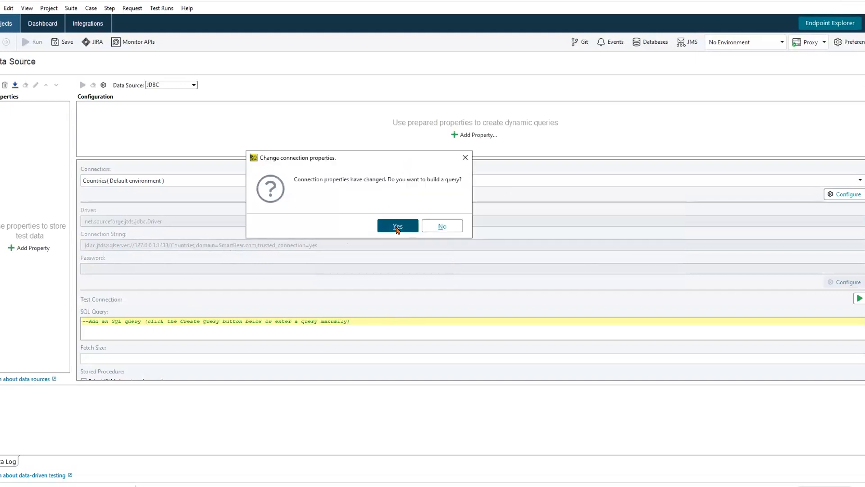
pyautogui.click(396, 225)
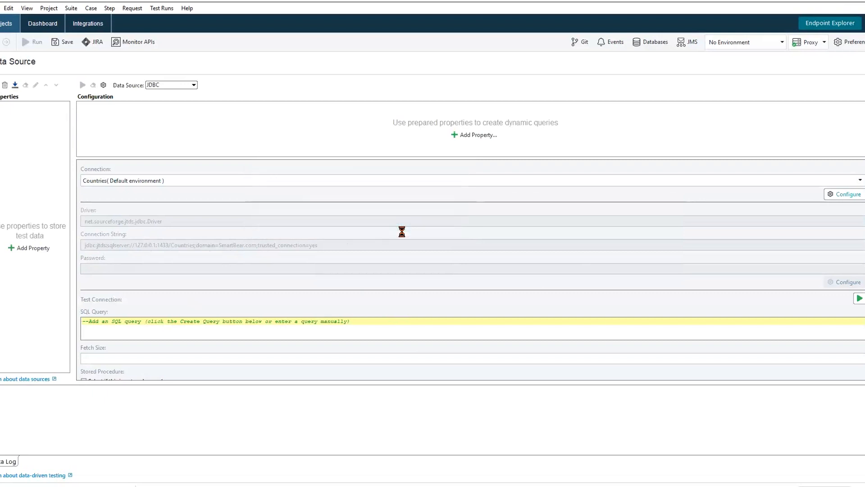
pyautogui.moveTo(382, 211)
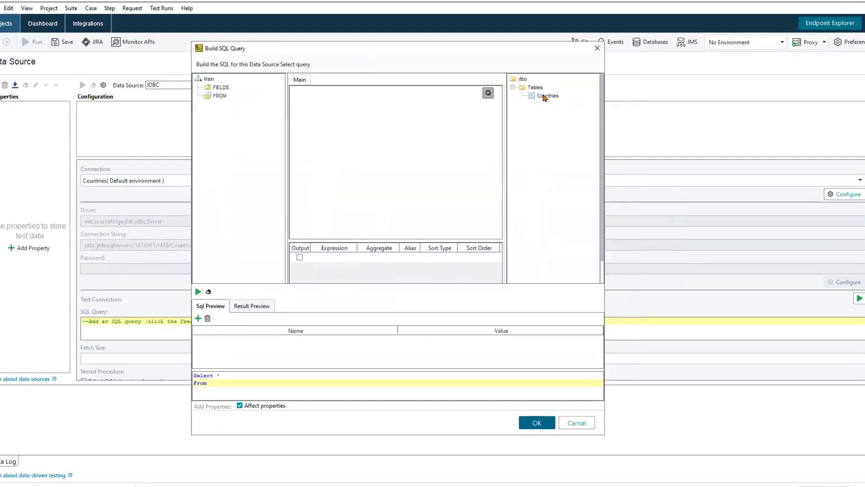
# Step: Build a query selecting Code and Name from the Countries table, creating Countries_Code and Countries_Name
pyautogui.doubleClick(547, 97)
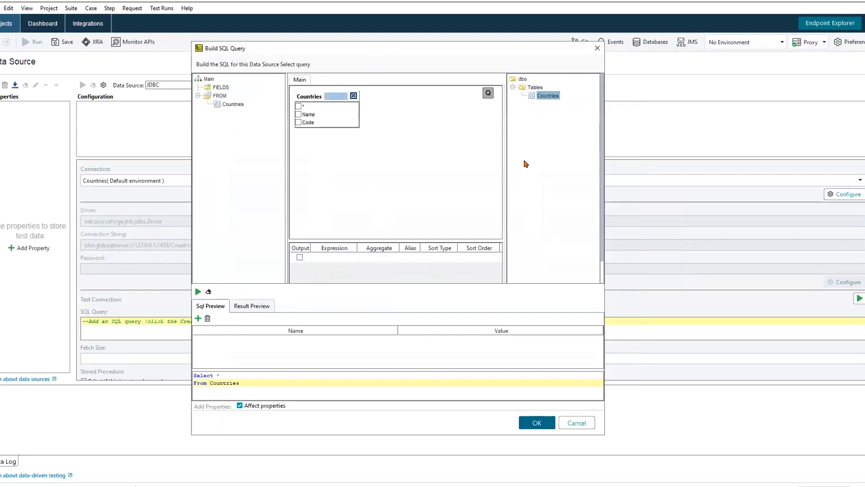
pyautogui.click(298, 122)
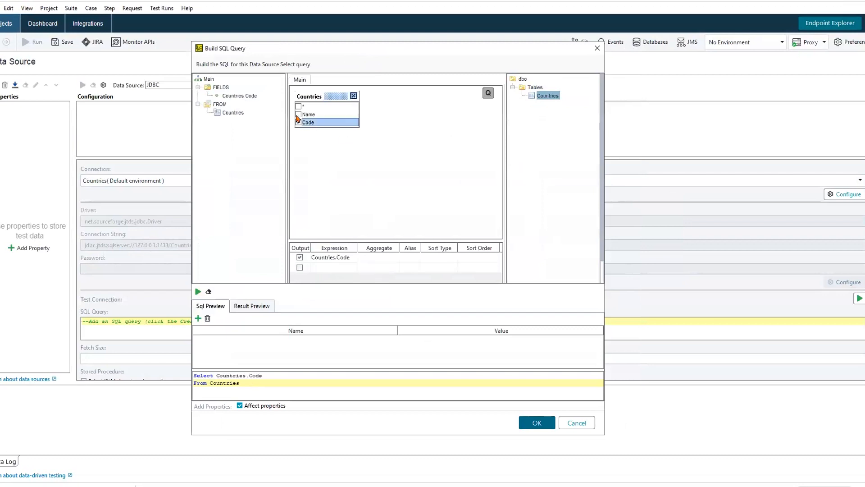
pyautogui.click(298, 114)
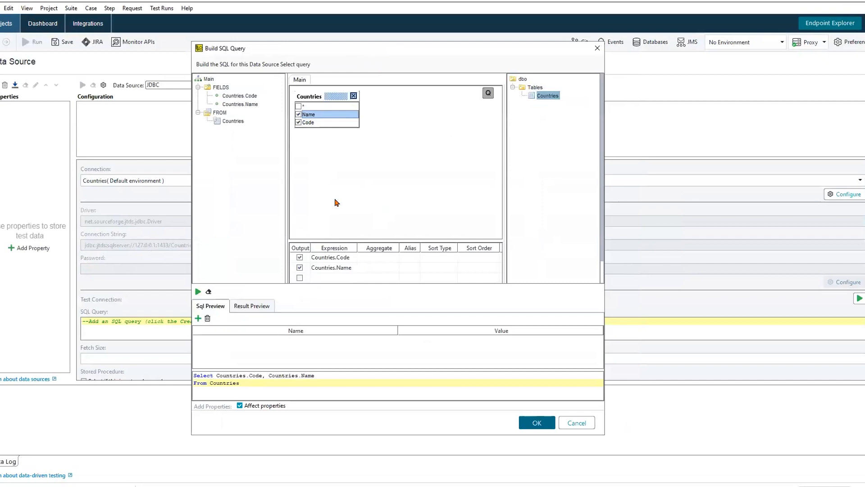
pyautogui.moveTo(467, 362)
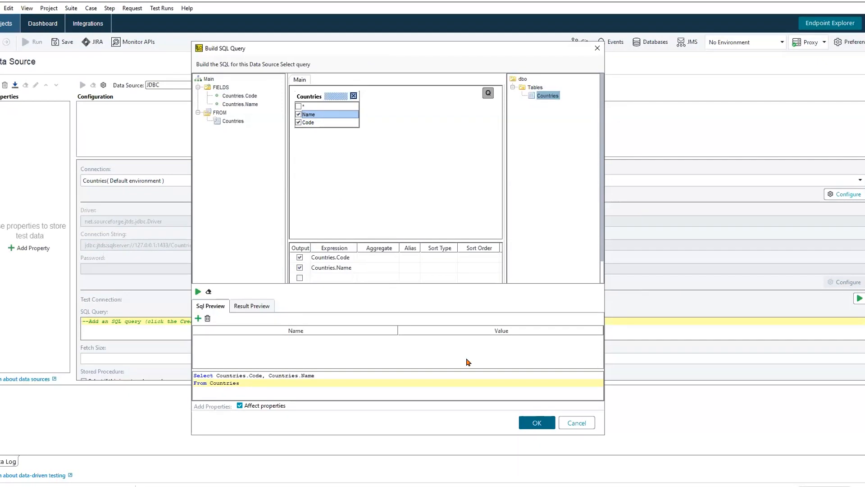
pyautogui.click(535, 422)
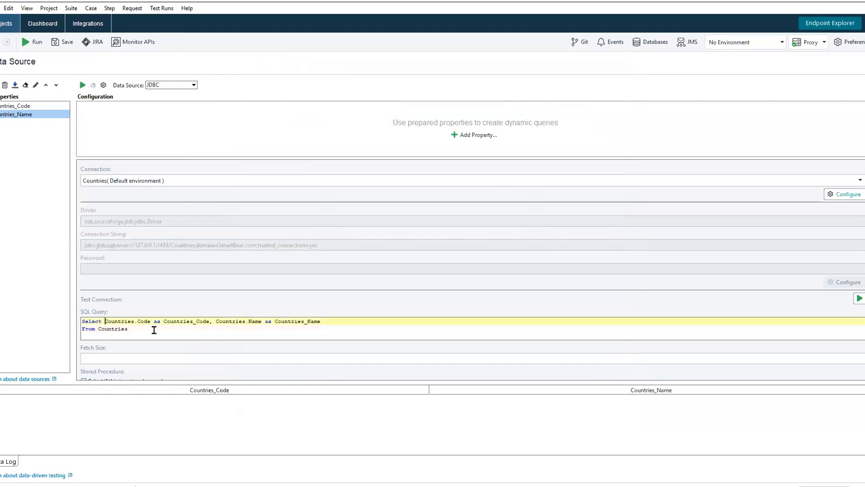
# Step: Insert 'top 10' after Select so the query returns only ten countries
pyautogui.write('tp')
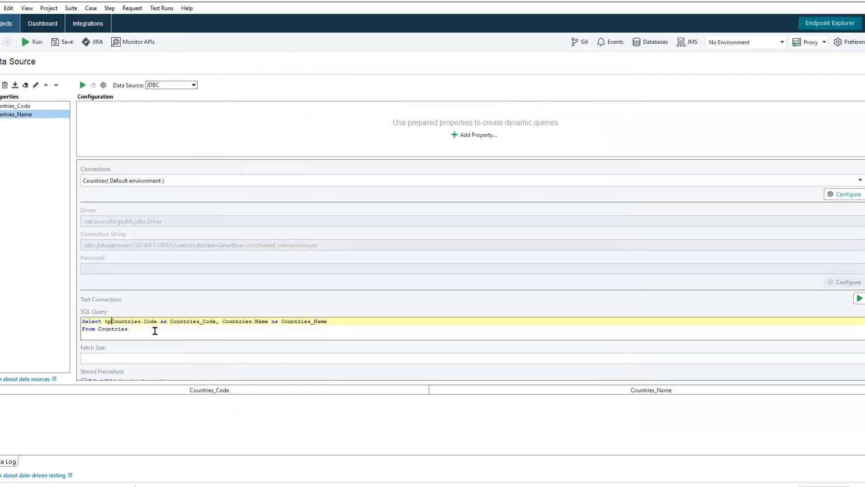
pyautogui.write('op 10')
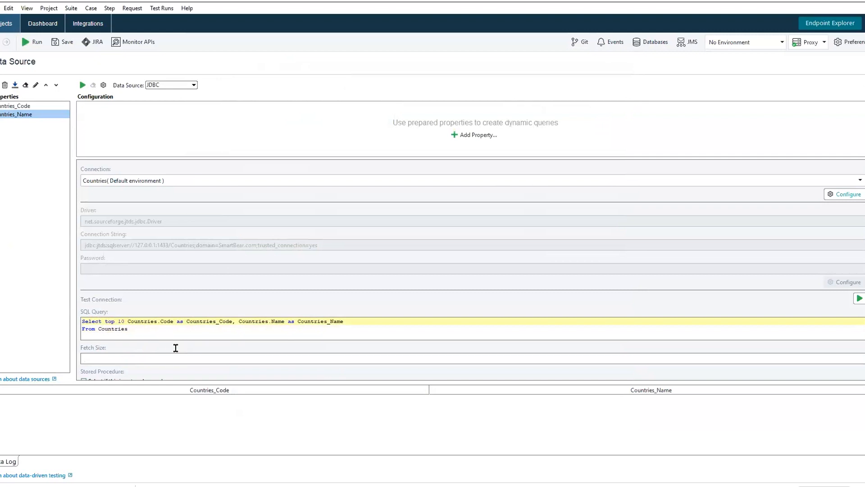
pyautogui.scroll(-3)
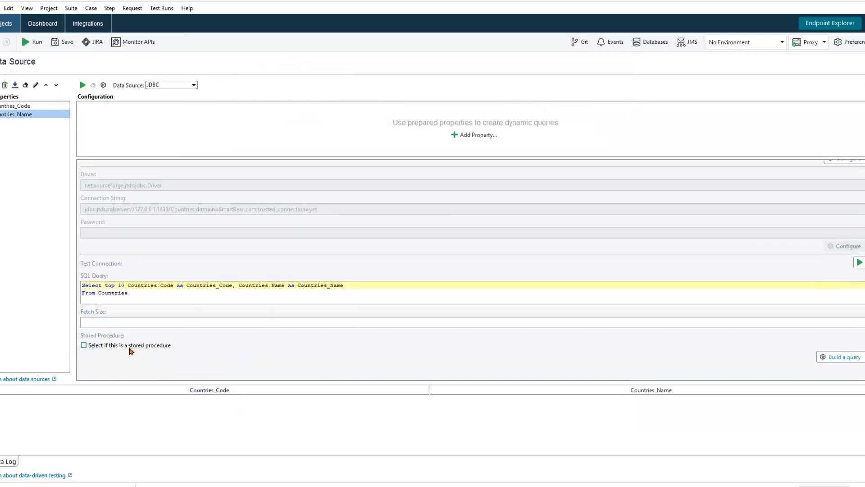
pyautogui.moveTo(142, 350)
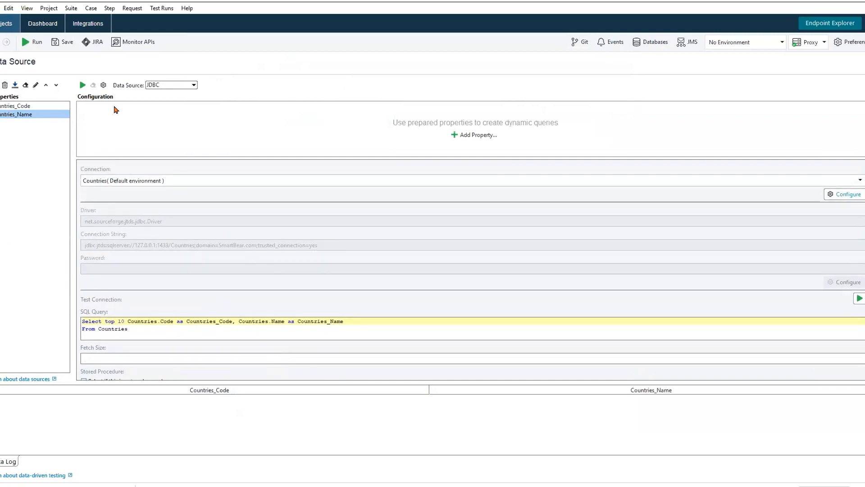
# Step: Test-run the data source for 10 rows, returning Afghanistan through Antigua and Barbuda
pyautogui.click(858, 298)
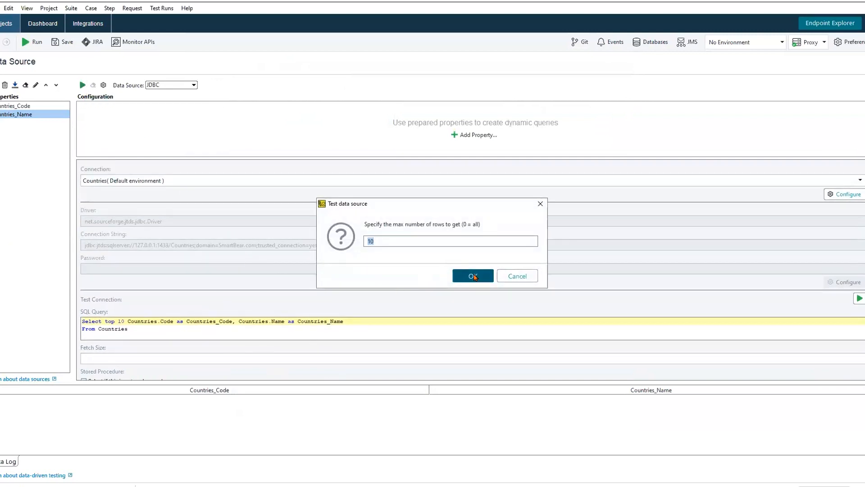
pyautogui.click(472, 276)
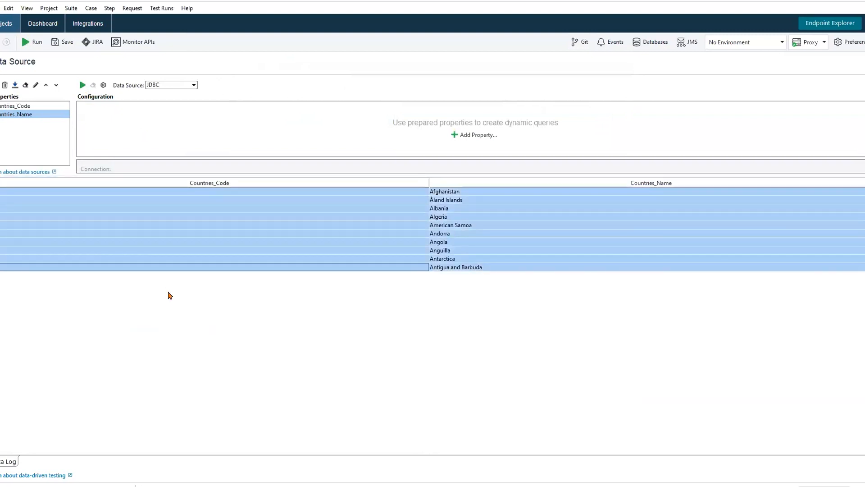
pyautogui.moveTo(379, 275)
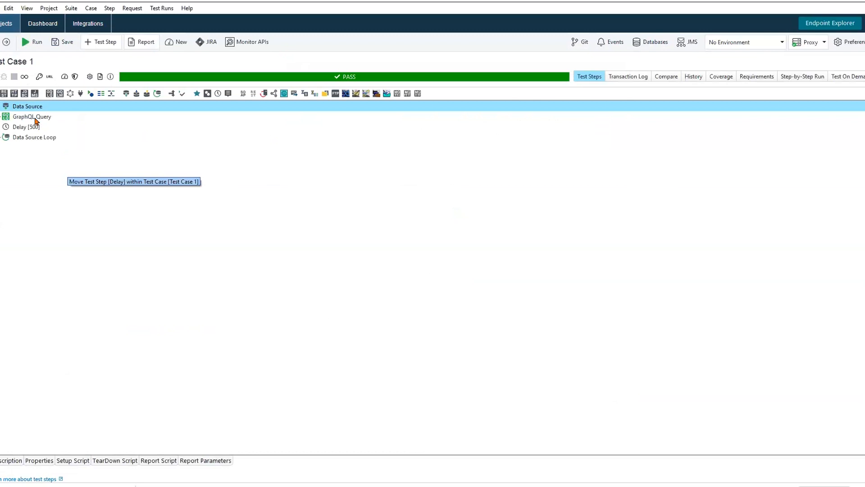
# Step: Open the GraphQL Query step and launch Get Data at the query's country code argument
pyautogui.click(31, 117)
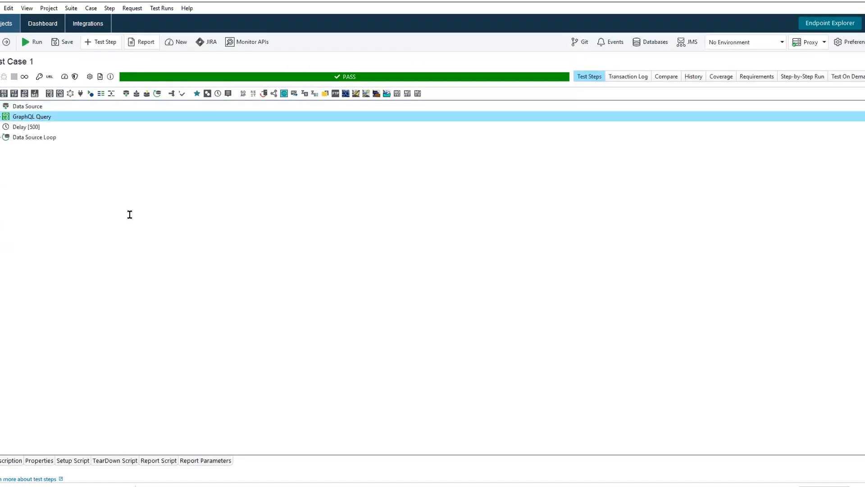
pyautogui.doubleClick(32, 116)
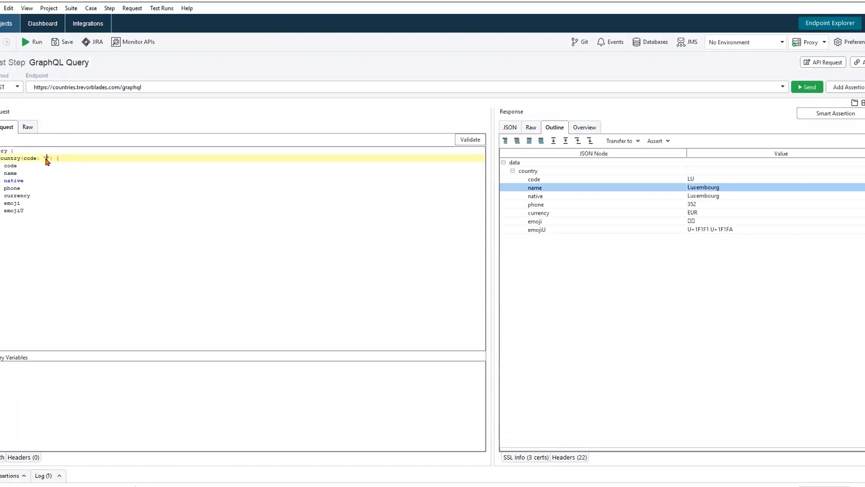
pyautogui.rightClick(46, 159)
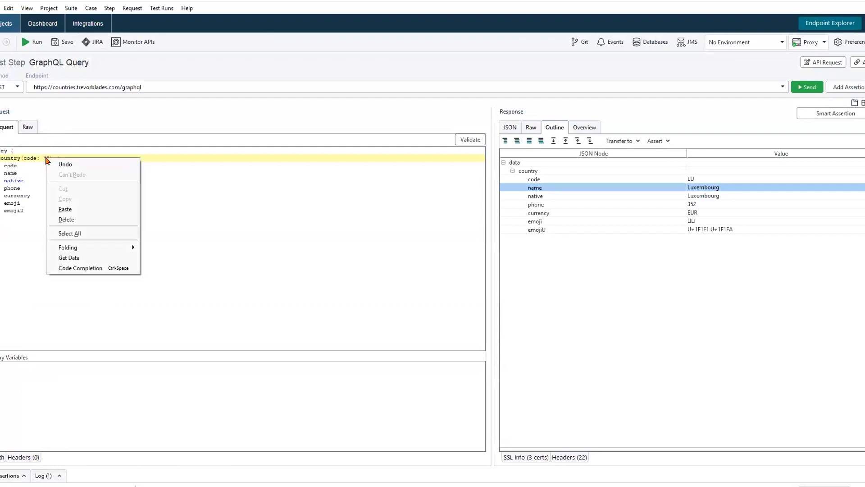
pyautogui.moveTo(69, 258)
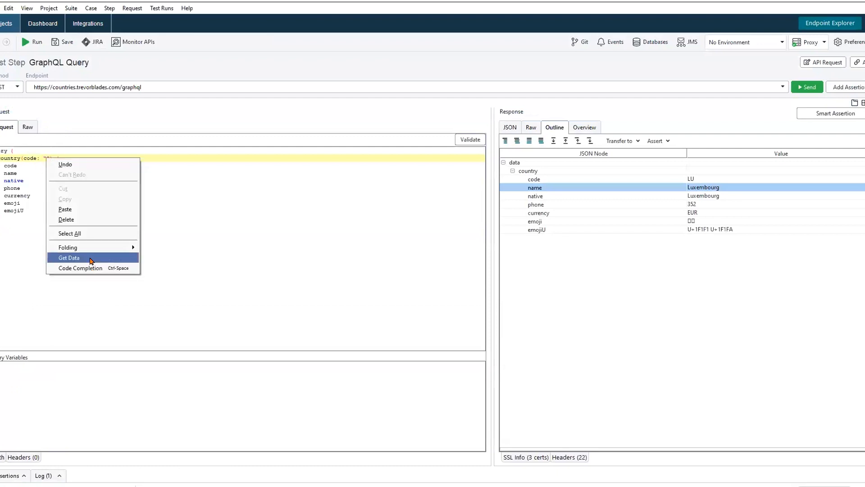
pyautogui.moveTo(99, 276)
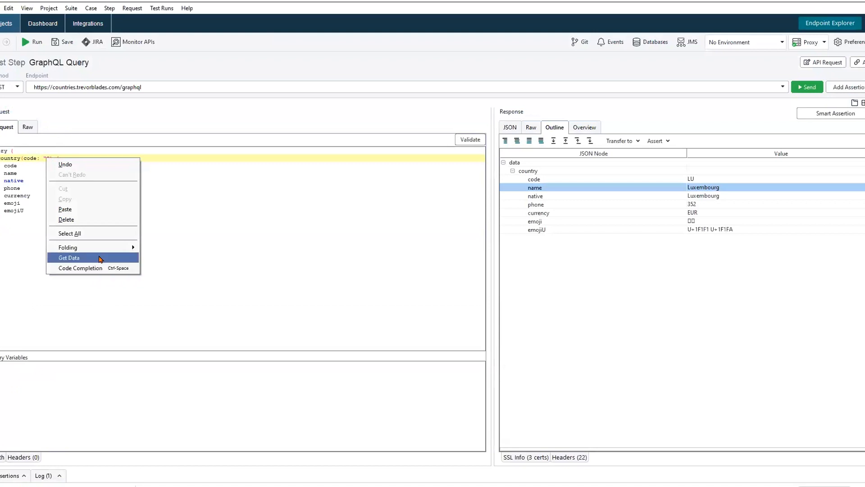
pyautogui.click(70, 258)
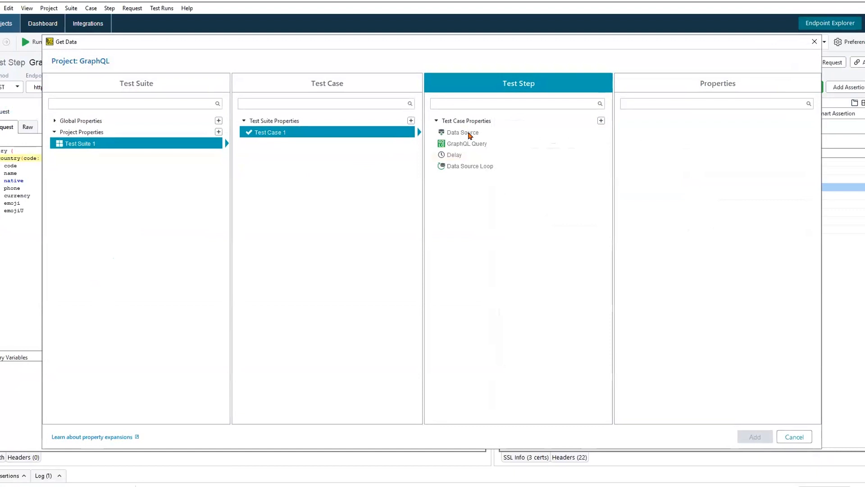
# Step: Insert the ${Data Source#Countries_Code} property as the GraphQL query's country code argument
pyautogui.click(462, 132)
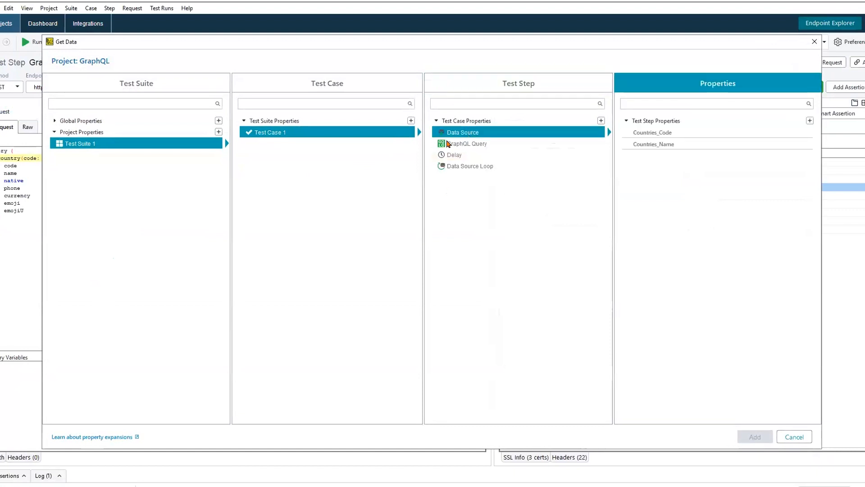
pyautogui.moveTo(654, 138)
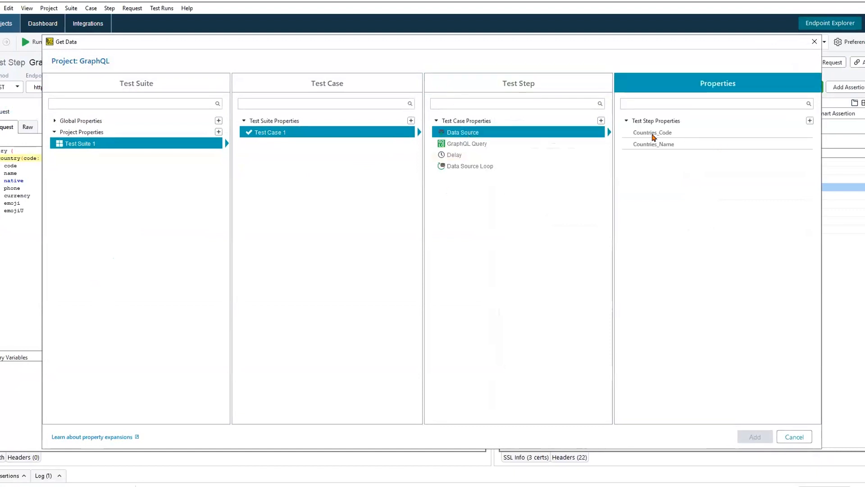
pyautogui.click(652, 133)
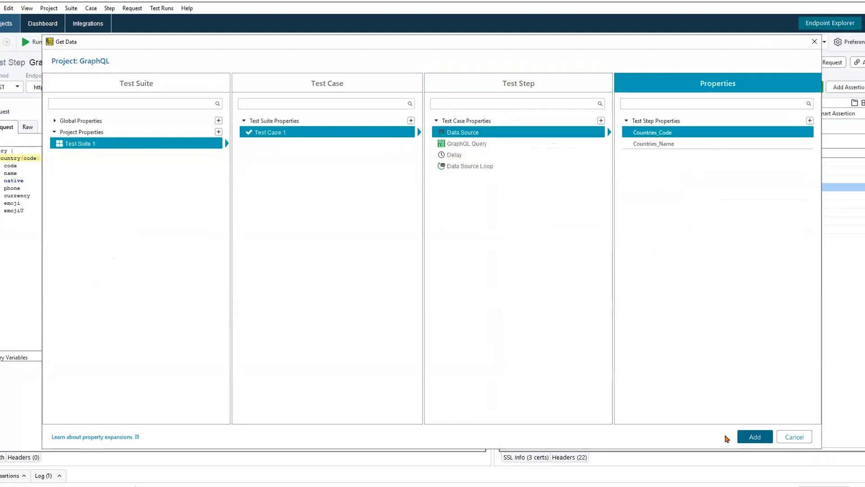
pyautogui.click(754, 436)
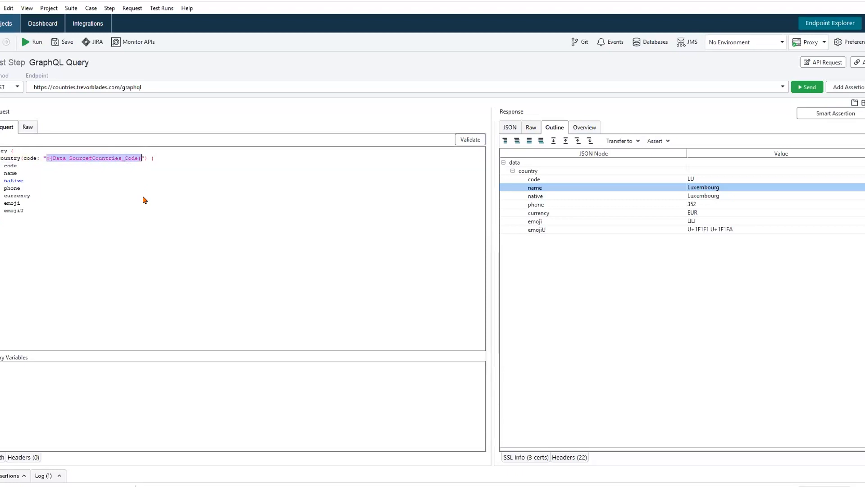
pyautogui.moveTo(137, 214)
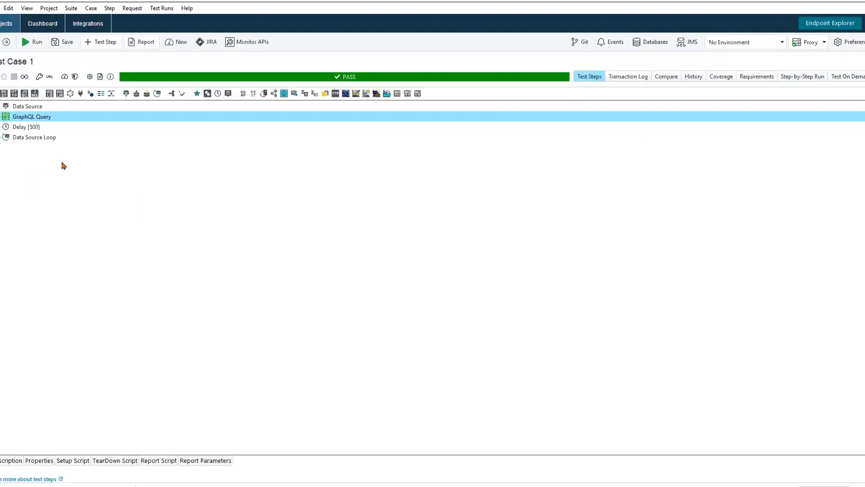
# Step: Run Test Case 1 and bring up its transaction log of passed and failed steps
pyautogui.click(26, 107)
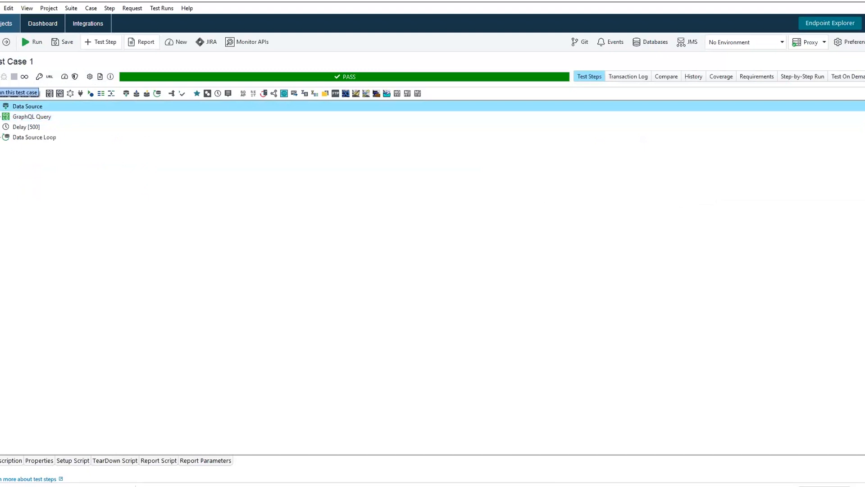
pyautogui.click(32, 42)
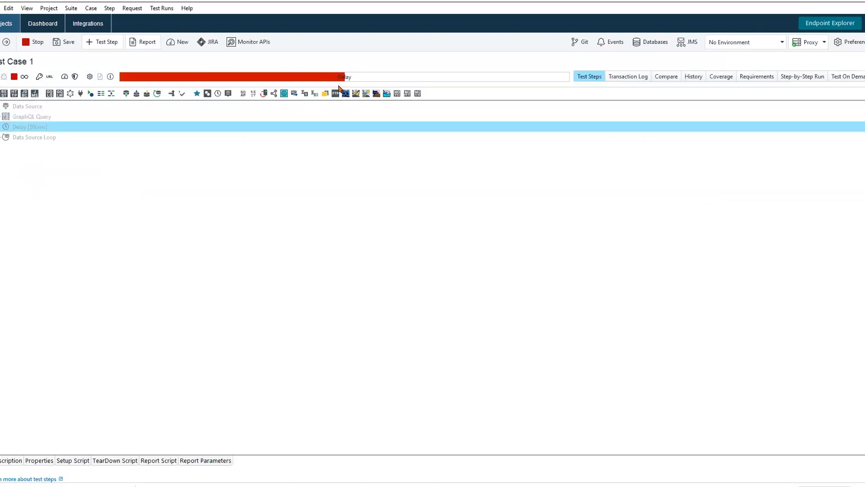
pyautogui.moveTo(628, 78)
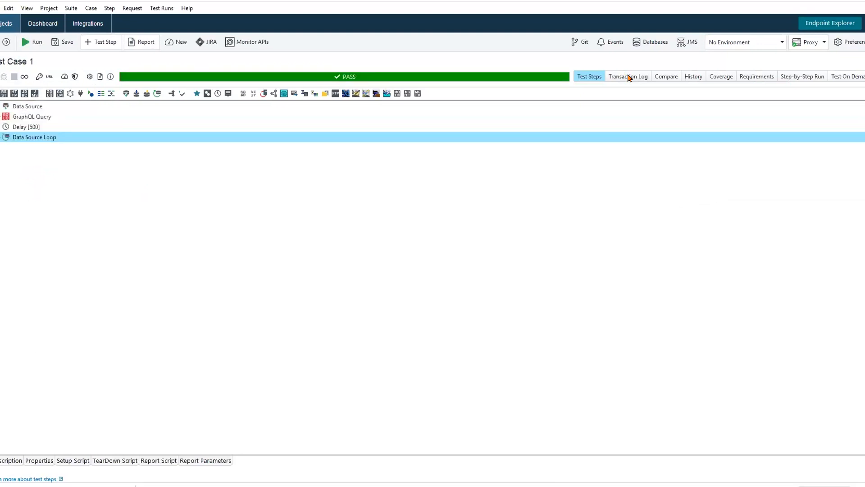
pyautogui.click(627, 76)
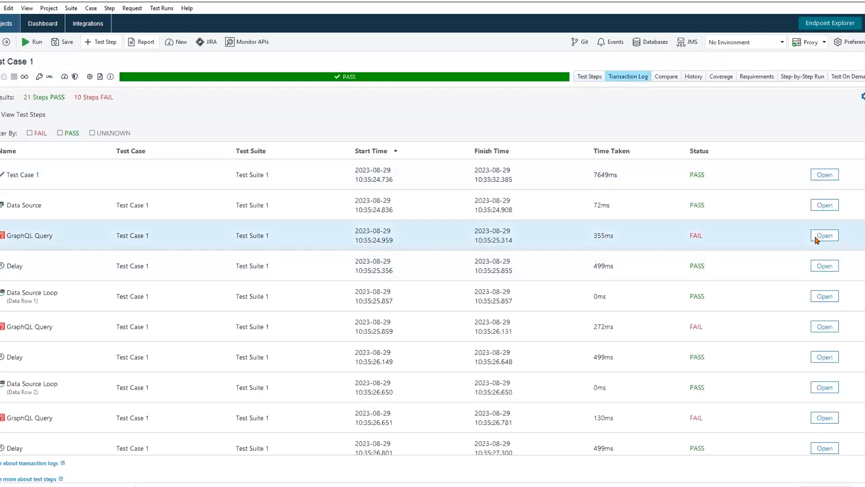
# Step: Inspect the failed GraphQL Query messages showing Luxembourg expected but Afghanistan returned
pyautogui.click(824, 235)
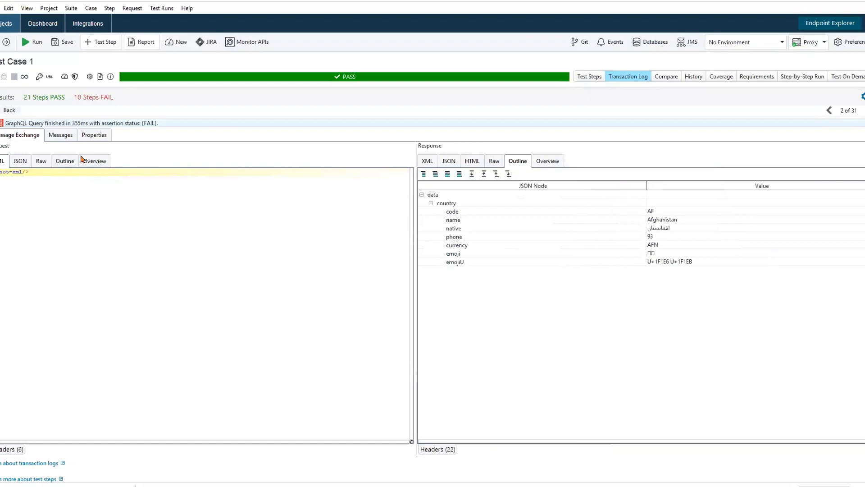
pyautogui.click(60, 134)
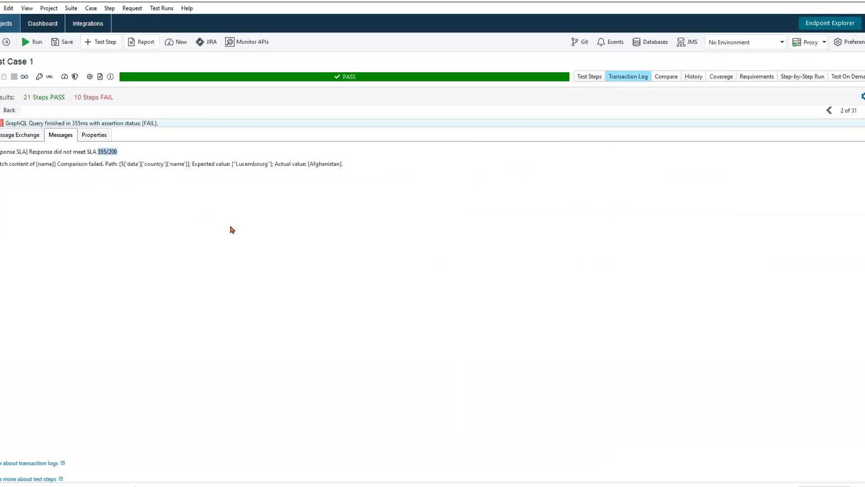
pyautogui.moveTo(171, 167)
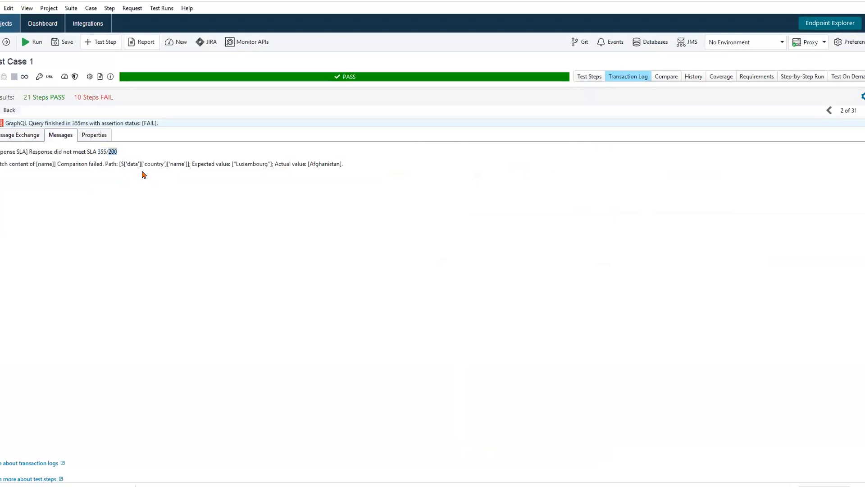
pyautogui.moveTo(252, 172)
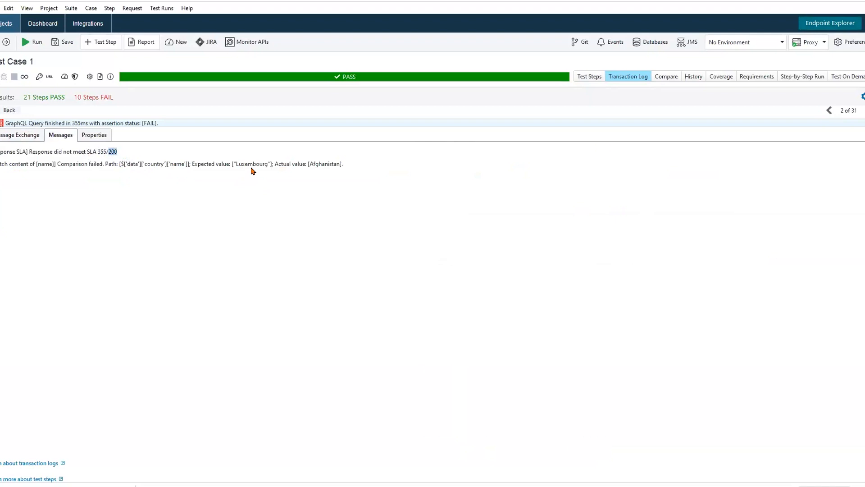
pyautogui.doubleClick(252, 164)
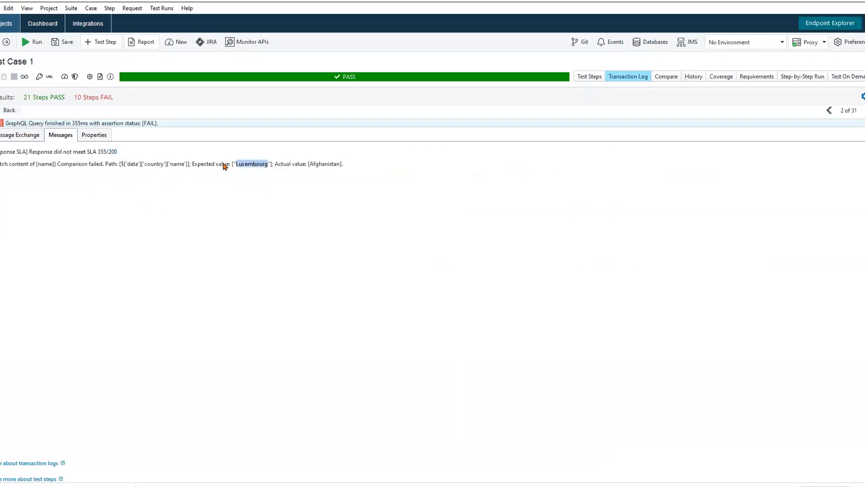
pyautogui.moveTo(255, 169)
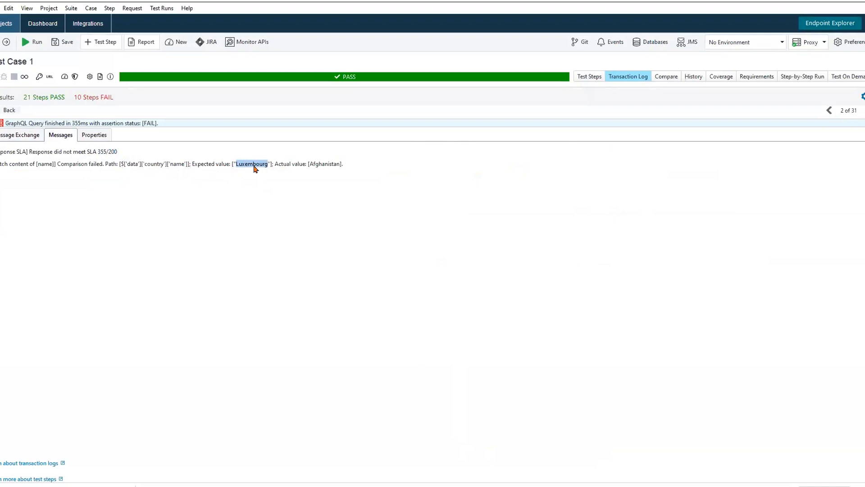
pyautogui.moveTo(268, 173)
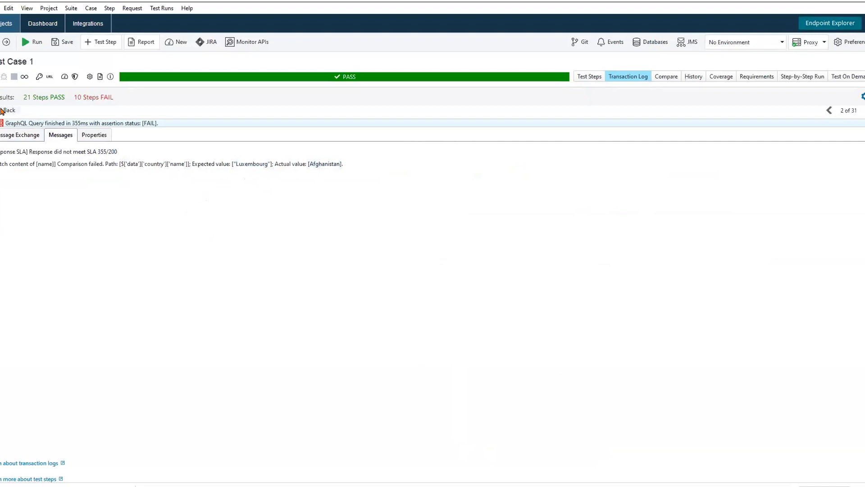
pyautogui.click(588, 76)
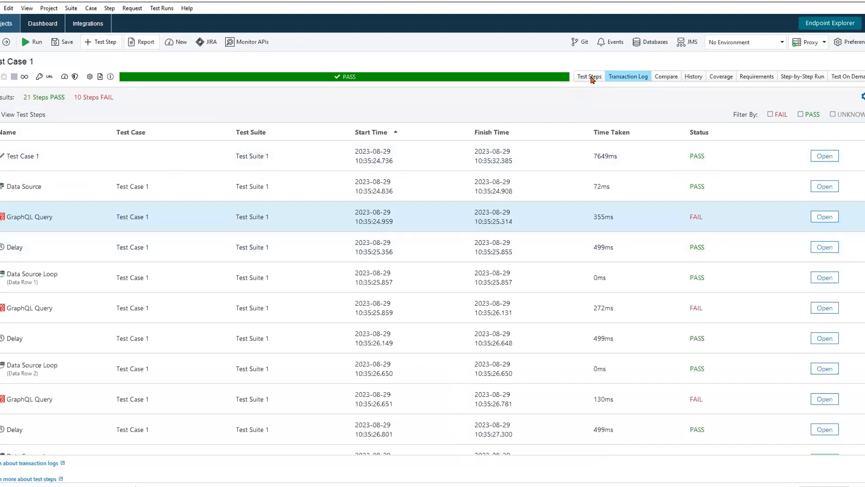
# Step: Make the Match content of [name] assertion expect ${Data Source#Countries_Code} and save it
pyautogui.click(825, 216)
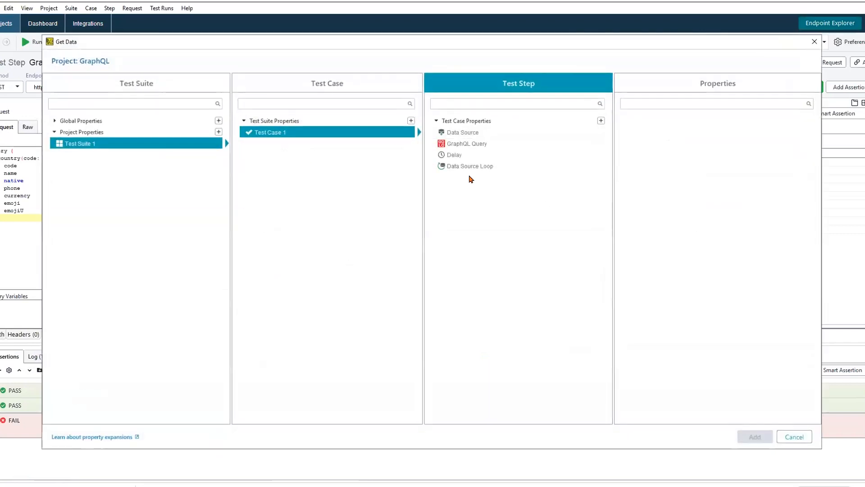
pyautogui.click(462, 131)
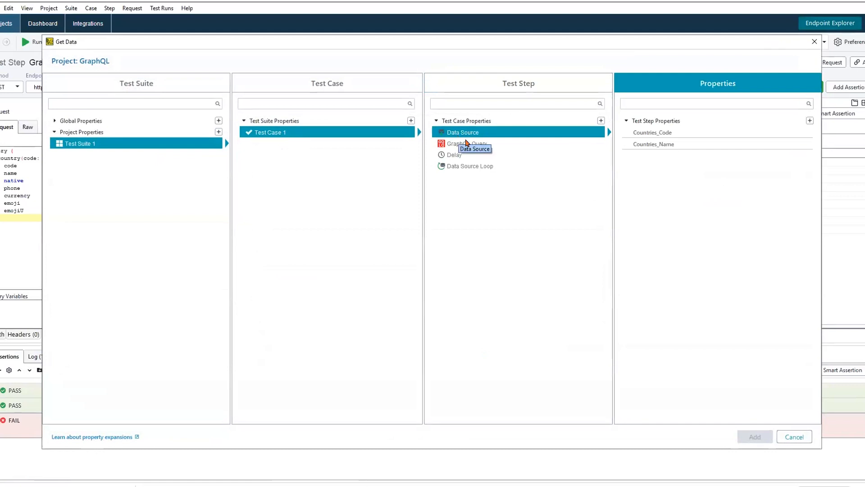
pyautogui.click(652, 131)
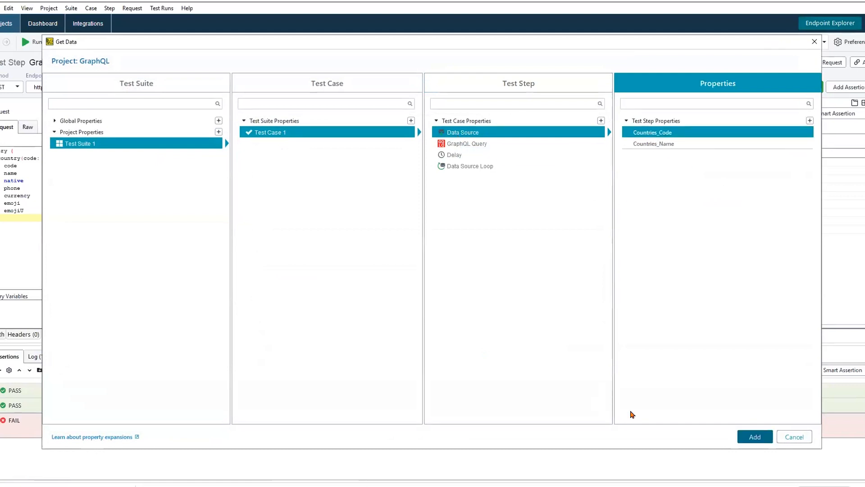
pyautogui.click(753, 436)
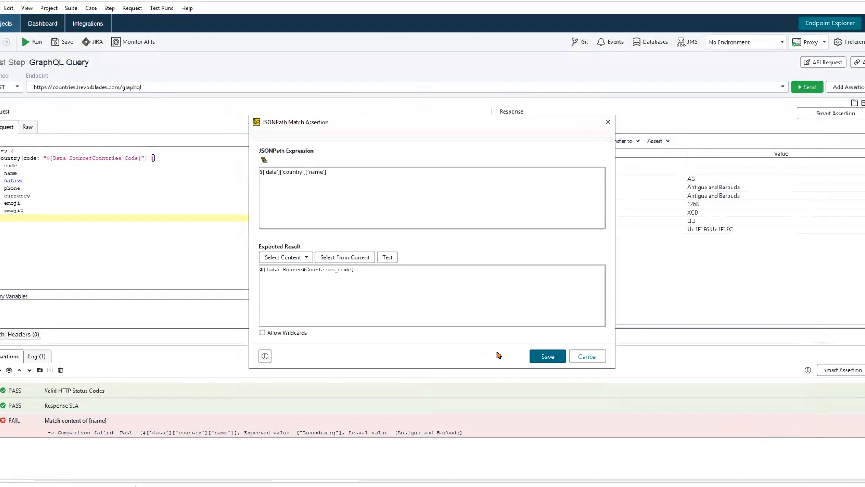
pyautogui.click(356, 270)
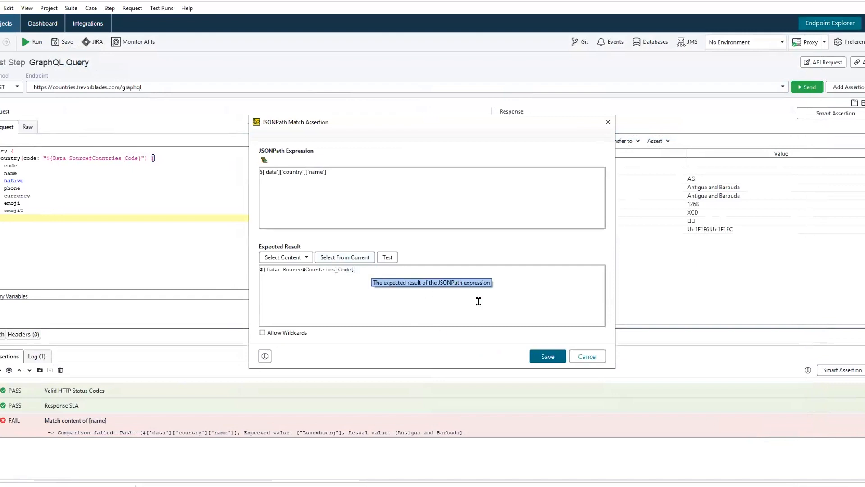
pyautogui.moveTo(547, 356)
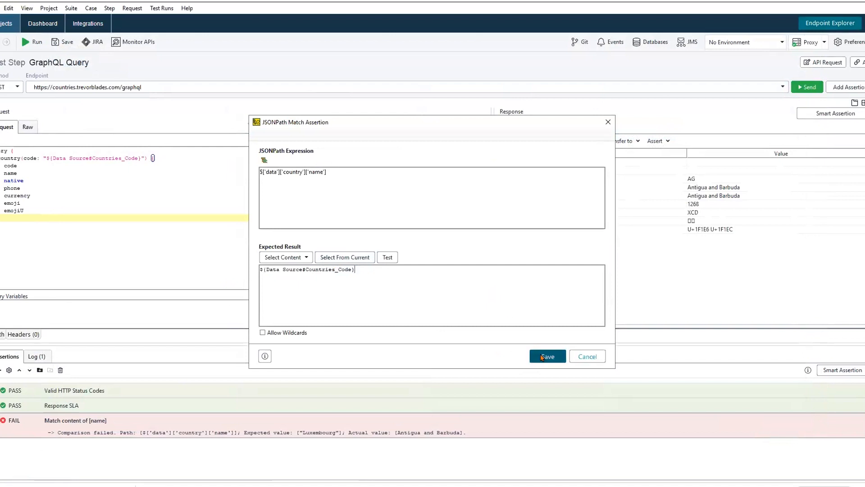
pyautogui.click(546, 355)
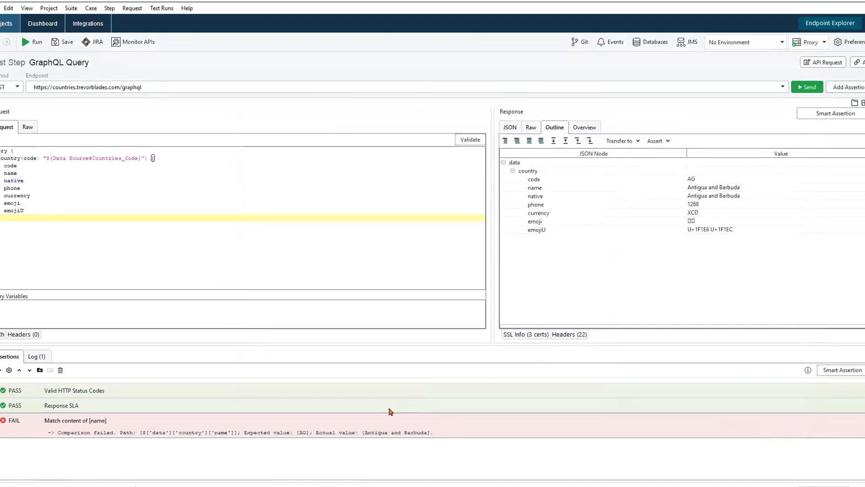
pyautogui.moveTo(724, 215)
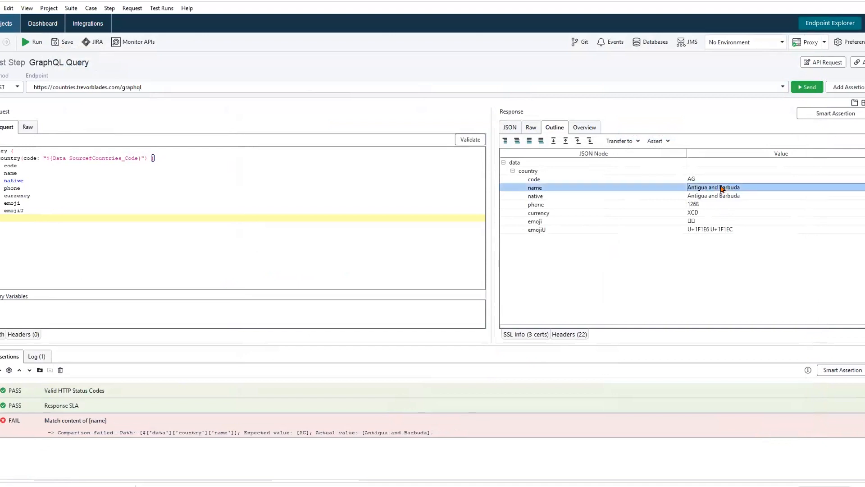
pyautogui.moveTo(708, 199)
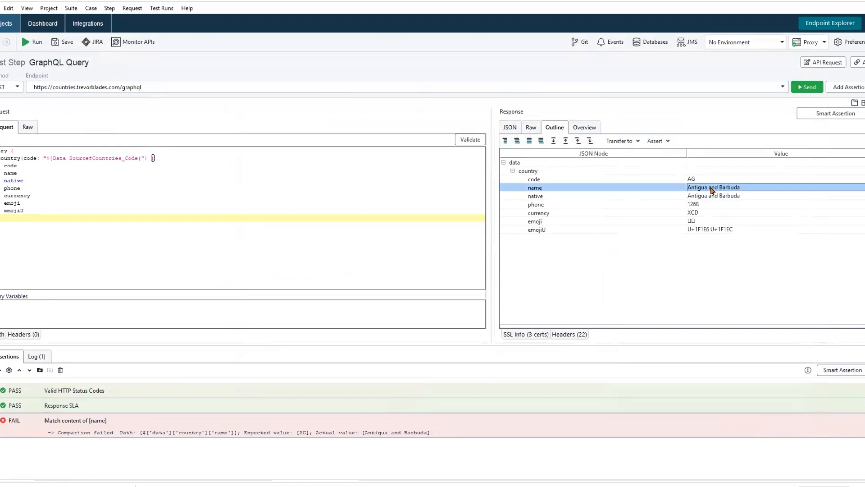
pyautogui.rightClick(714, 187)
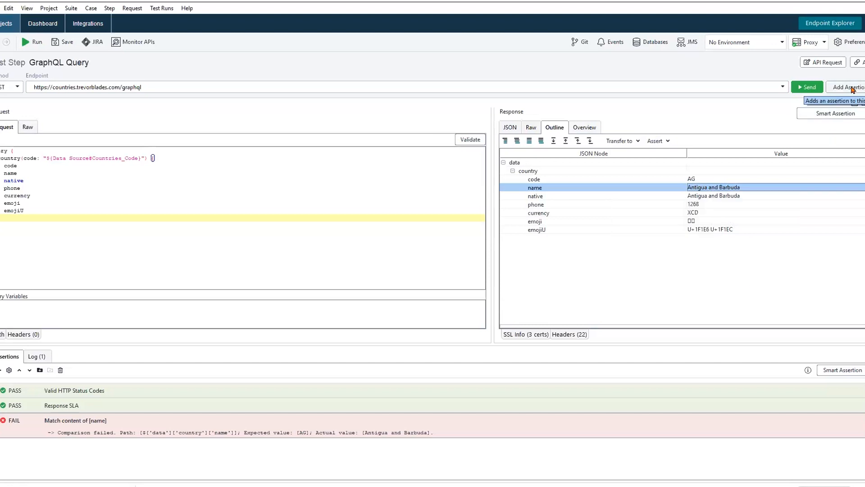
pyautogui.moveTo(808, 119)
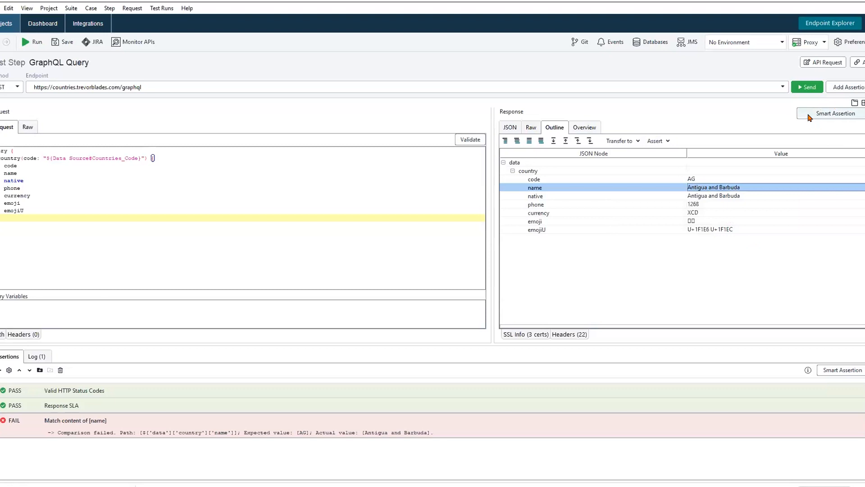
# Step: Save a smart assertion checking only name against ${Data Source#Countries_Name}
pyautogui.click(837, 113)
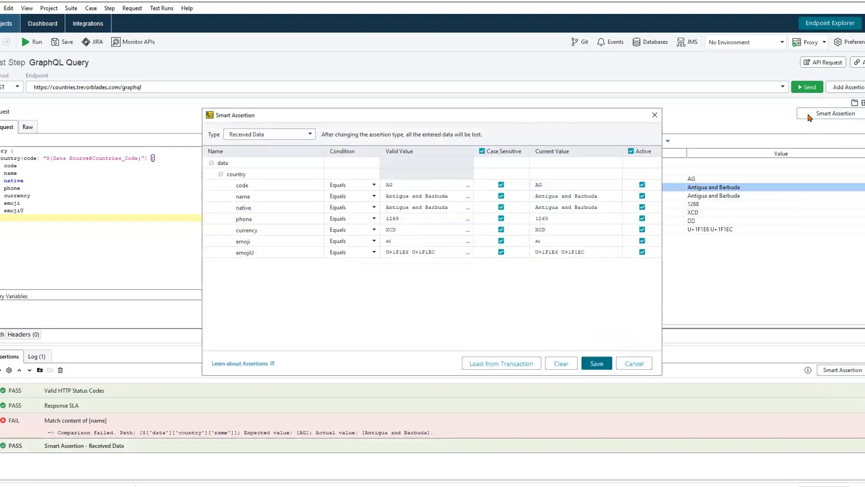
pyautogui.moveTo(553, 198)
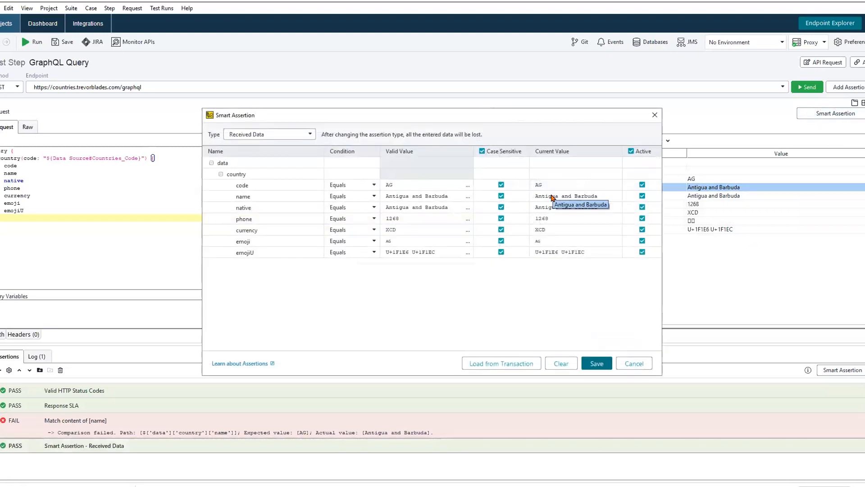
pyautogui.moveTo(488, 161)
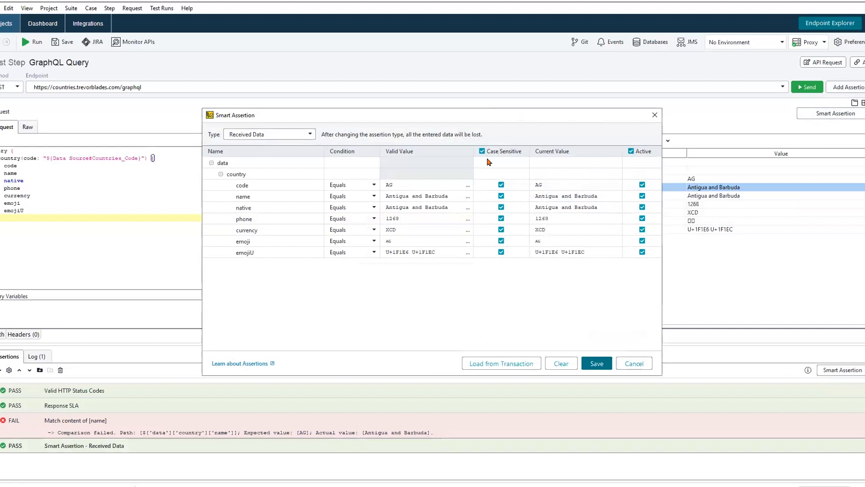
pyautogui.click(634, 152)
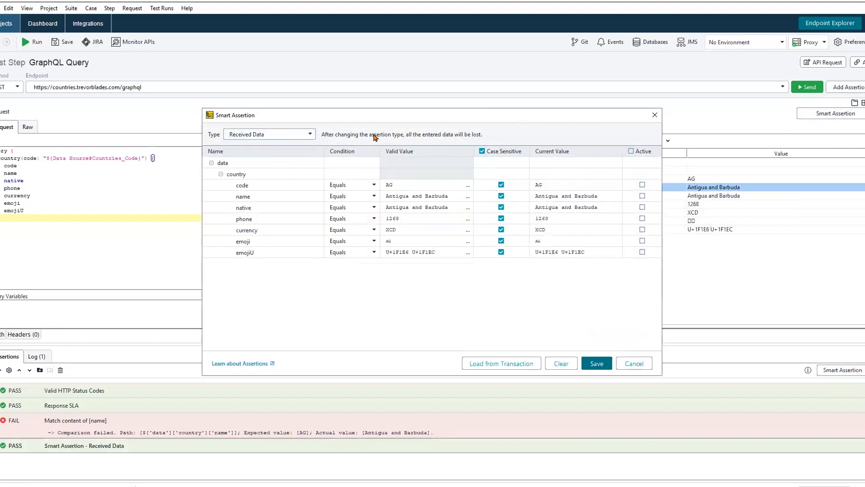
pyautogui.moveTo(650, 296)
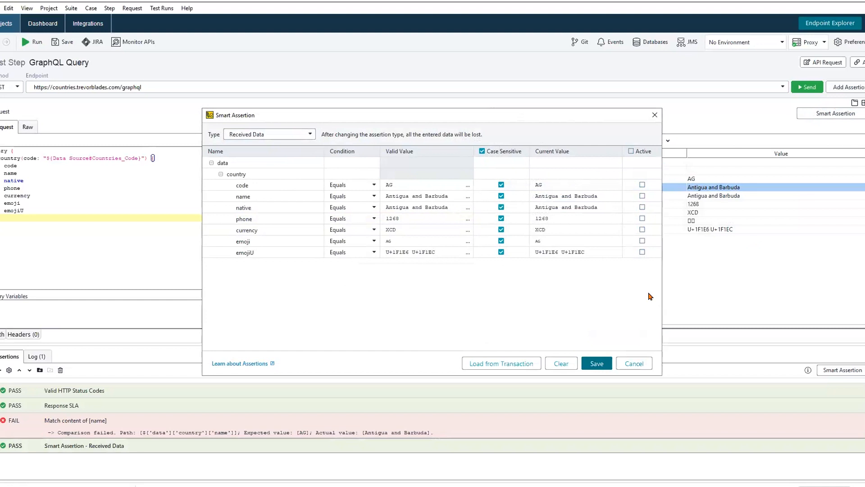
pyautogui.moveTo(568, 245)
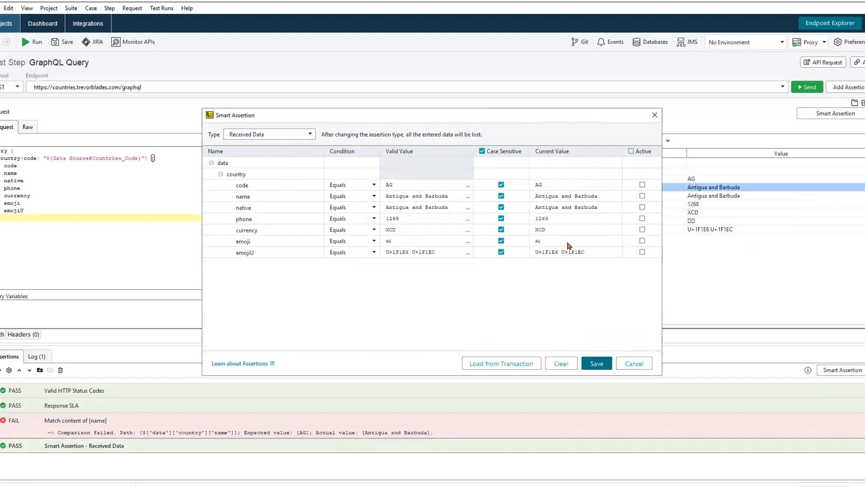
pyautogui.click(641, 196)
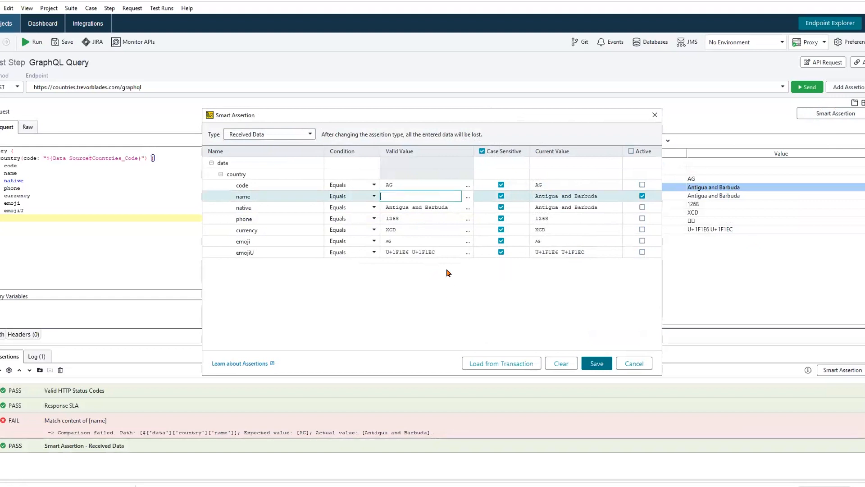
pyautogui.moveTo(473, 288)
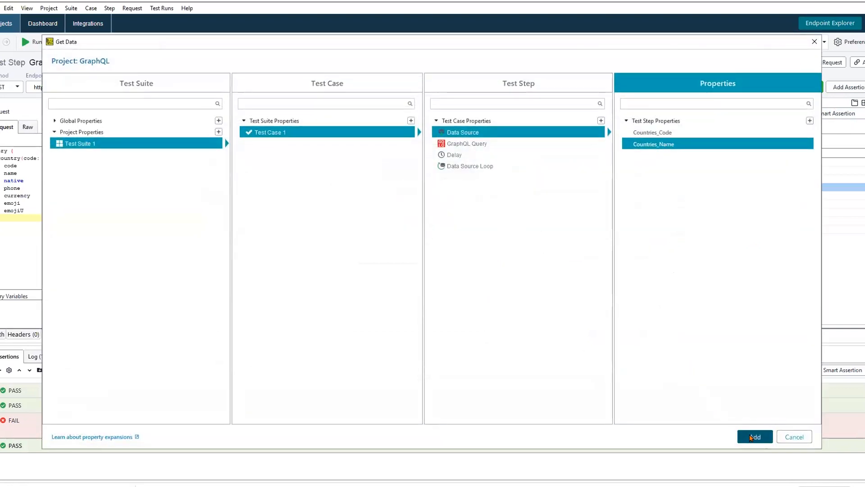
pyautogui.click(753, 436)
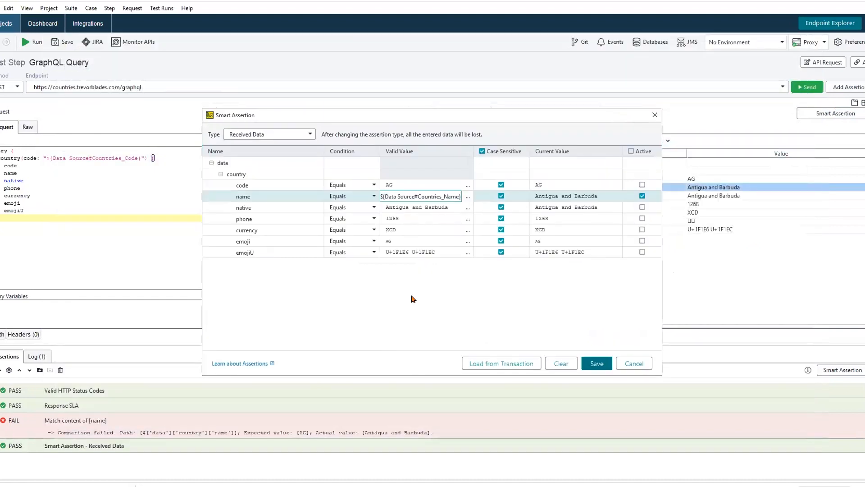
pyautogui.moveTo(200, 304)
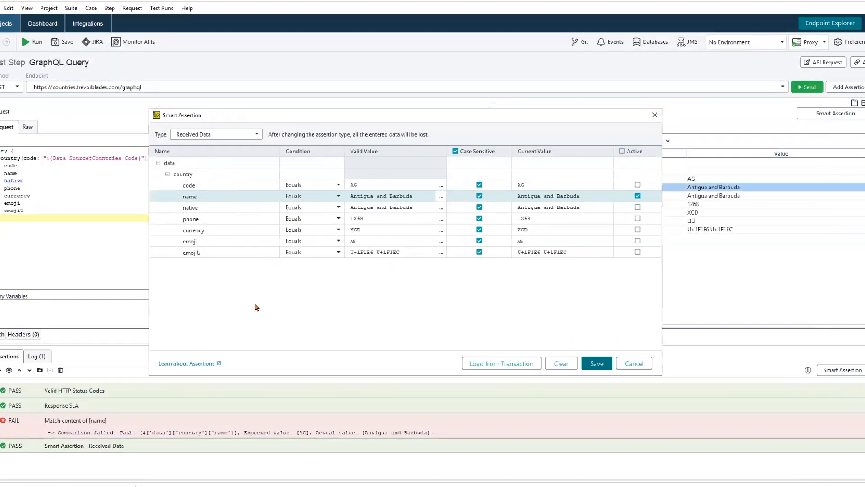
pyautogui.moveTo(265, 306)
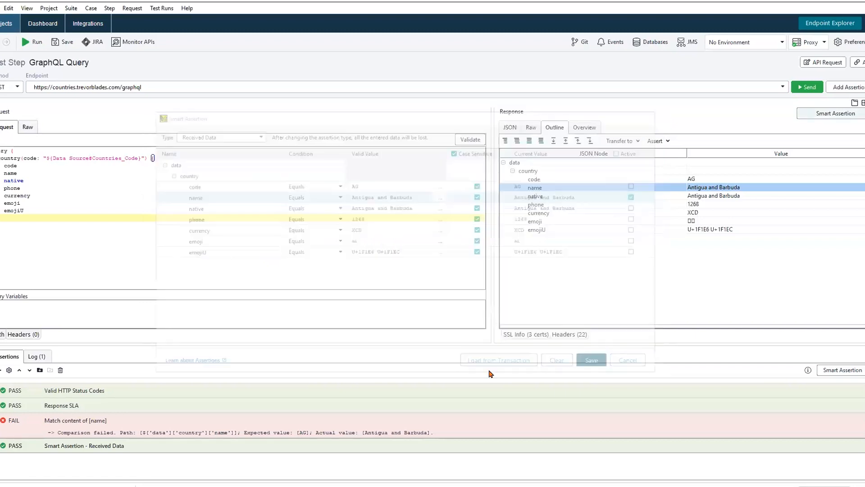
pyautogui.click(627, 359)
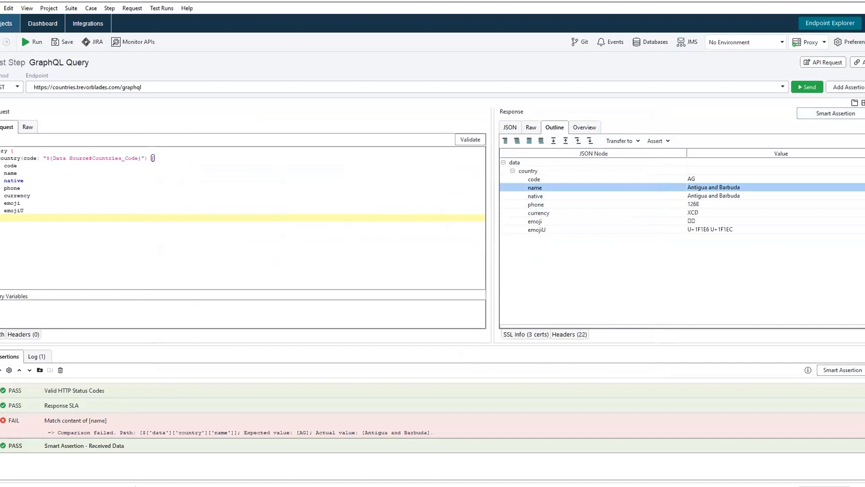
pyautogui.moveTo(71, 284)
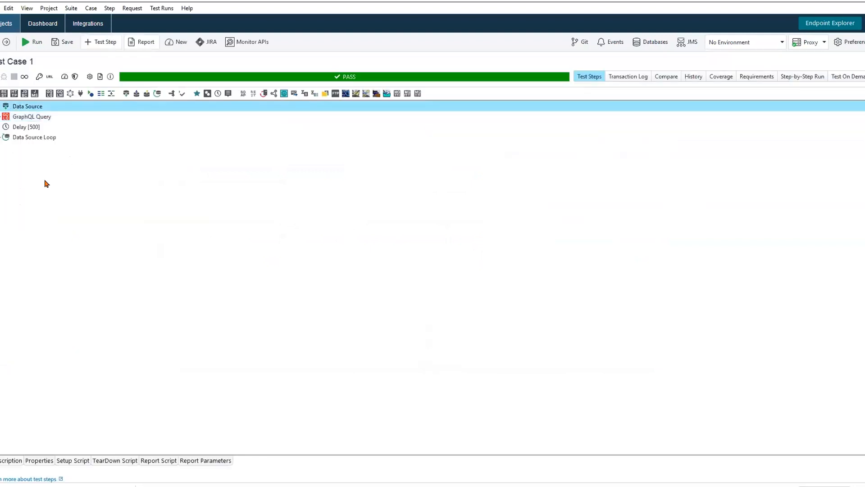
# Step: Rerun Test Case 1 across the data rows and view its transaction log
pyautogui.click(32, 42)
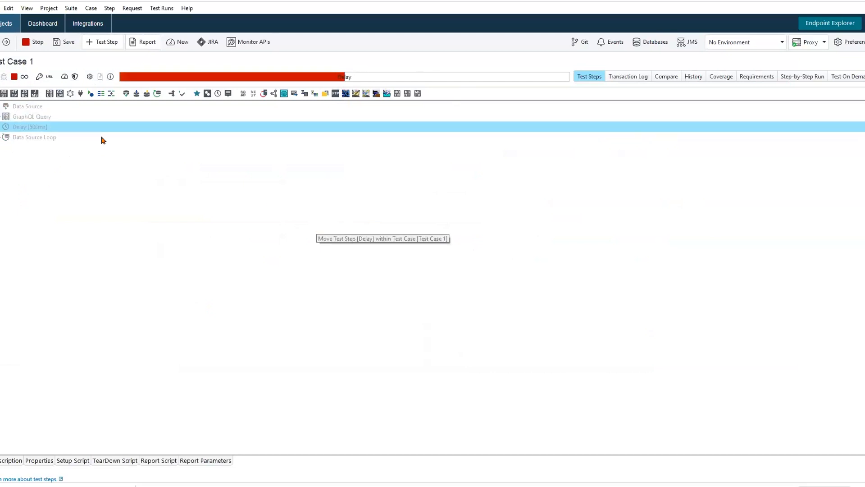
pyautogui.moveTo(54, 116)
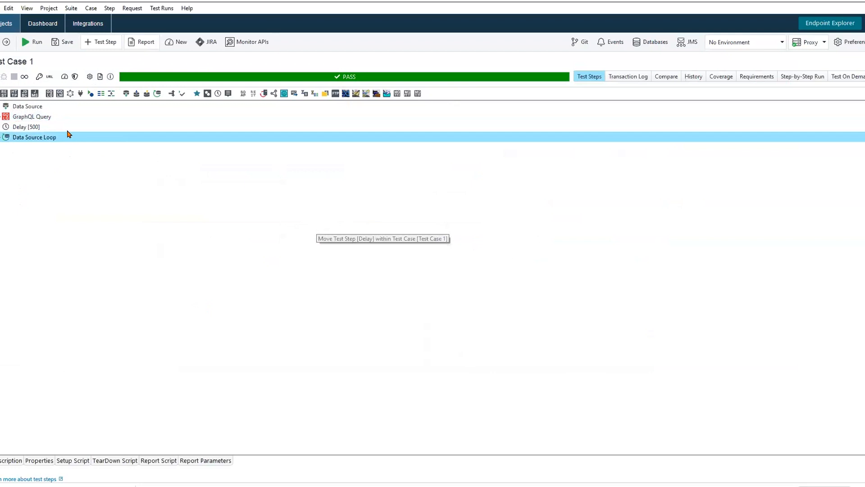
pyautogui.click(628, 76)
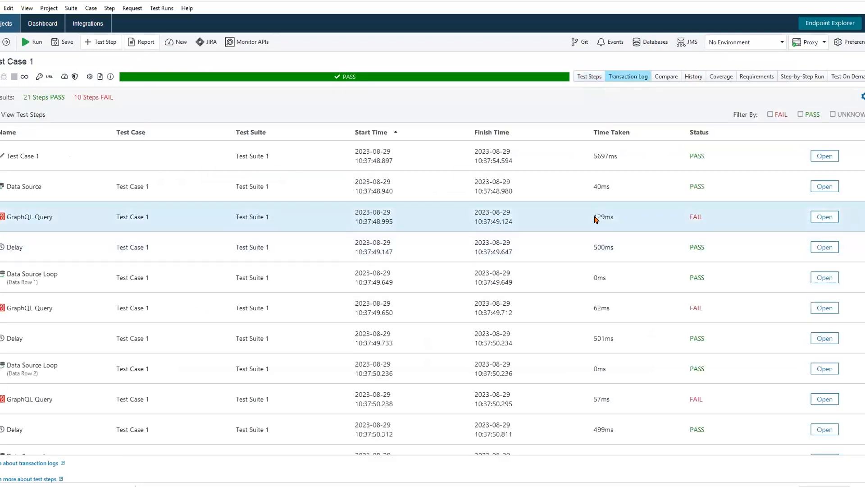
# Step: Read the first GraphQL Query's failure messages on Afghanistan, then return to the test steps list
pyautogui.click(824, 216)
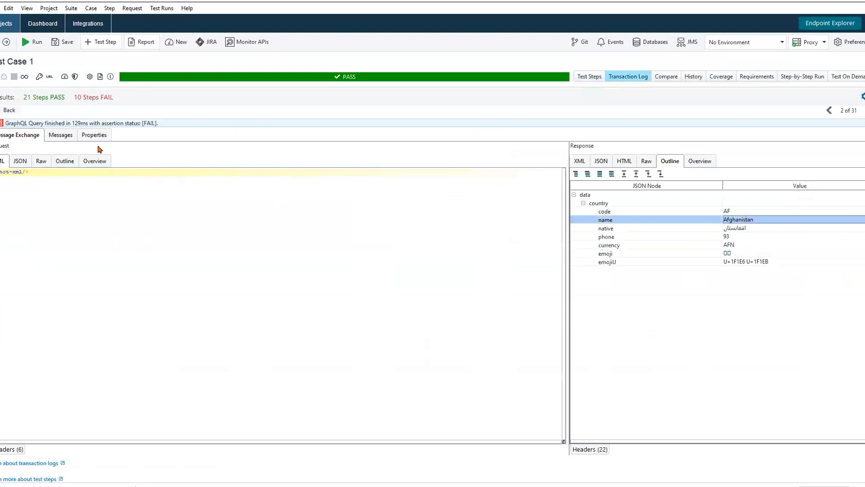
pyautogui.click(60, 134)
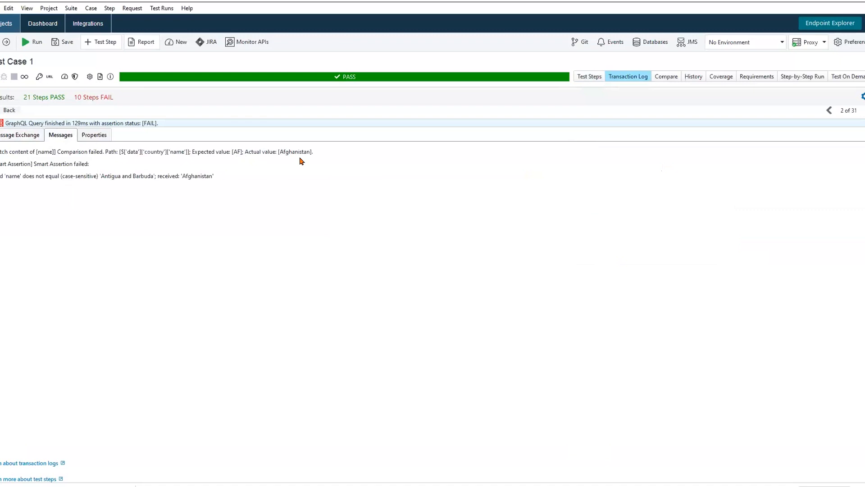
pyautogui.click(9, 110)
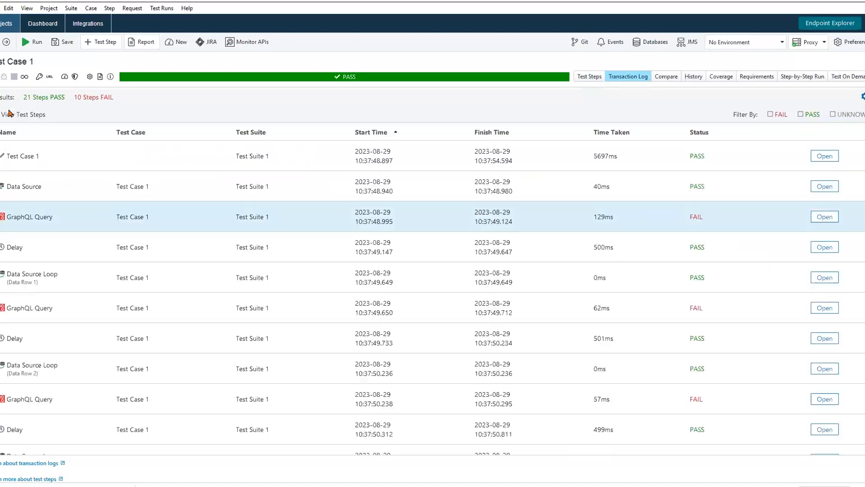
pyautogui.click(589, 76)
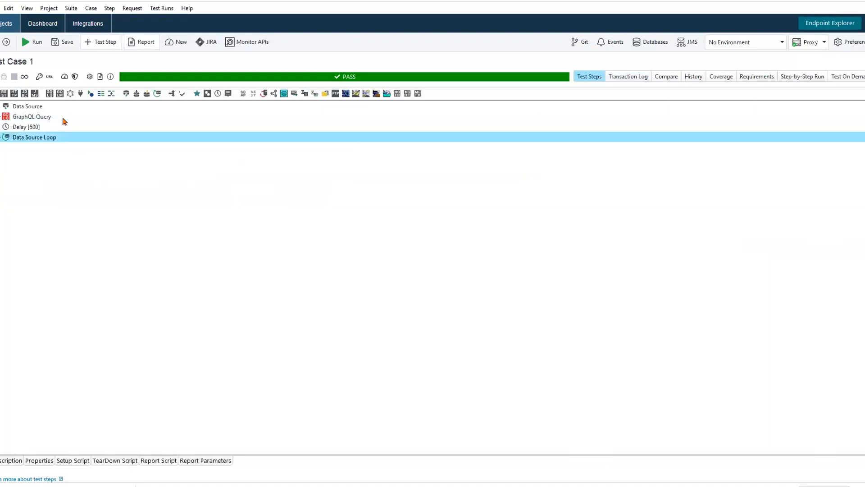
# Step: Disable the Match content of [name] assertion on GraphQL Query and recheck the remaining assertions
pyautogui.doubleClick(33, 116)
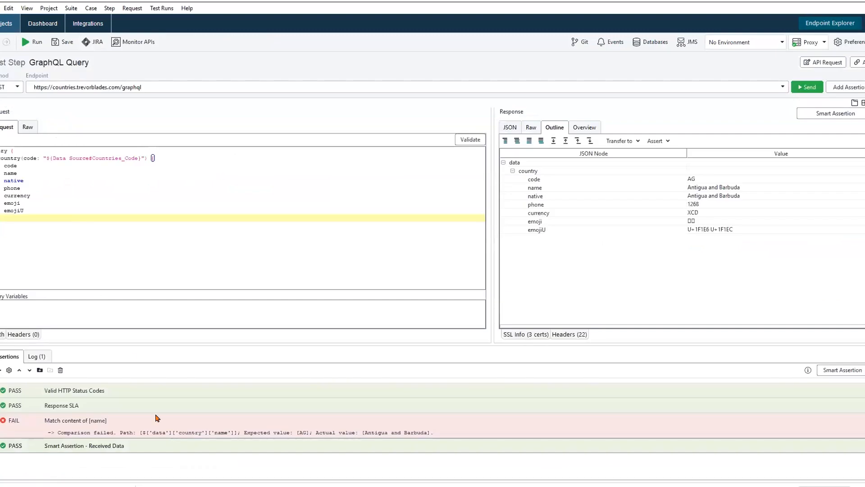
pyautogui.rightClick(74, 420)
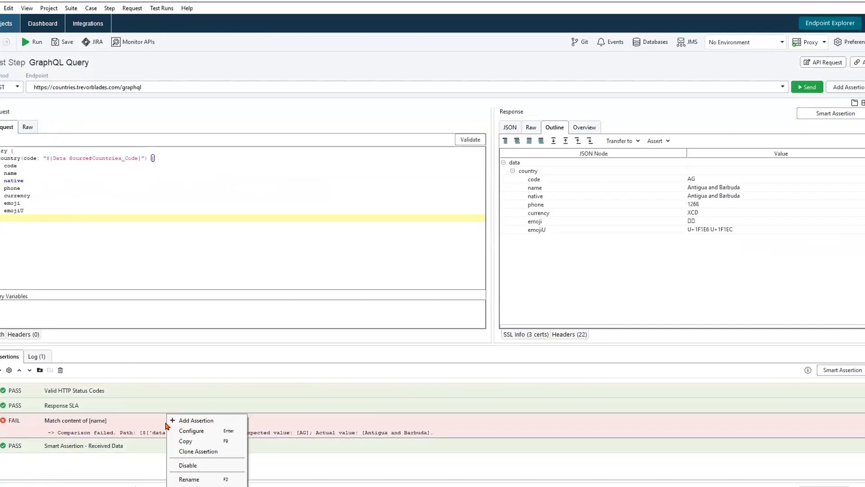
pyautogui.click(187, 465)
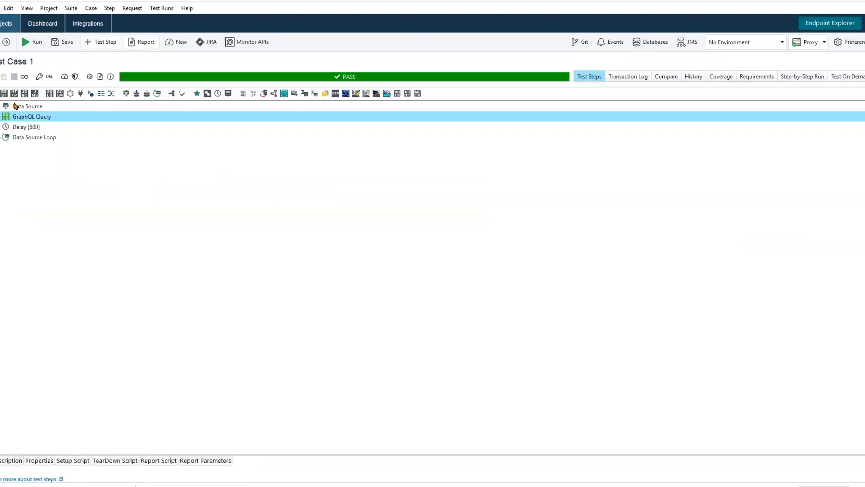
pyautogui.click(32, 41)
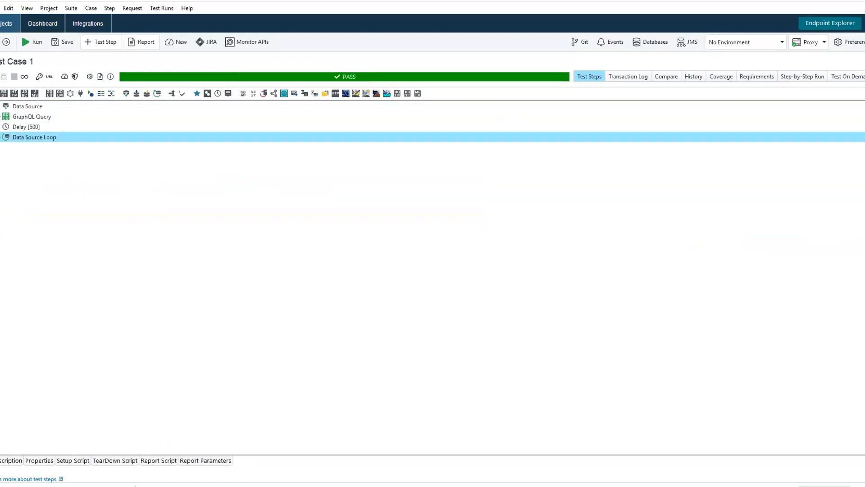
pyautogui.doubleClick(31, 116)
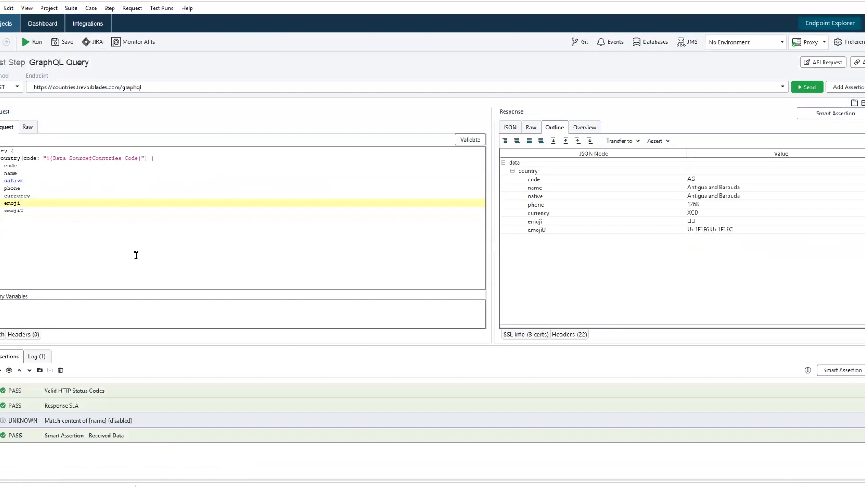